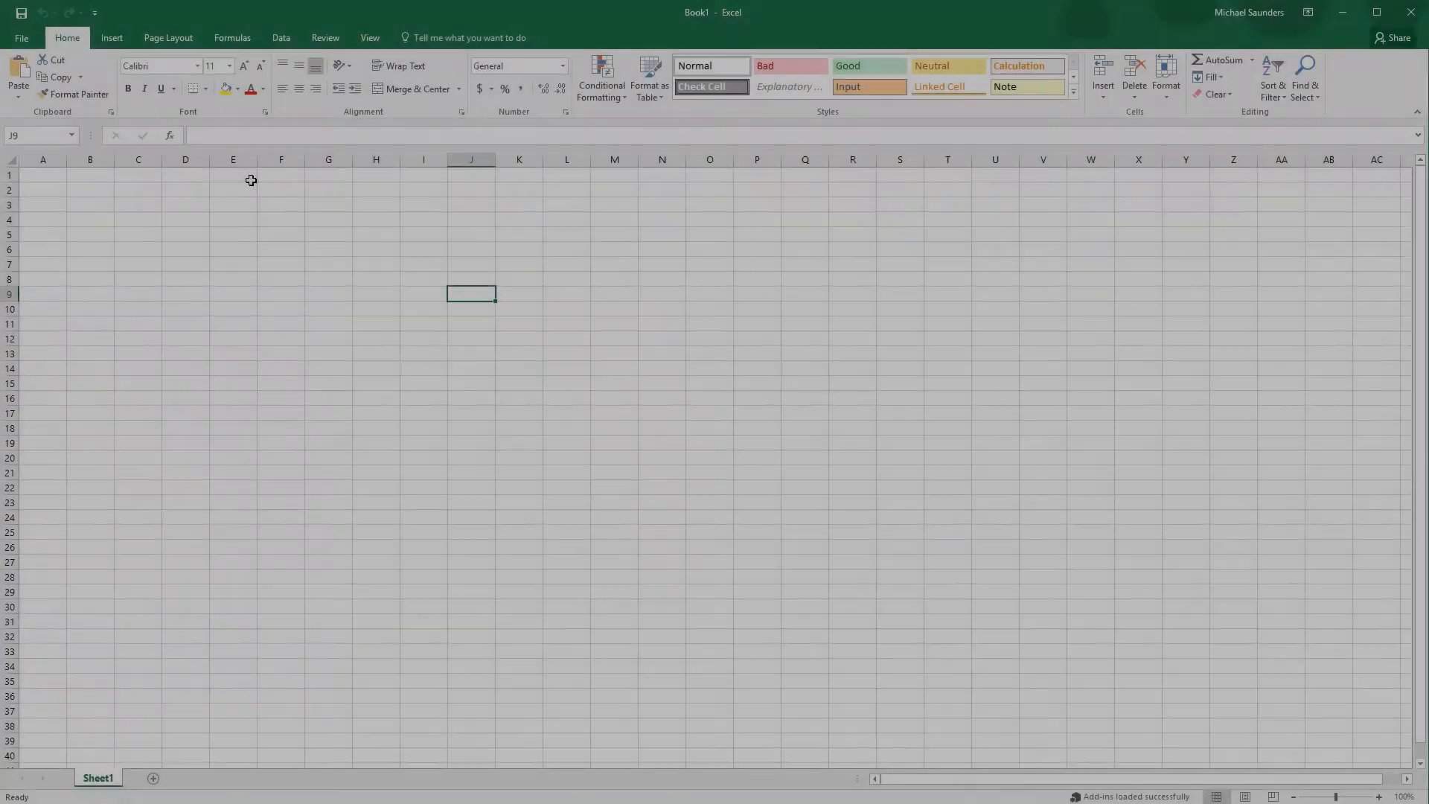
# - Search the Office Add-ins store for 'script lab' and add the Script Lab add-in
pyautogui.click(112, 38)
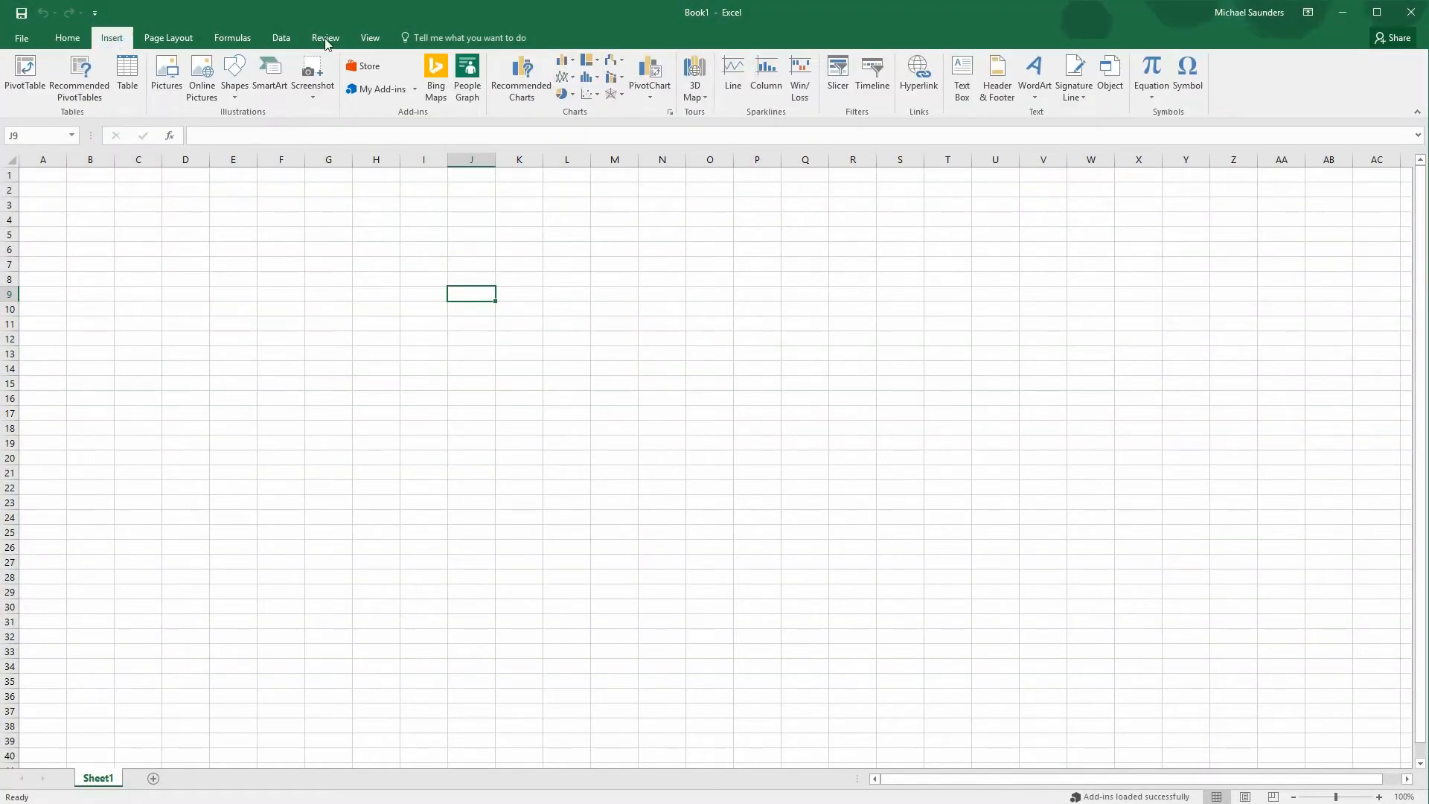
pyautogui.click(380, 88)
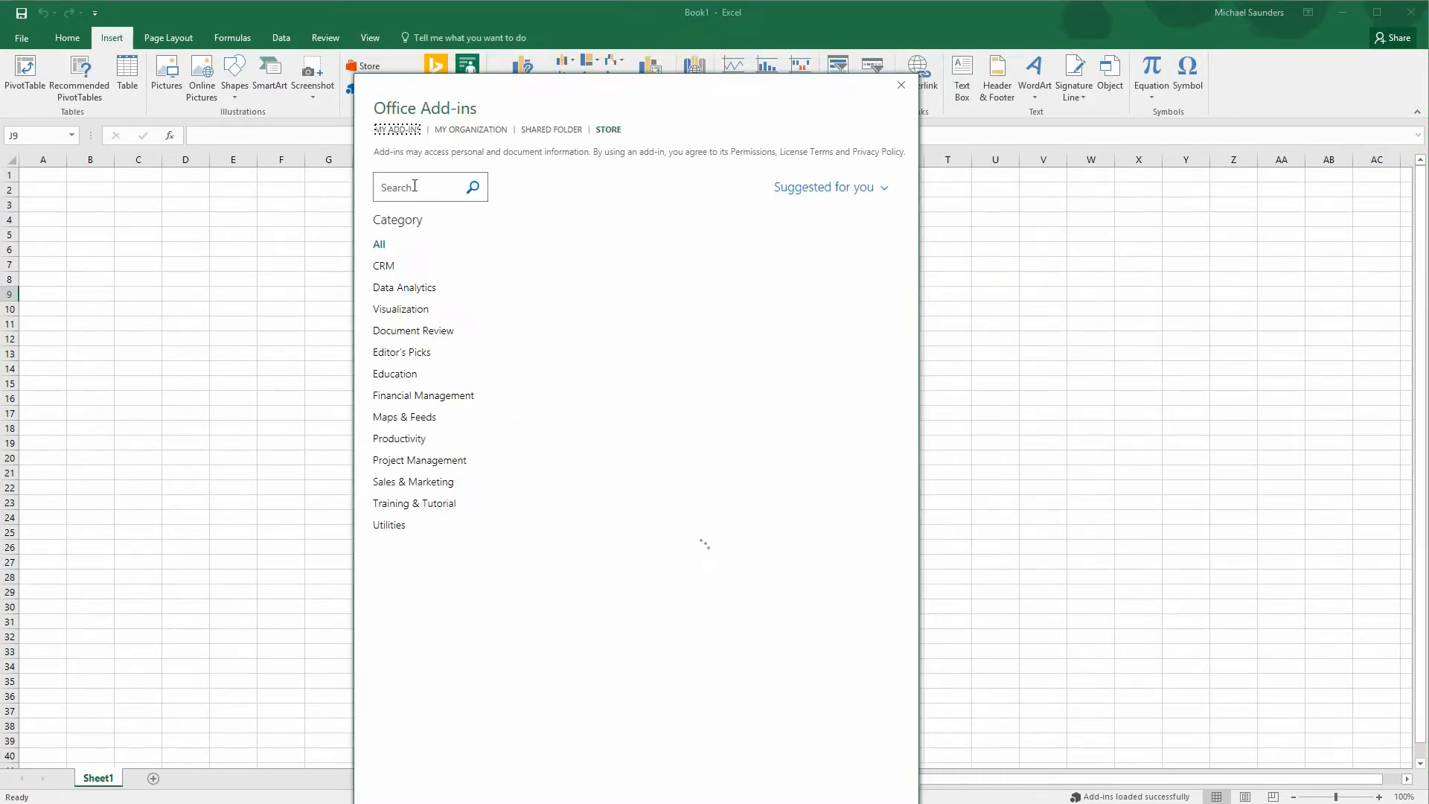
pyautogui.write('scrip')
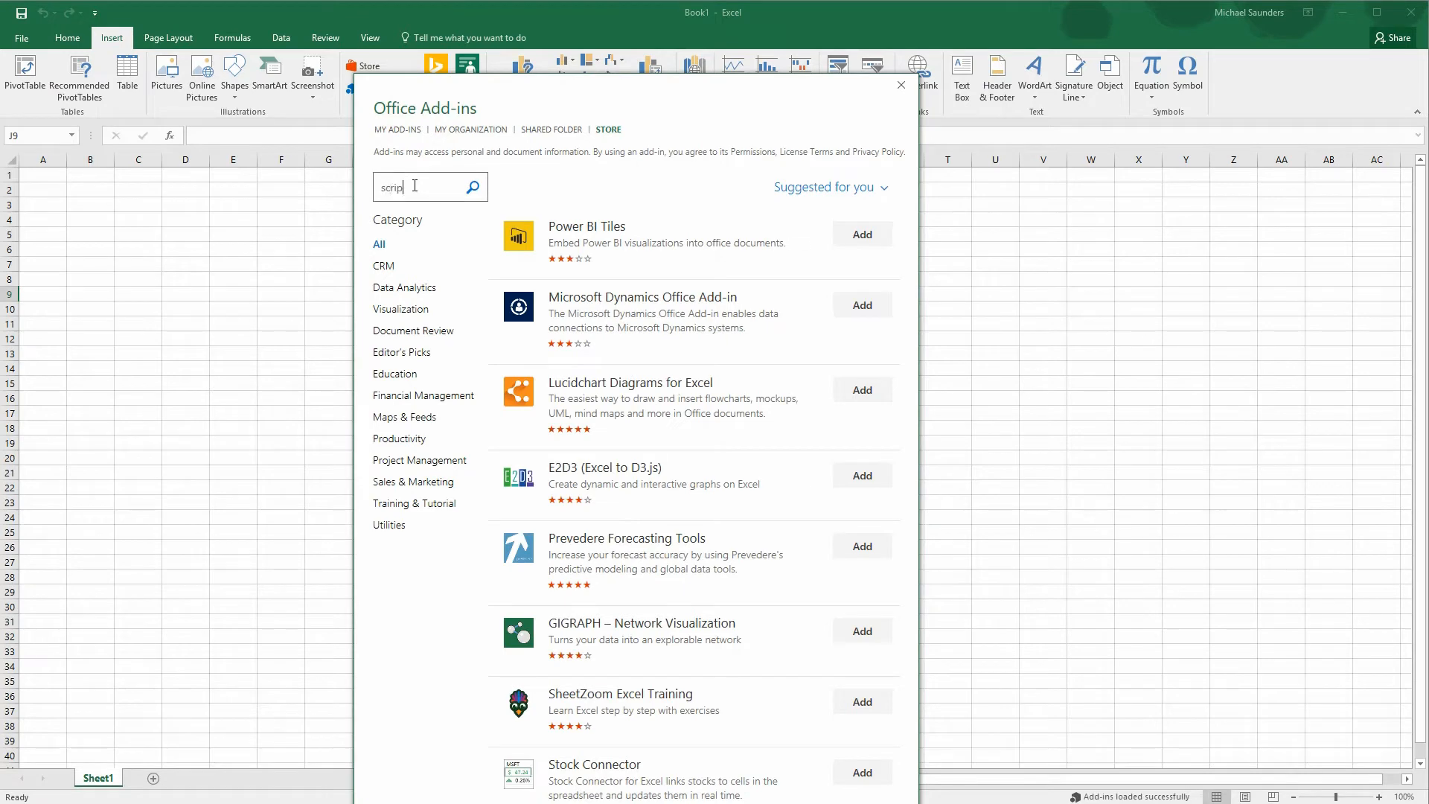
pyautogui.write('lab')
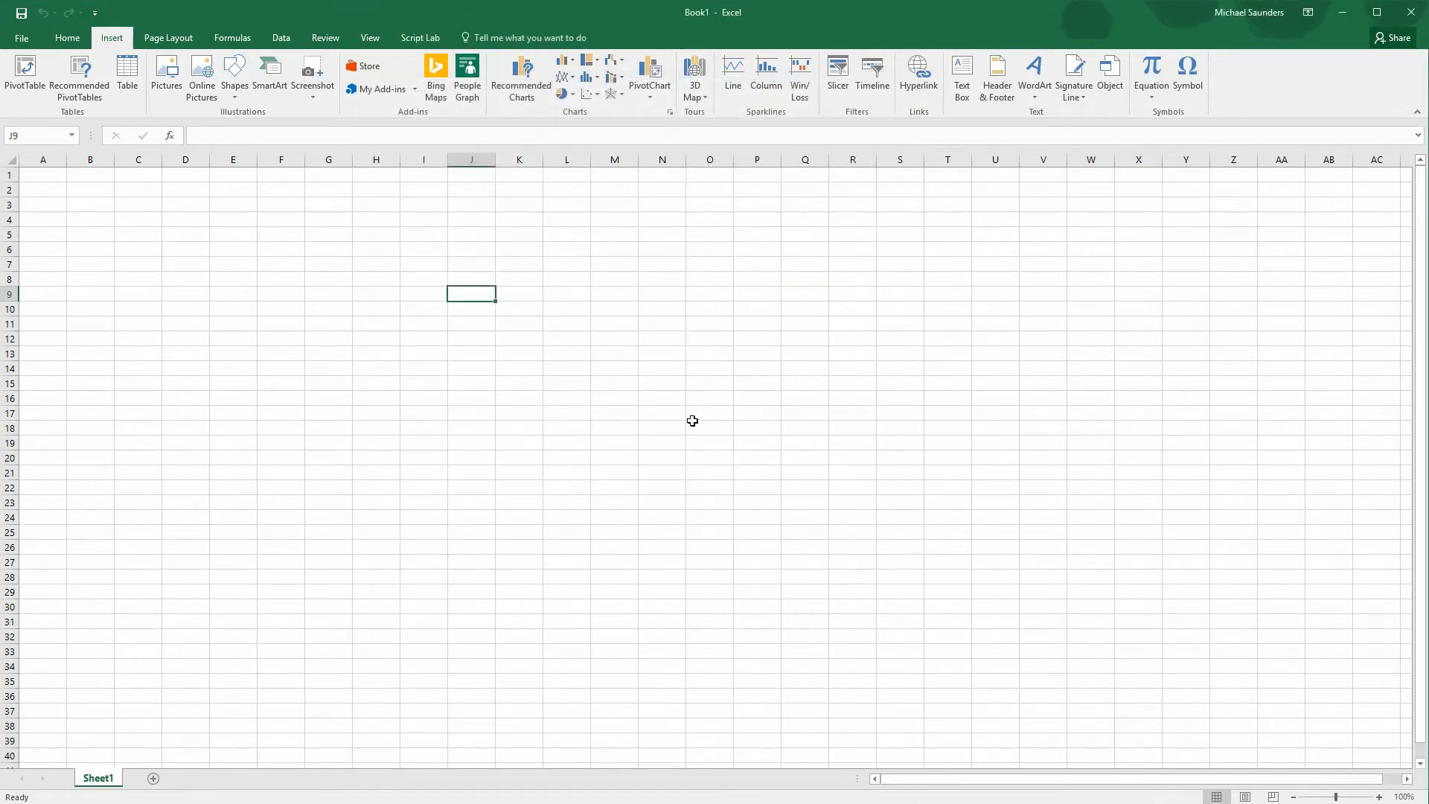
# - Show the Script Lab ribbon and bring up its Code pane with the Samples list
pyautogui.click(420, 37)
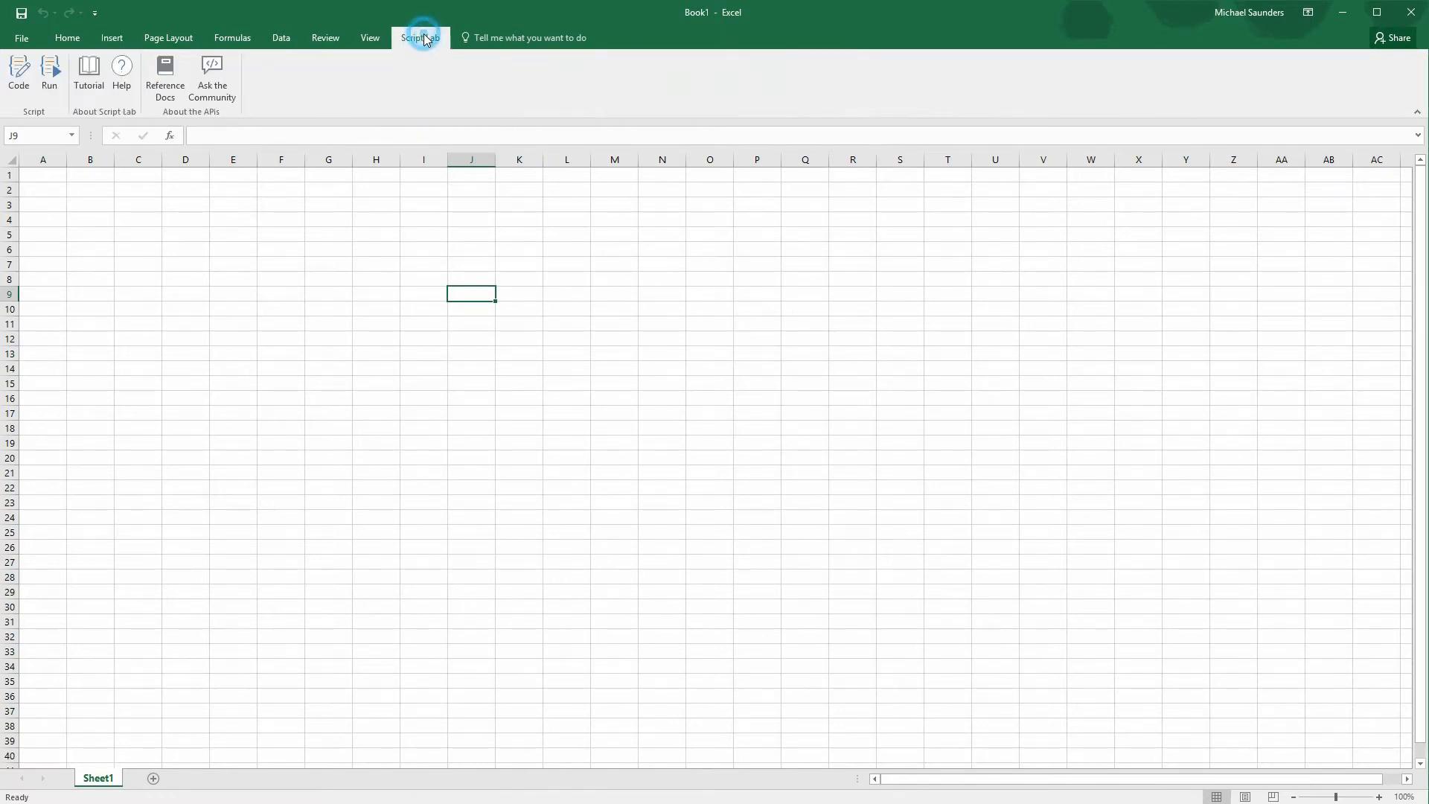
pyautogui.click(420, 37)
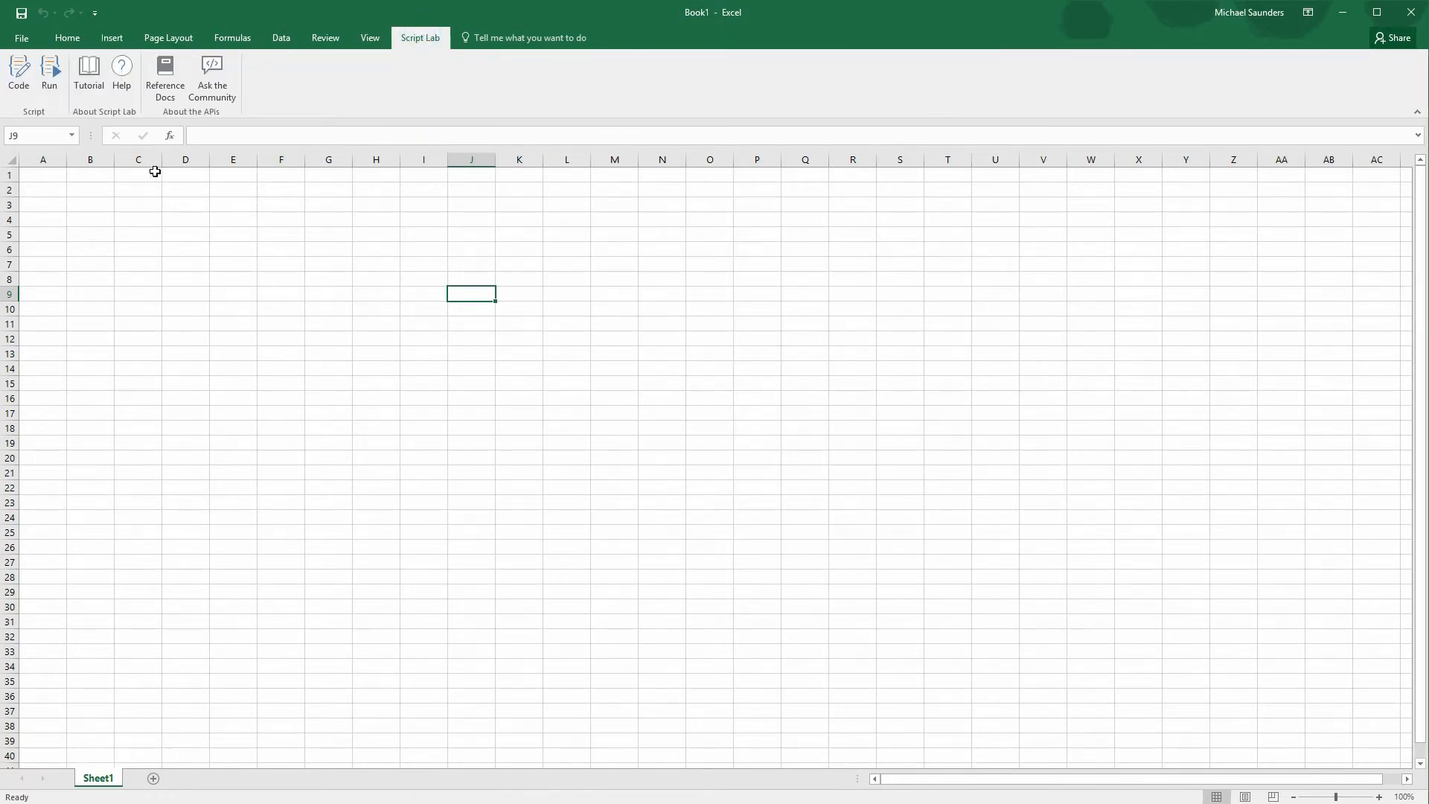
pyautogui.moveTo(18, 74)
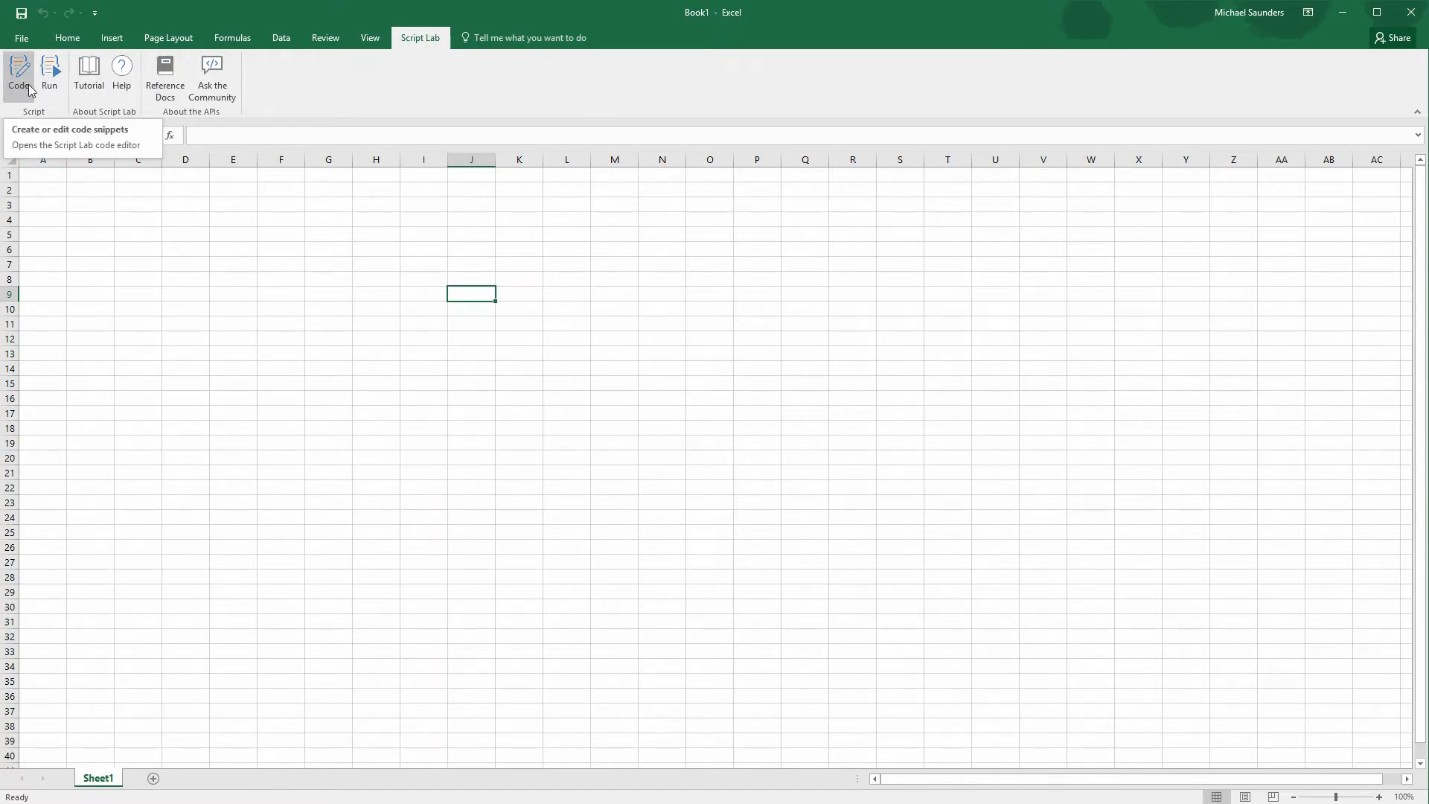
pyautogui.click(18, 73)
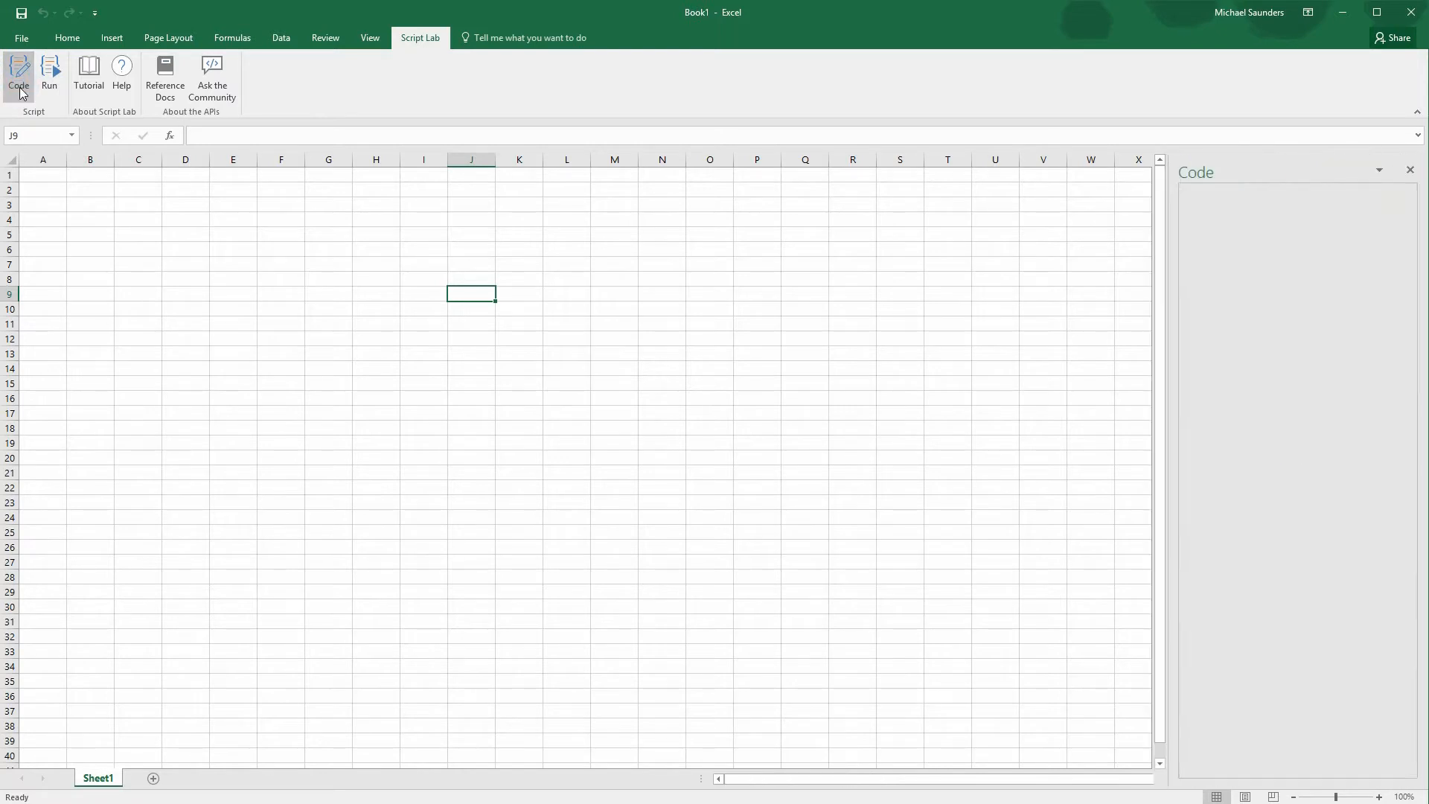
pyautogui.click(18, 74)
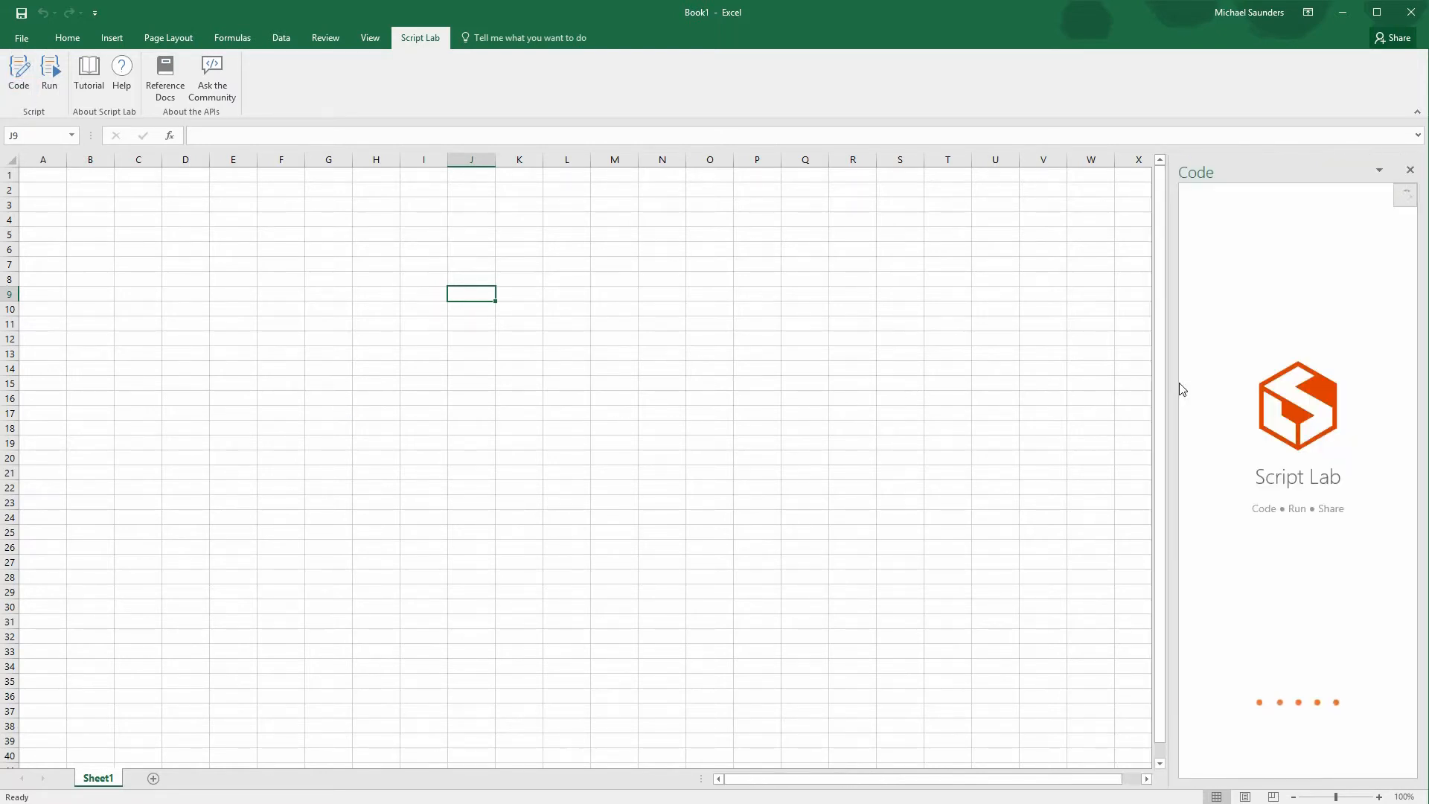
pyautogui.click(1337, 198)
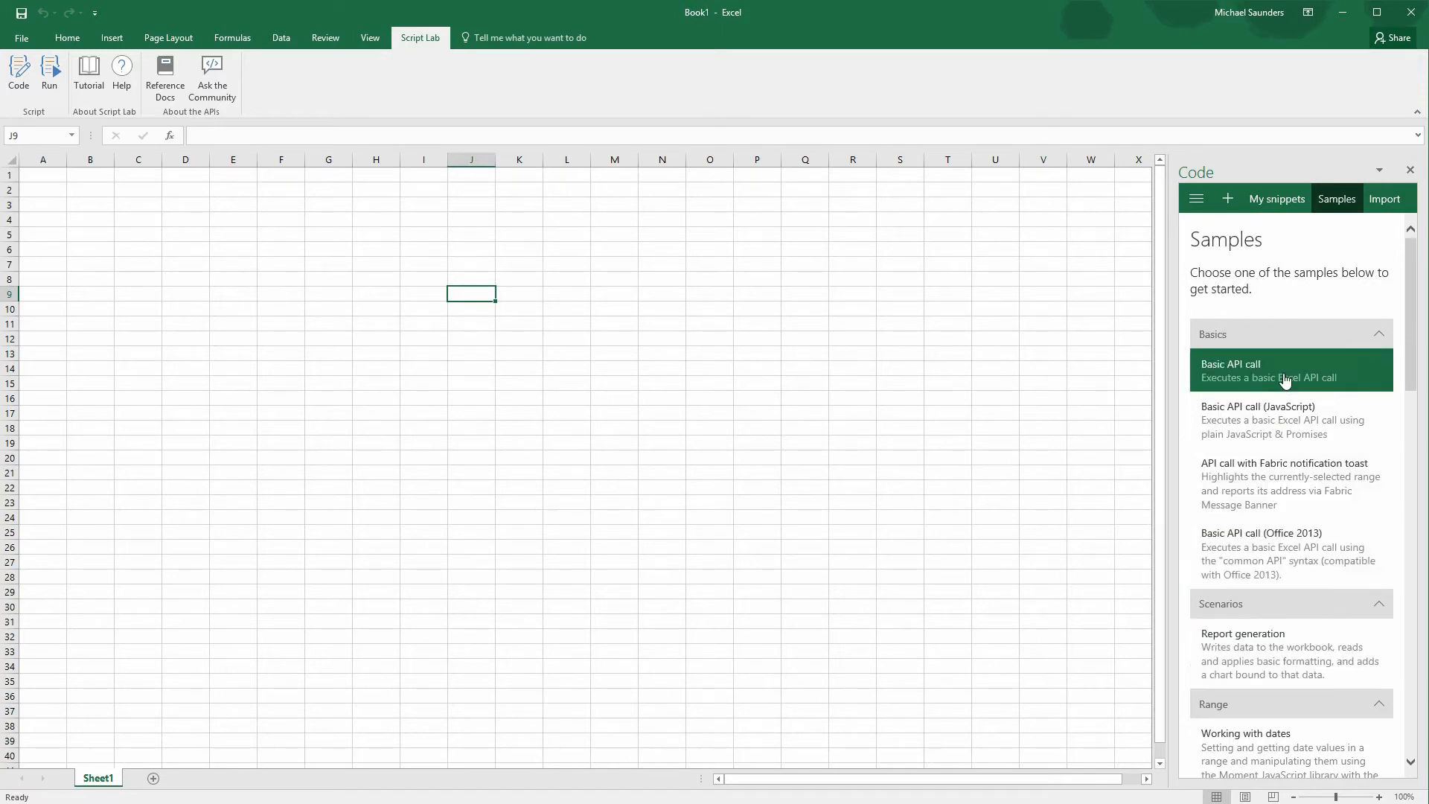
# - Load the Basic API call sample into the editor and highlight the address it loads
pyautogui.click(1291, 371)
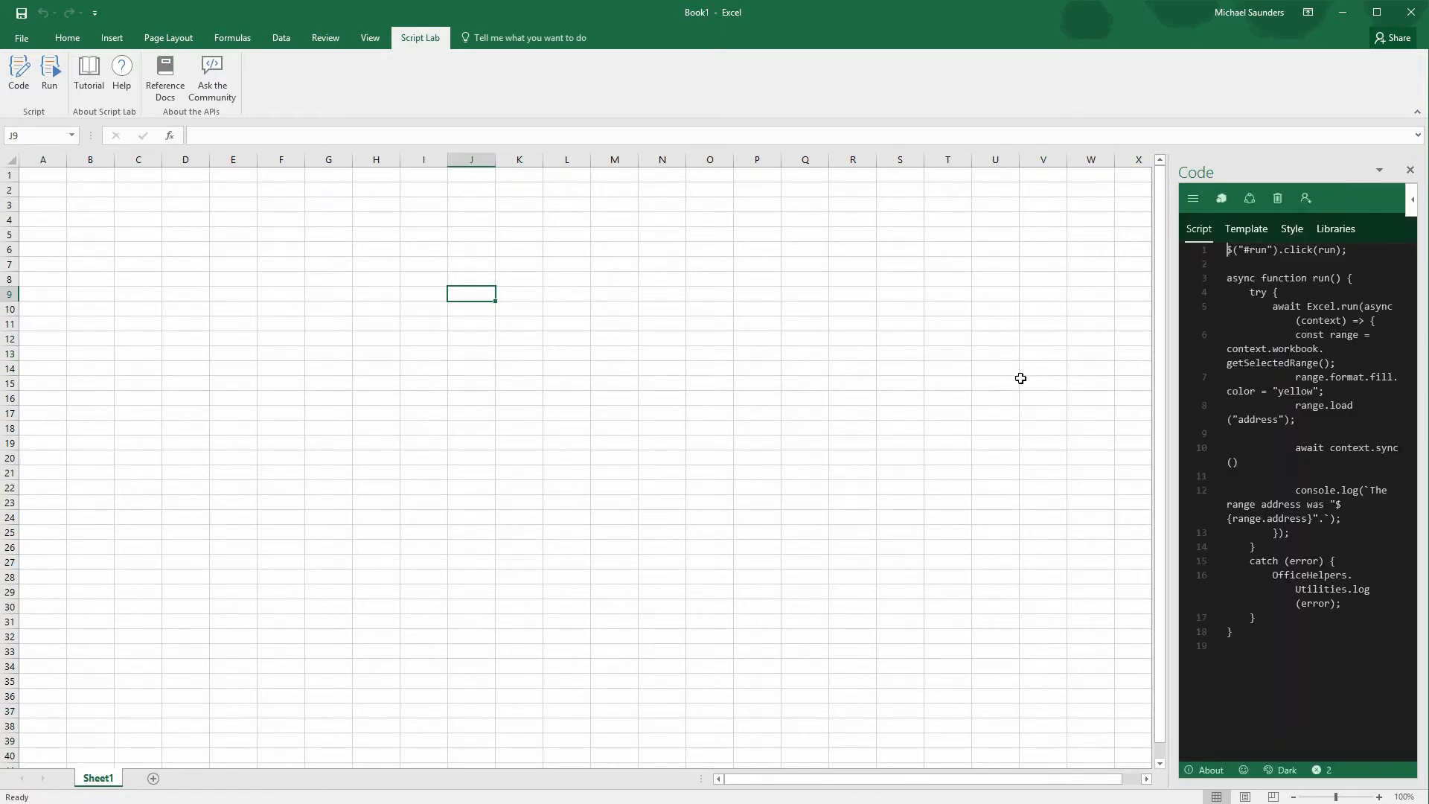
pyautogui.moveTo(1179, 379)
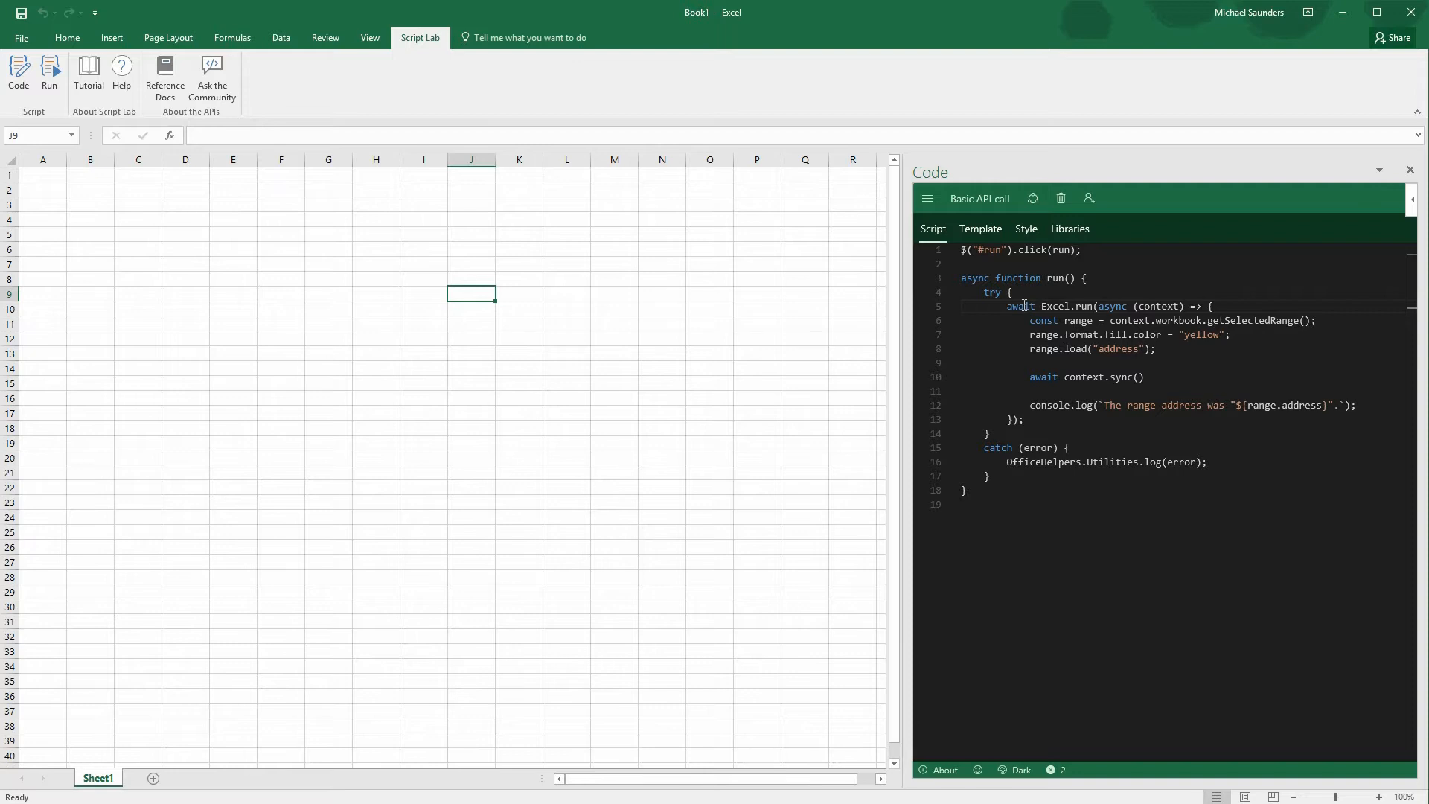
pyautogui.moveTo(1014, 331)
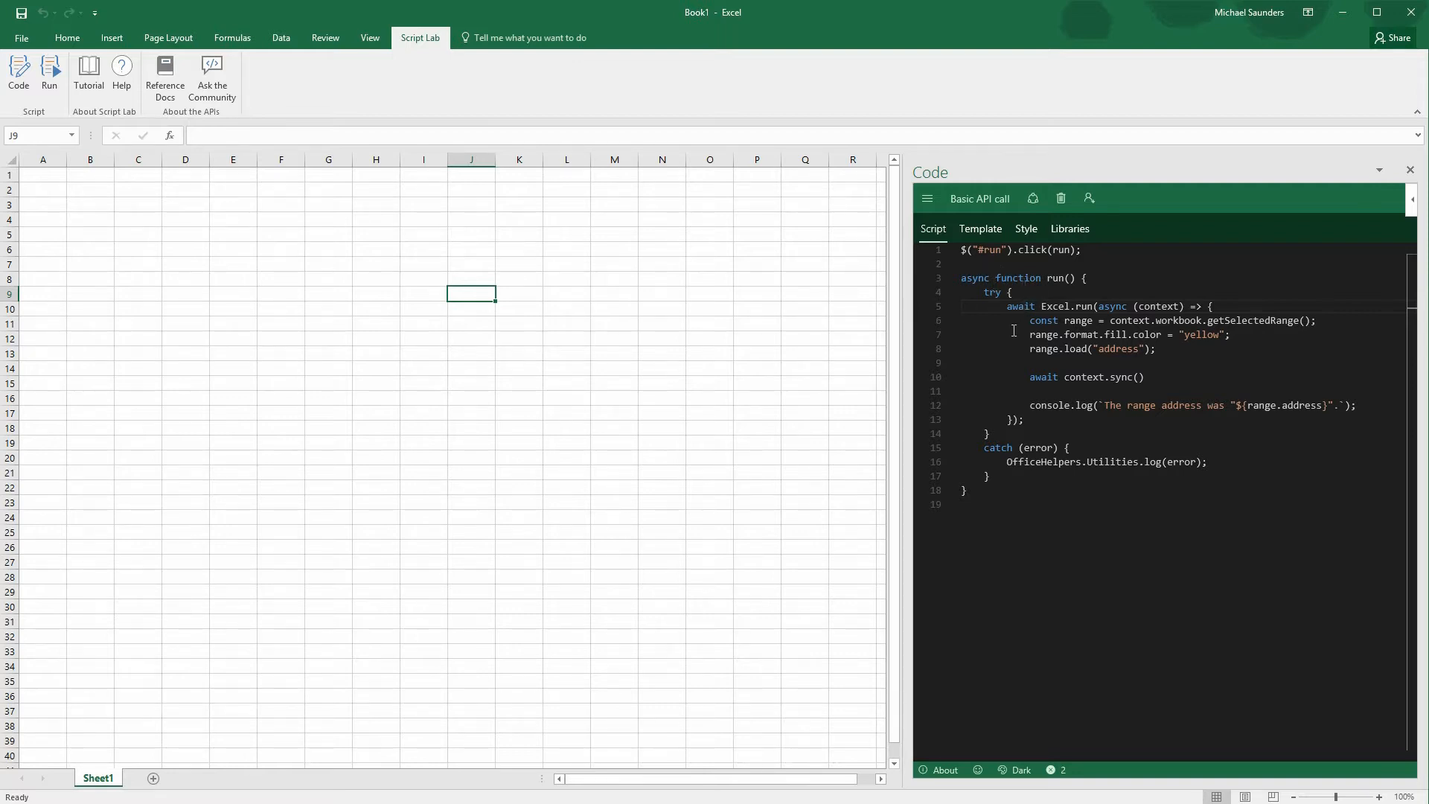
pyautogui.moveTo(913, 256)
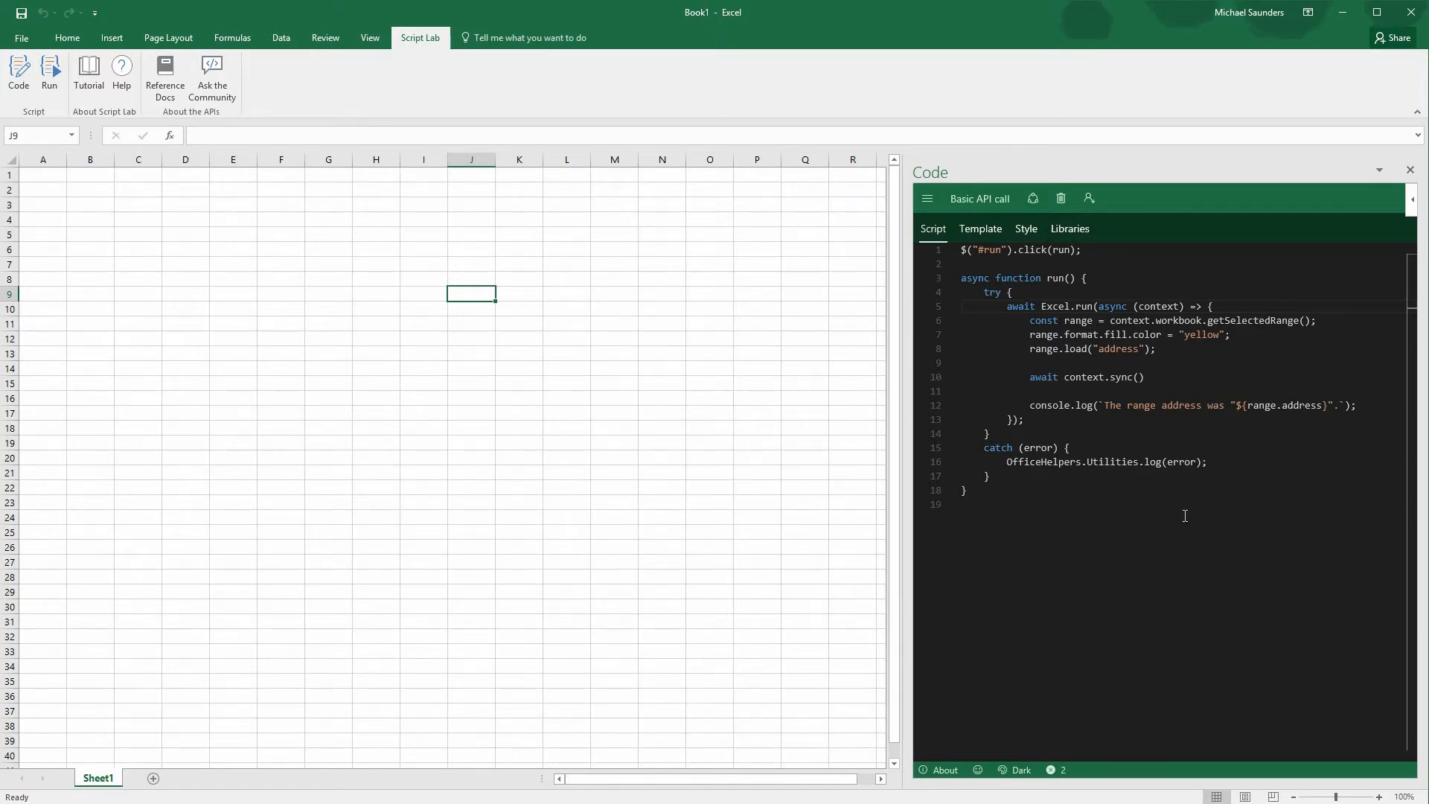
pyautogui.moveTo(1355, 329)
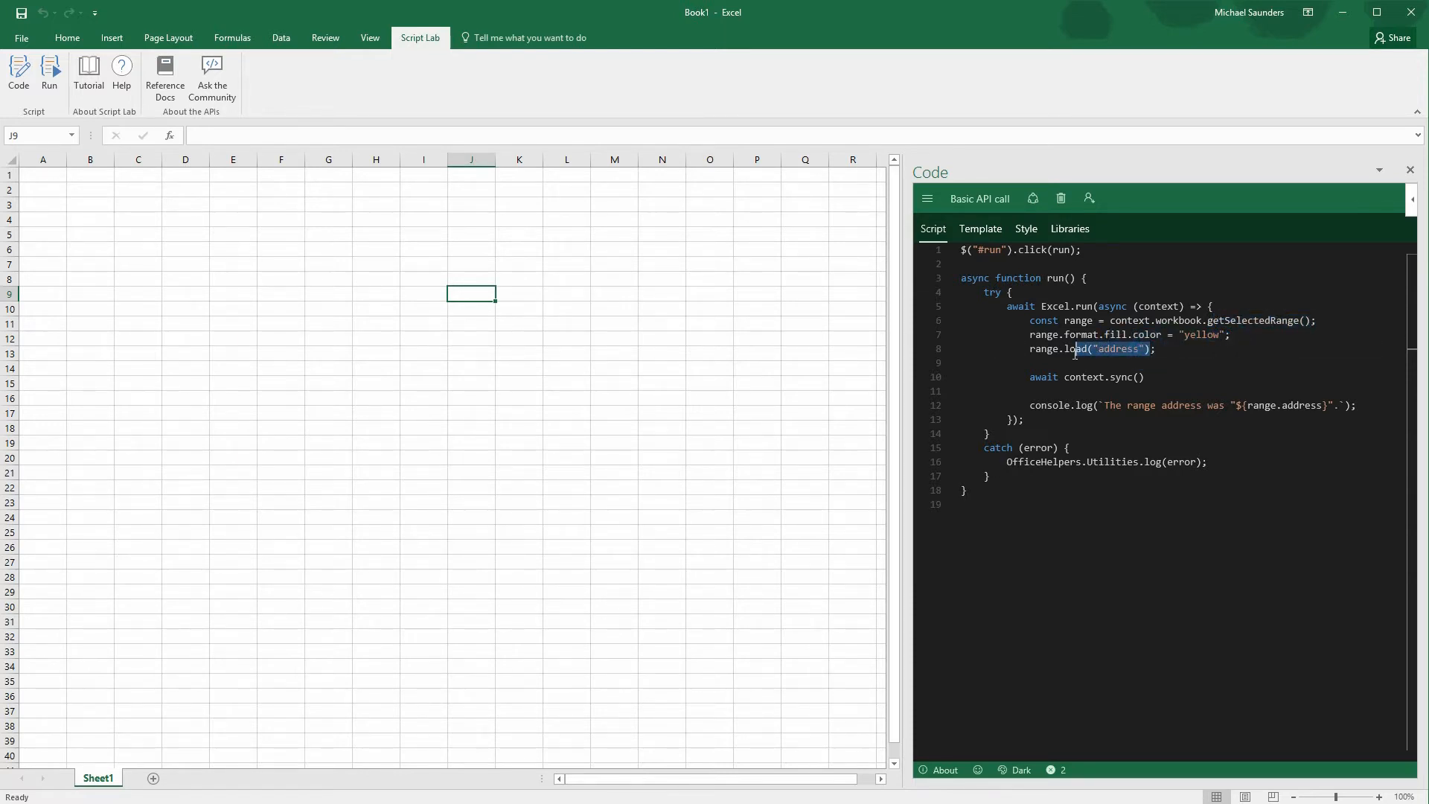
pyautogui.doubleClick(1285, 405)
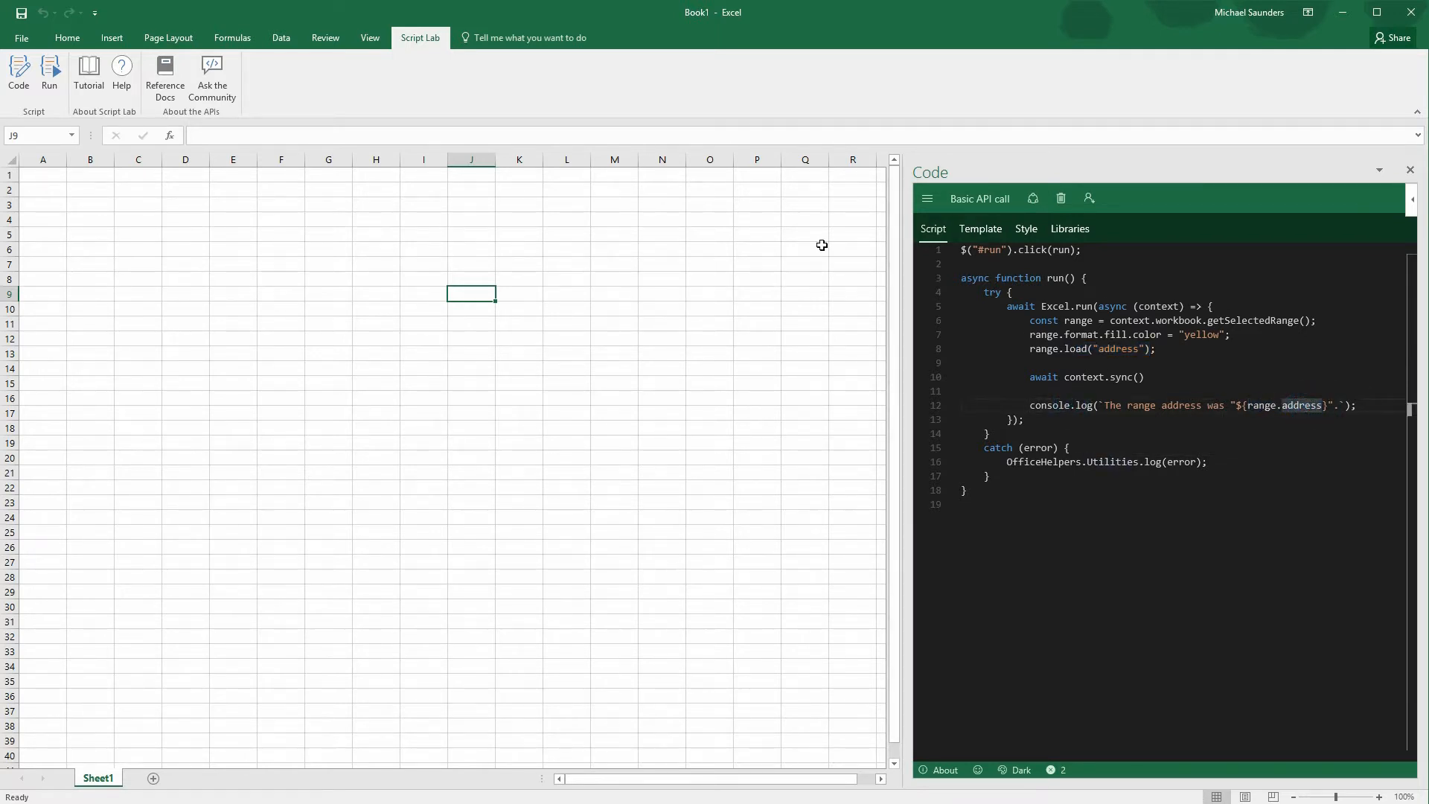
pyautogui.moveTo(574, 252)
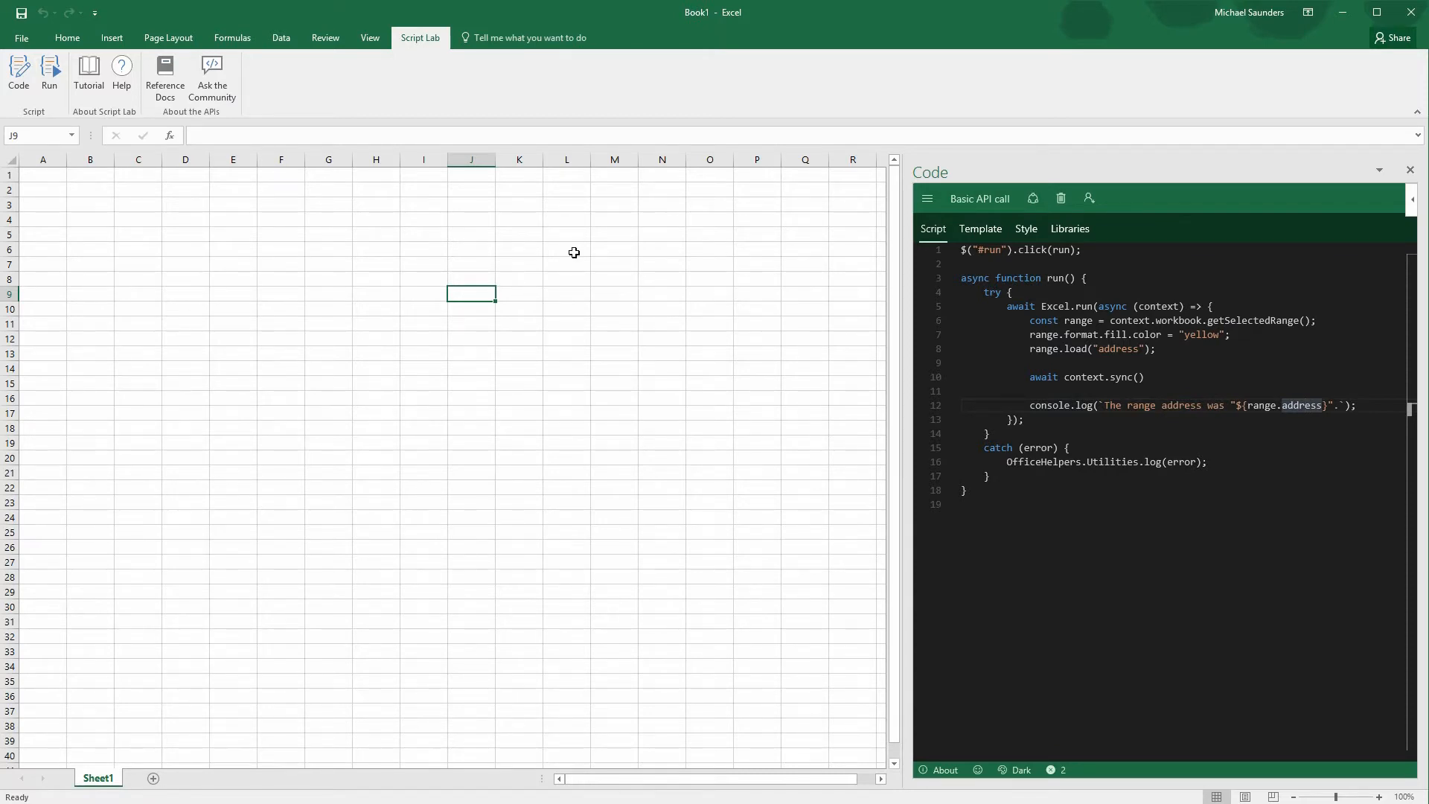
# - Run the Basic API call snippet on A2:C3, filling it yellow and logging its address
pyautogui.click(48, 73)
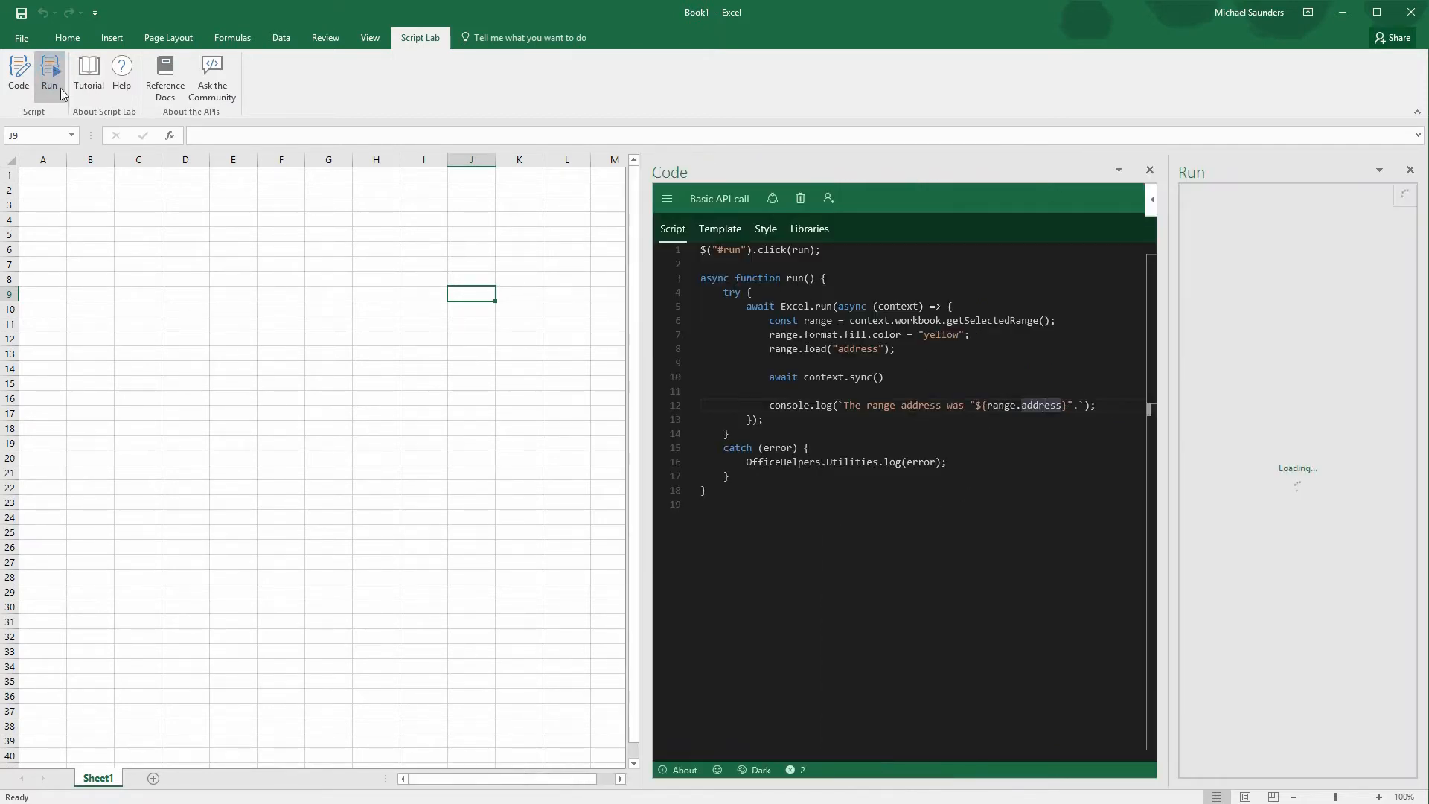
pyautogui.click(49, 76)
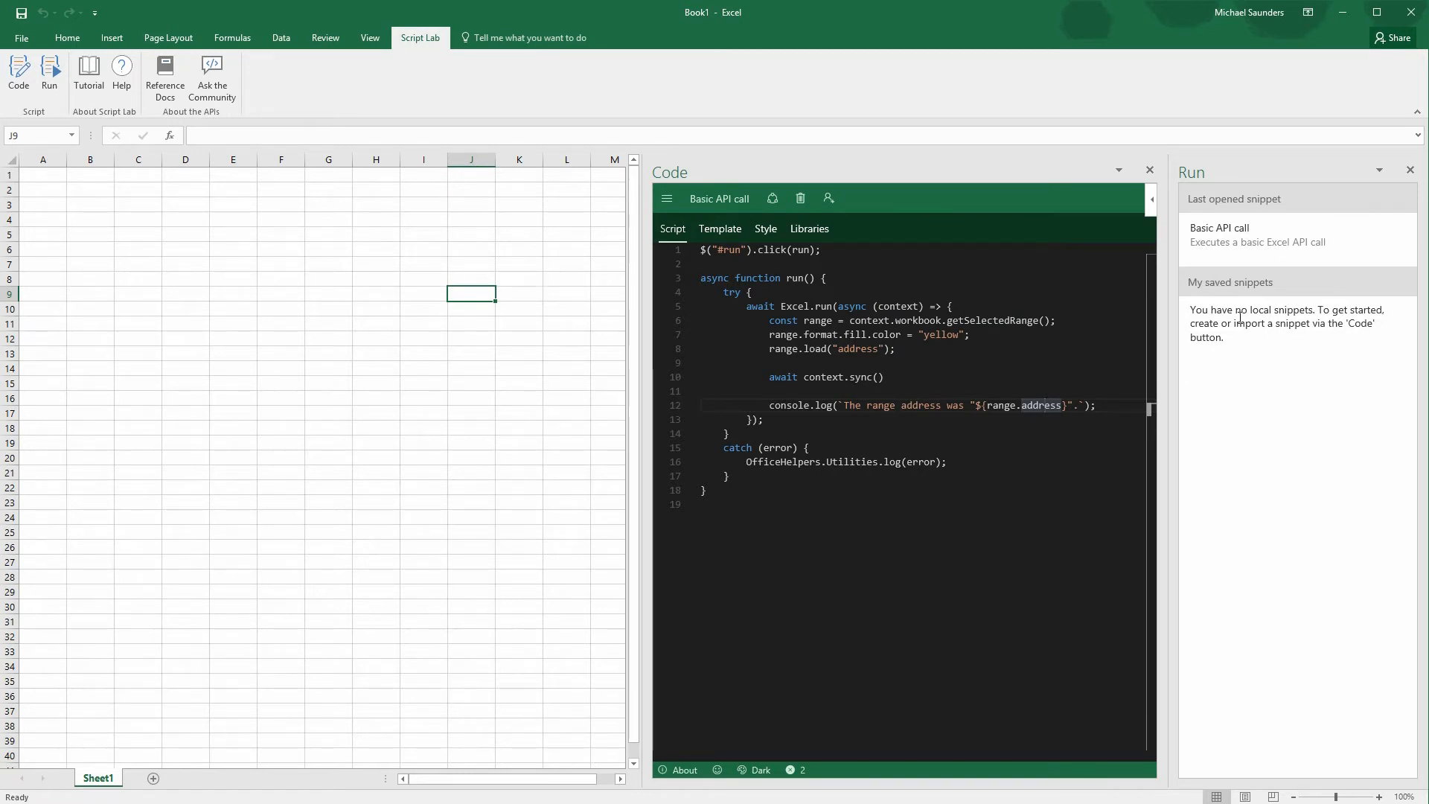
pyautogui.click(49, 74)
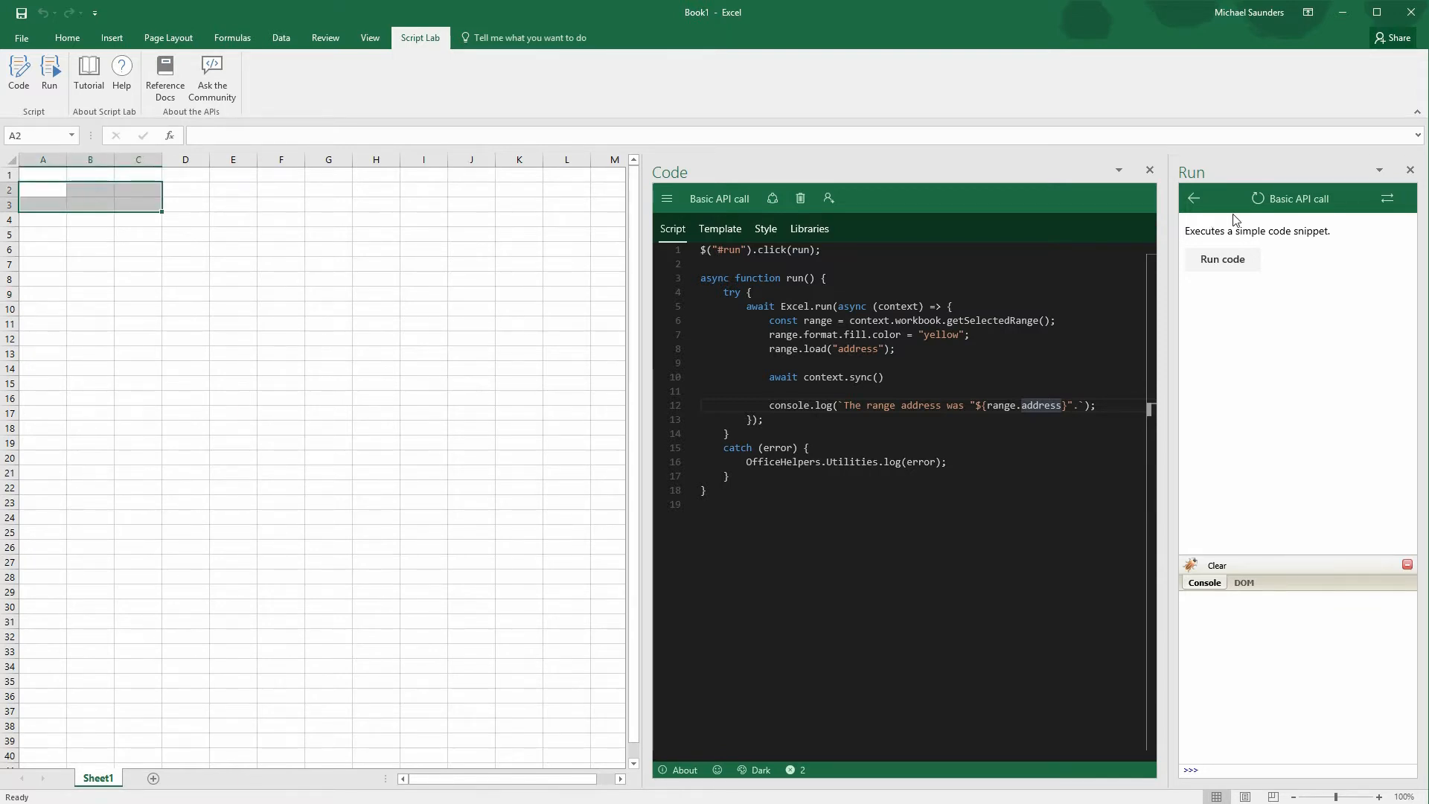
pyautogui.click(1221, 259)
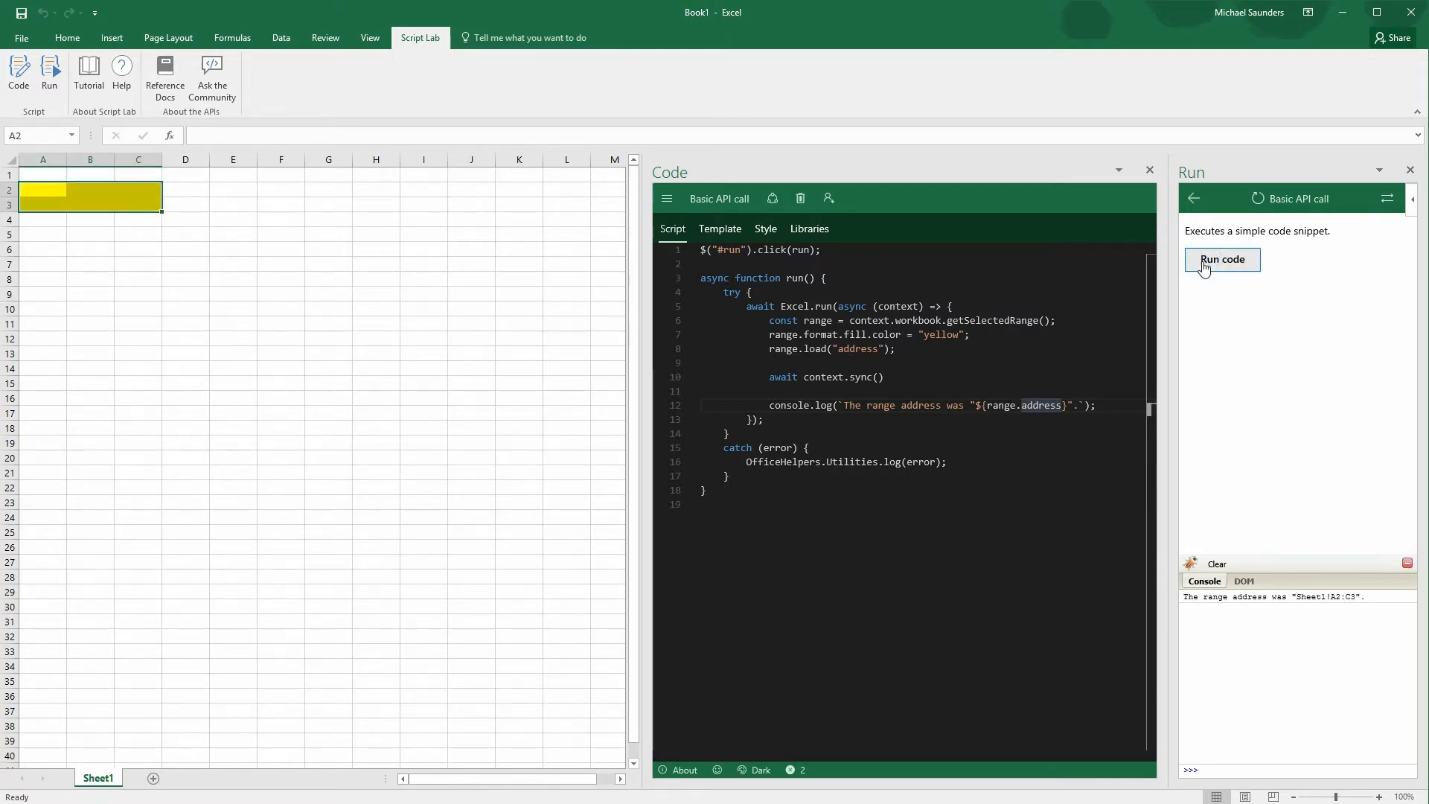
pyautogui.moveTo(1231, 631)
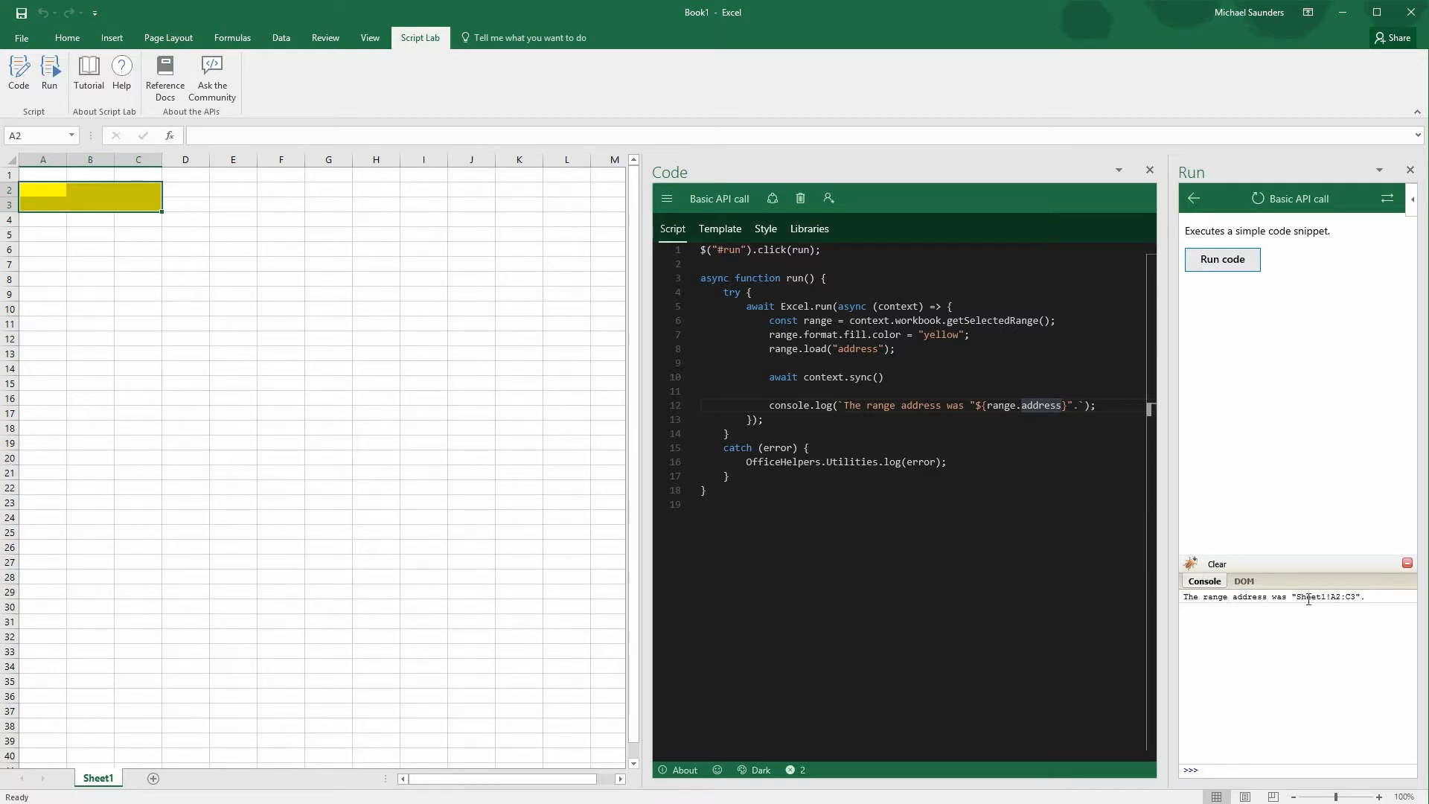
pyautogui.doubleClick(1343, 597)
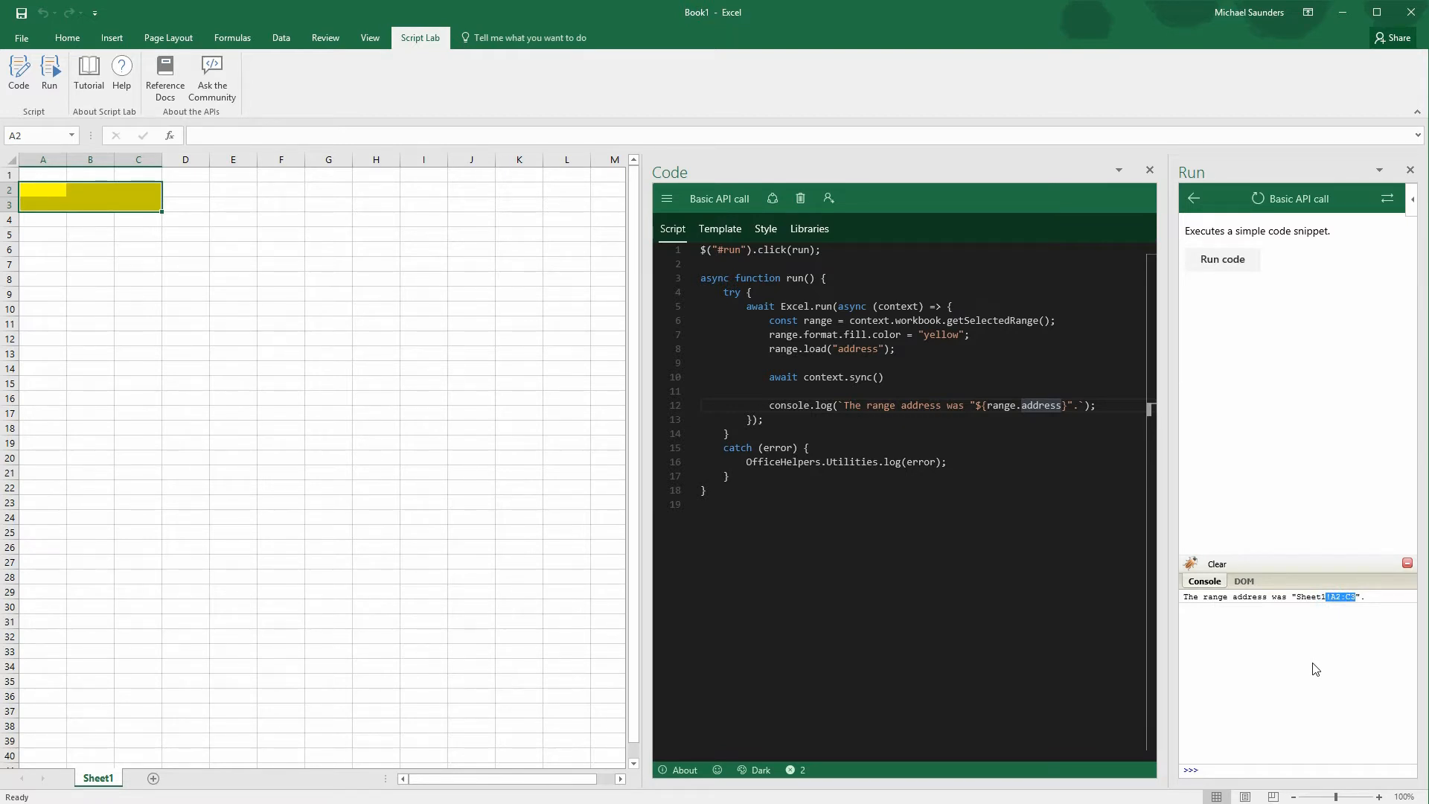
pyautogui.moveTo(1213, 647)
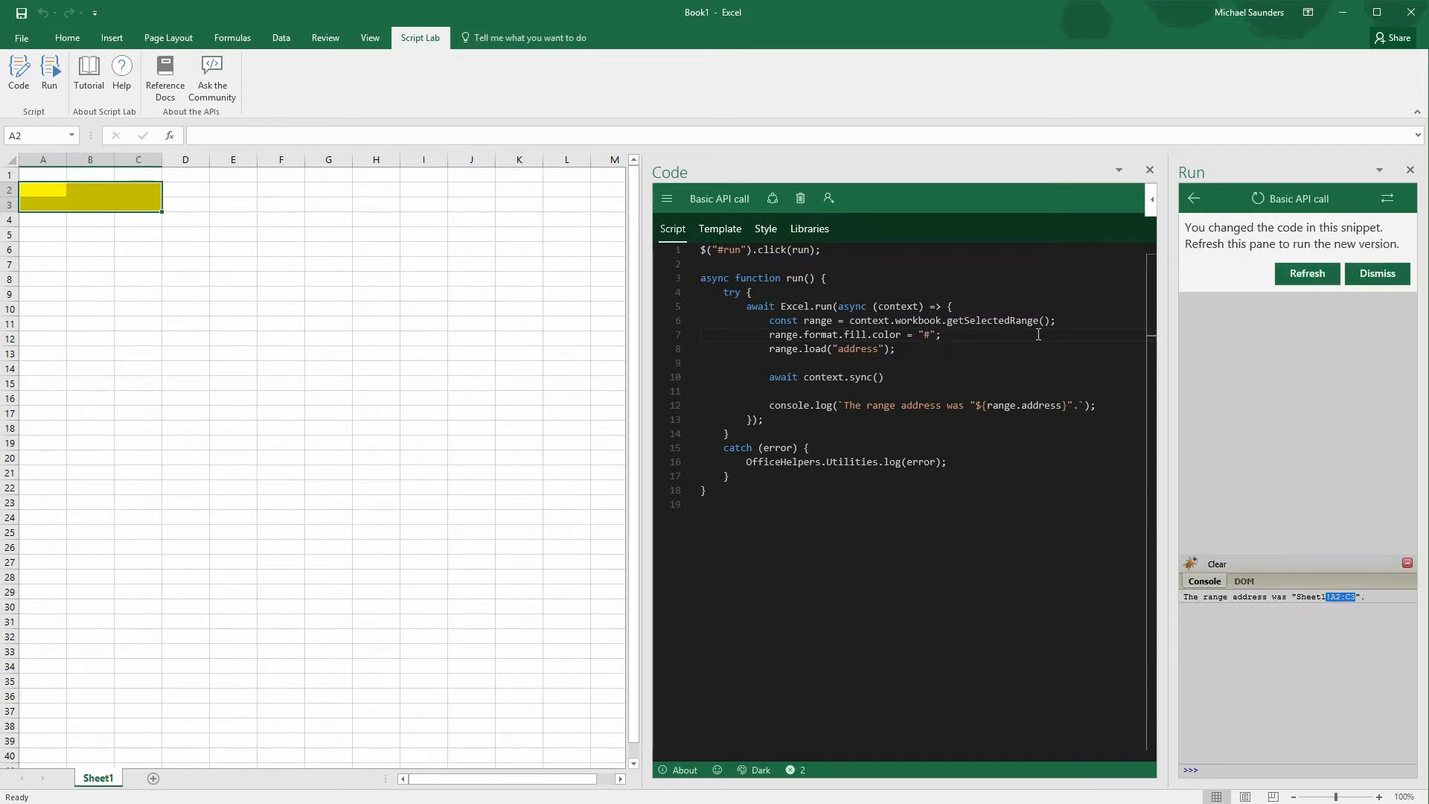
# - Change the fill colour to #00ffcc, refresh the Run pane and rerun on B2:D5
pyautogui.write('00ffcc')
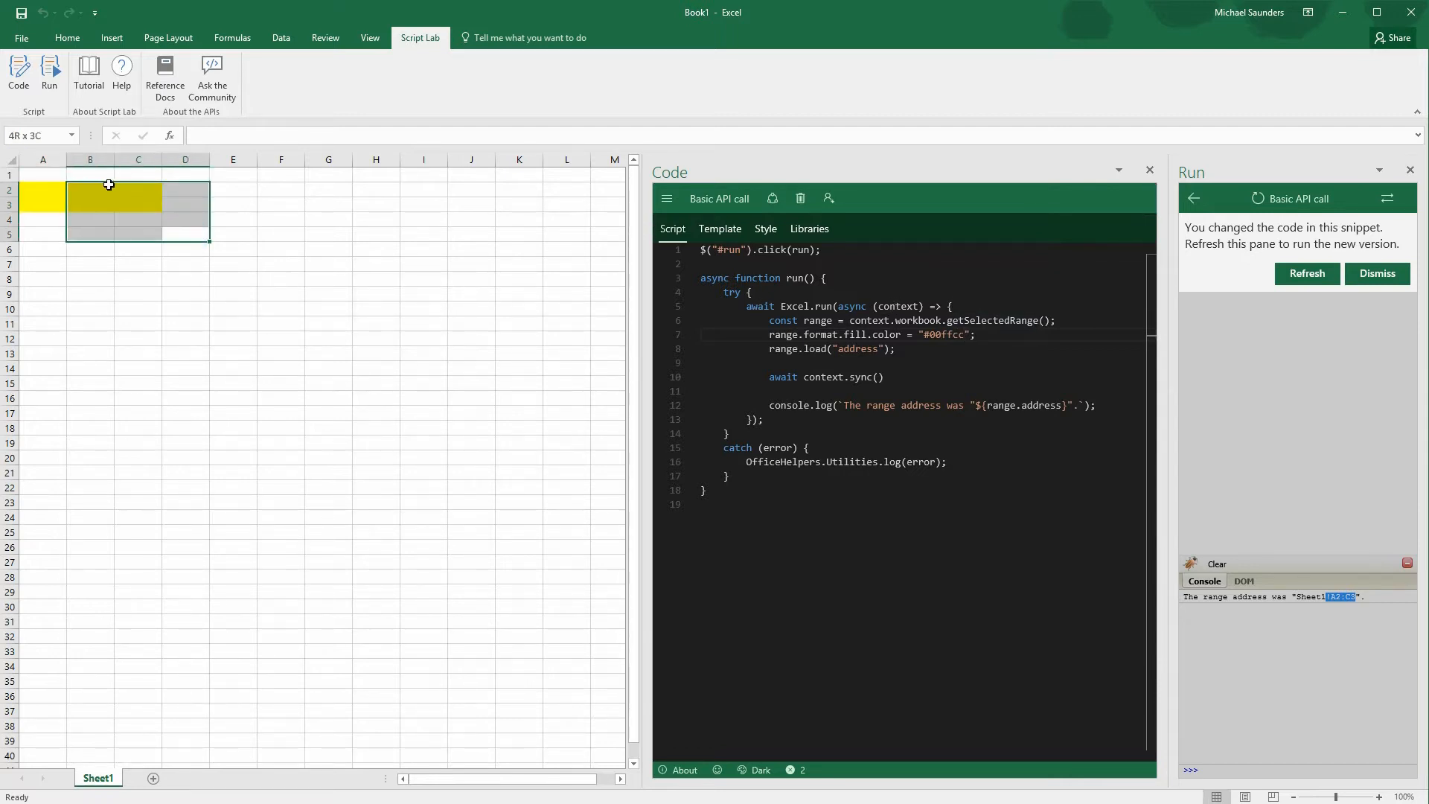
pyautogui.click(1306, 273)
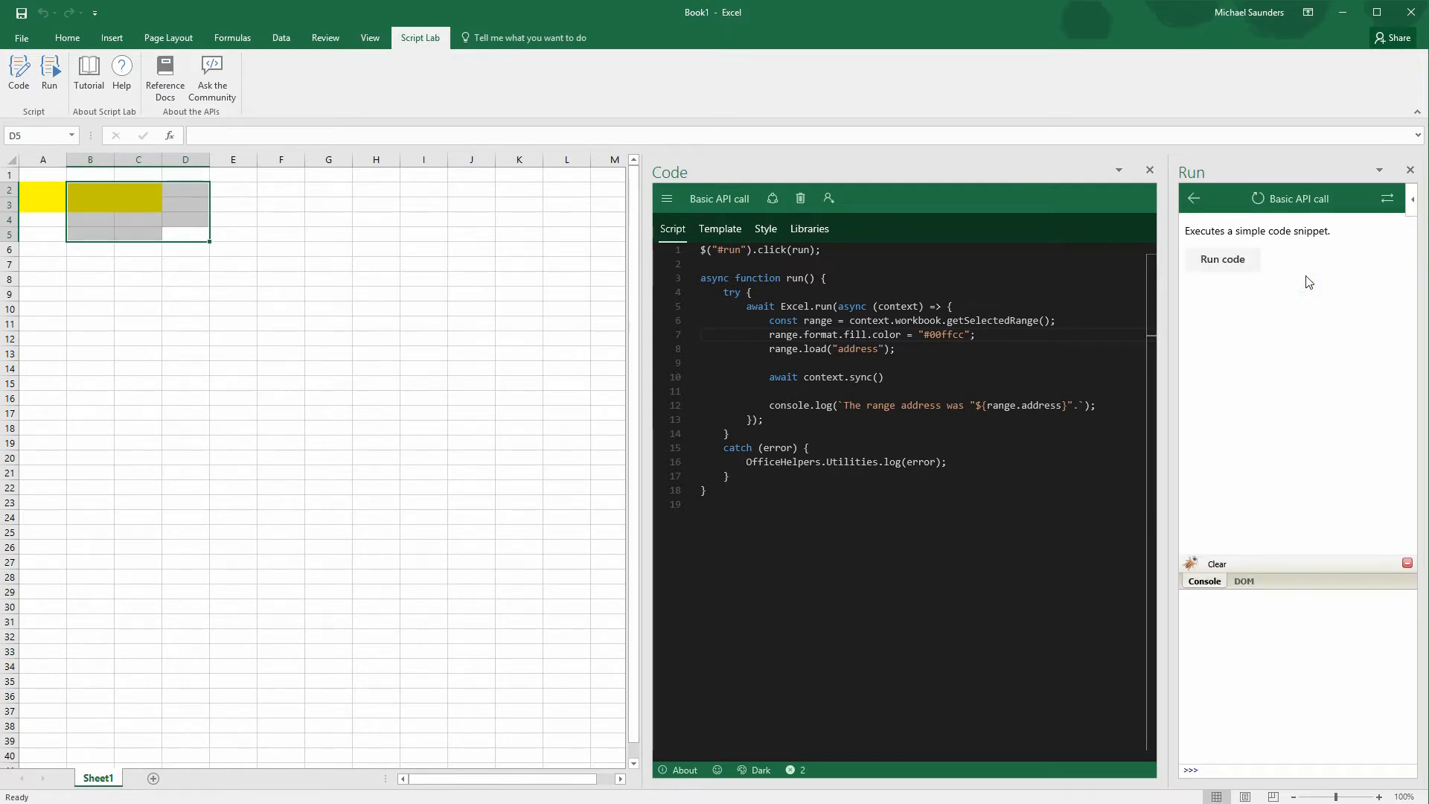
pyautogui.moveTo(1222, 265)
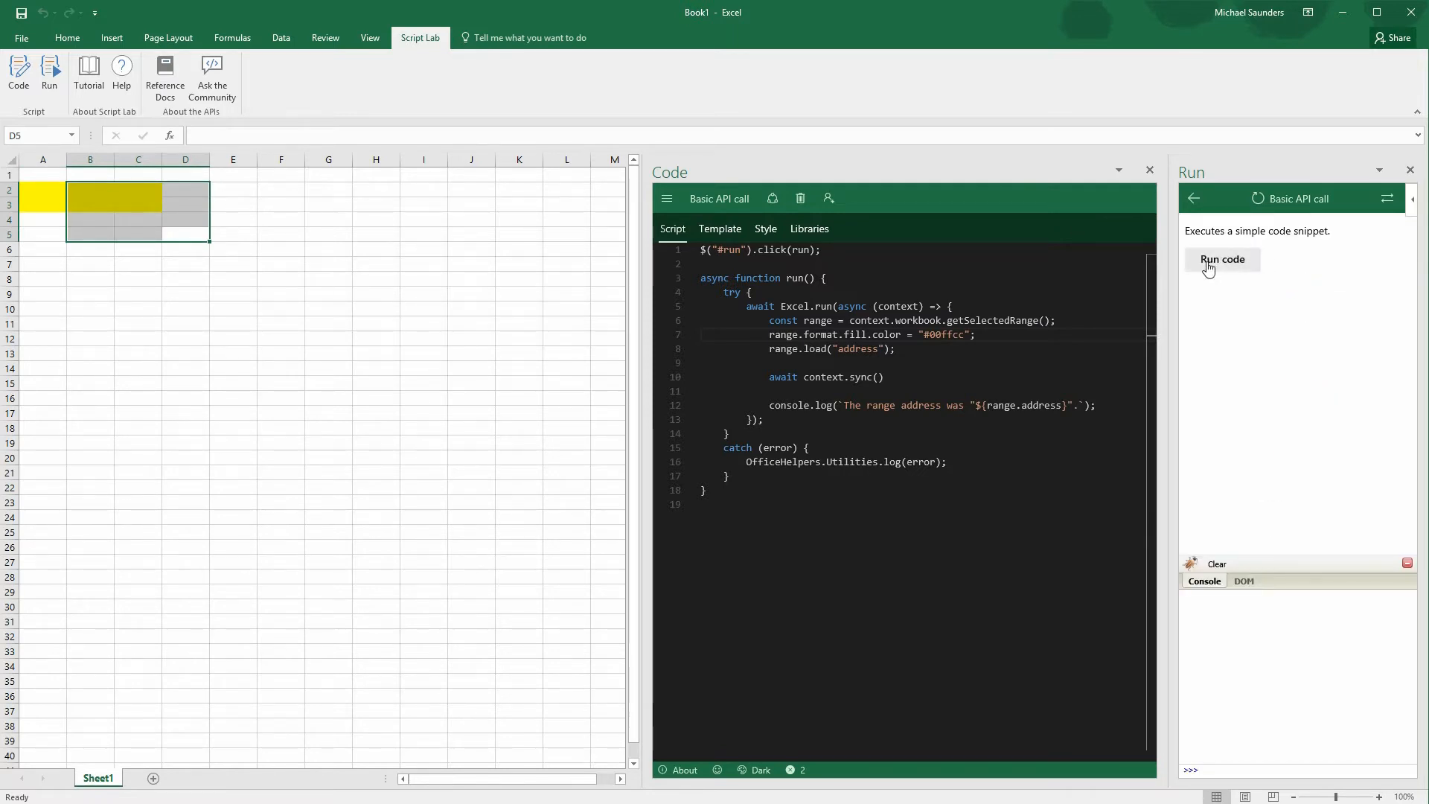
pyautogui.click(1222, 259)
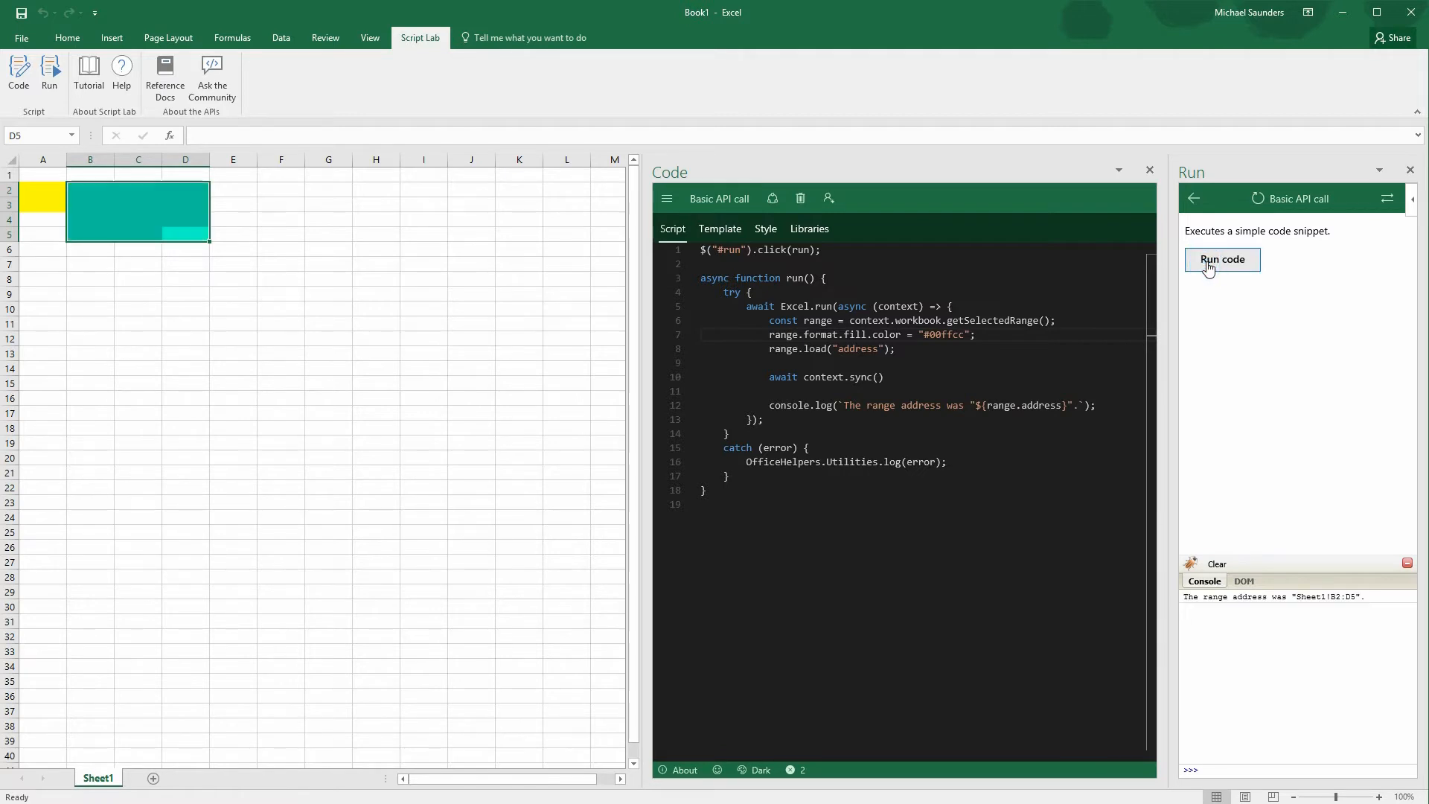
pyautogui.click(232, 219)
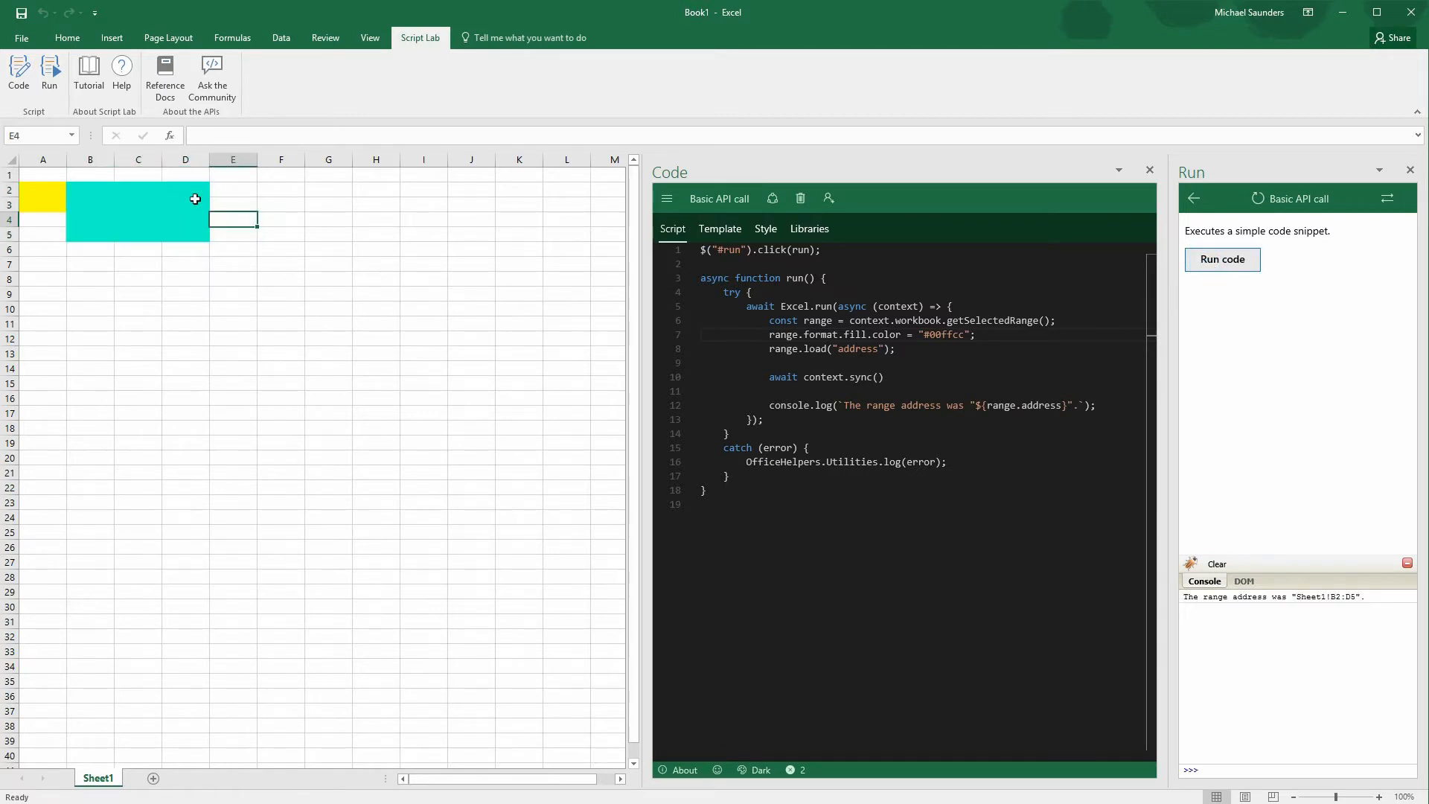
pyautogui.moveTo(222, 230)
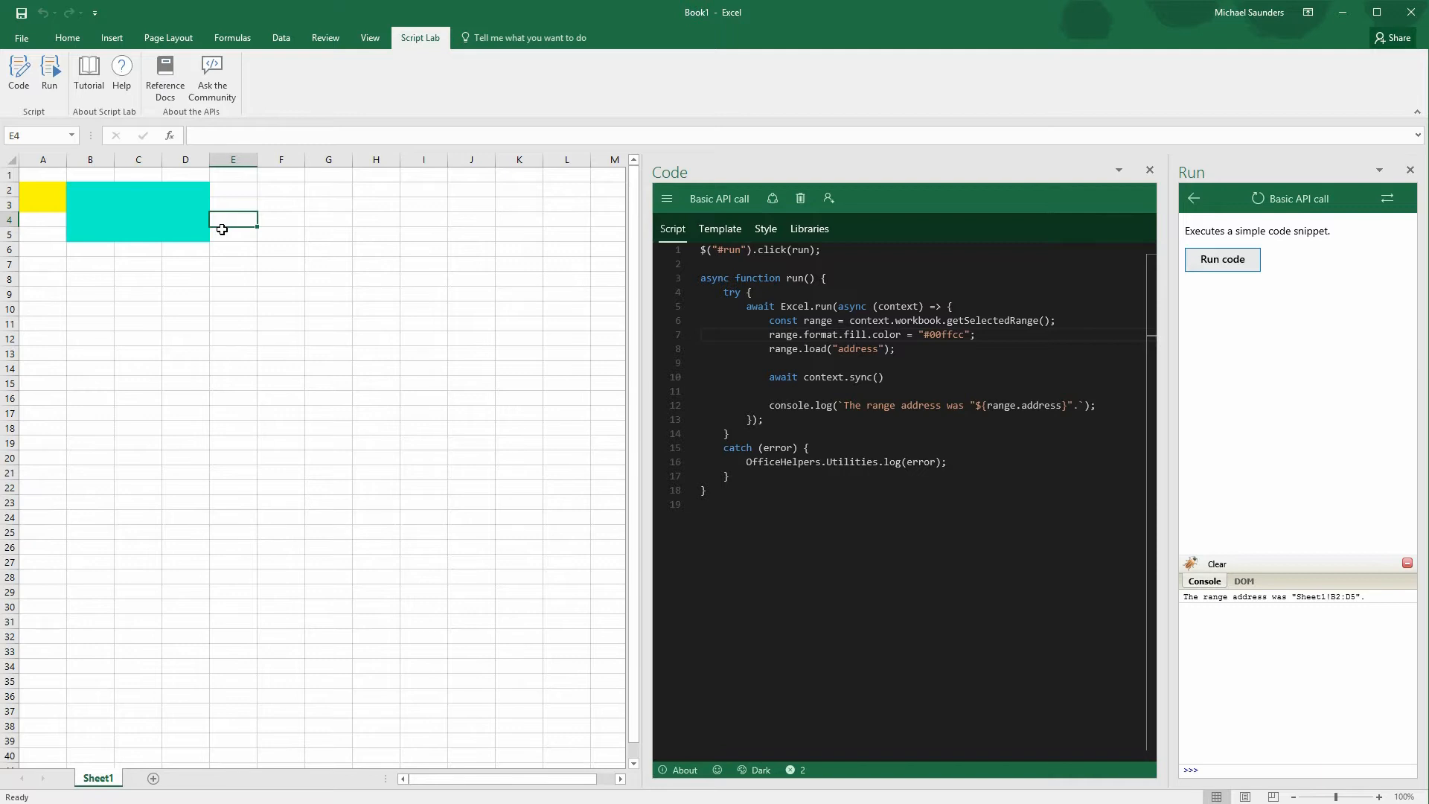
pyautogui.moveTo(123, 262)
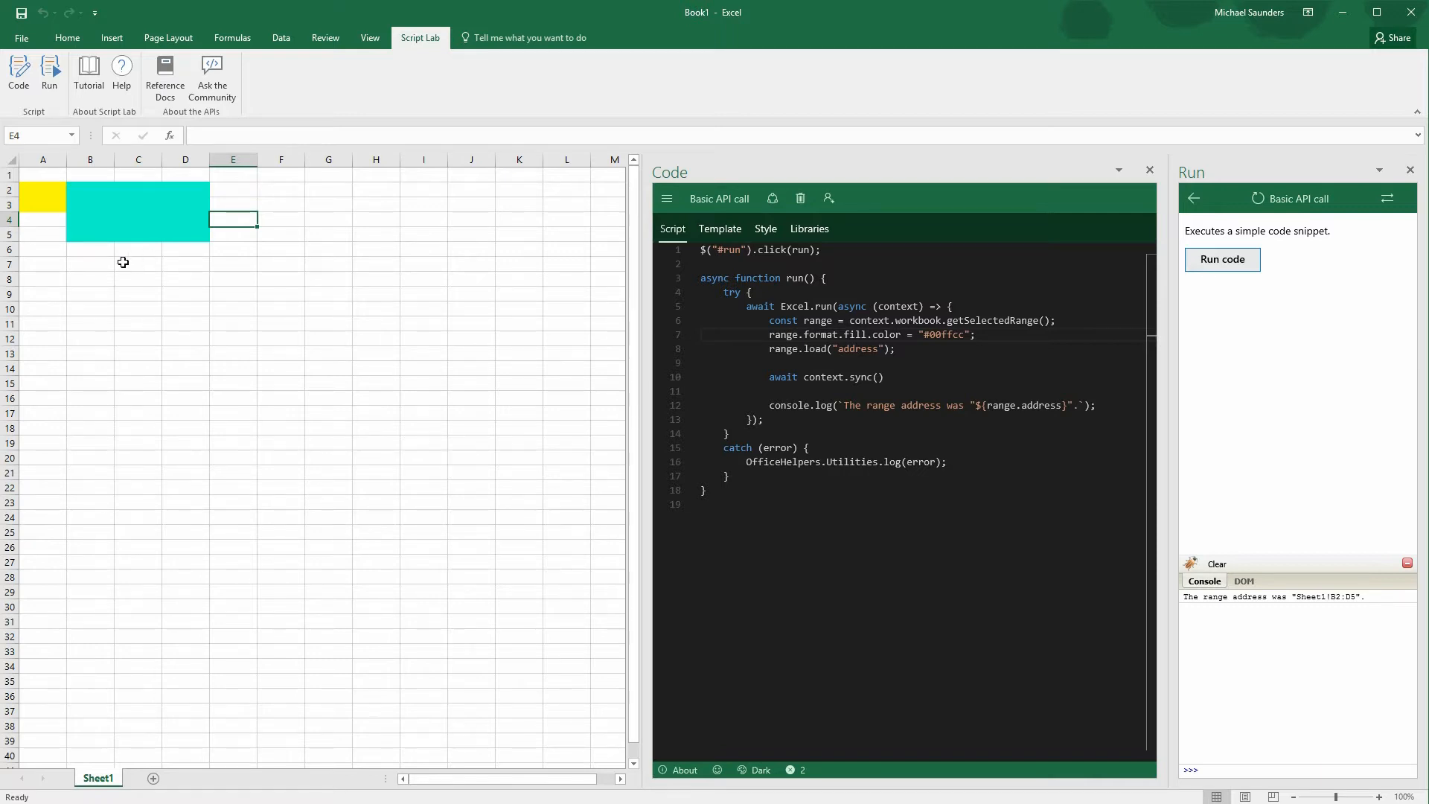
# - Enter a, b, c across C7:E7 and d, e, f across C8:E8
pyautogui.click(137, 265)
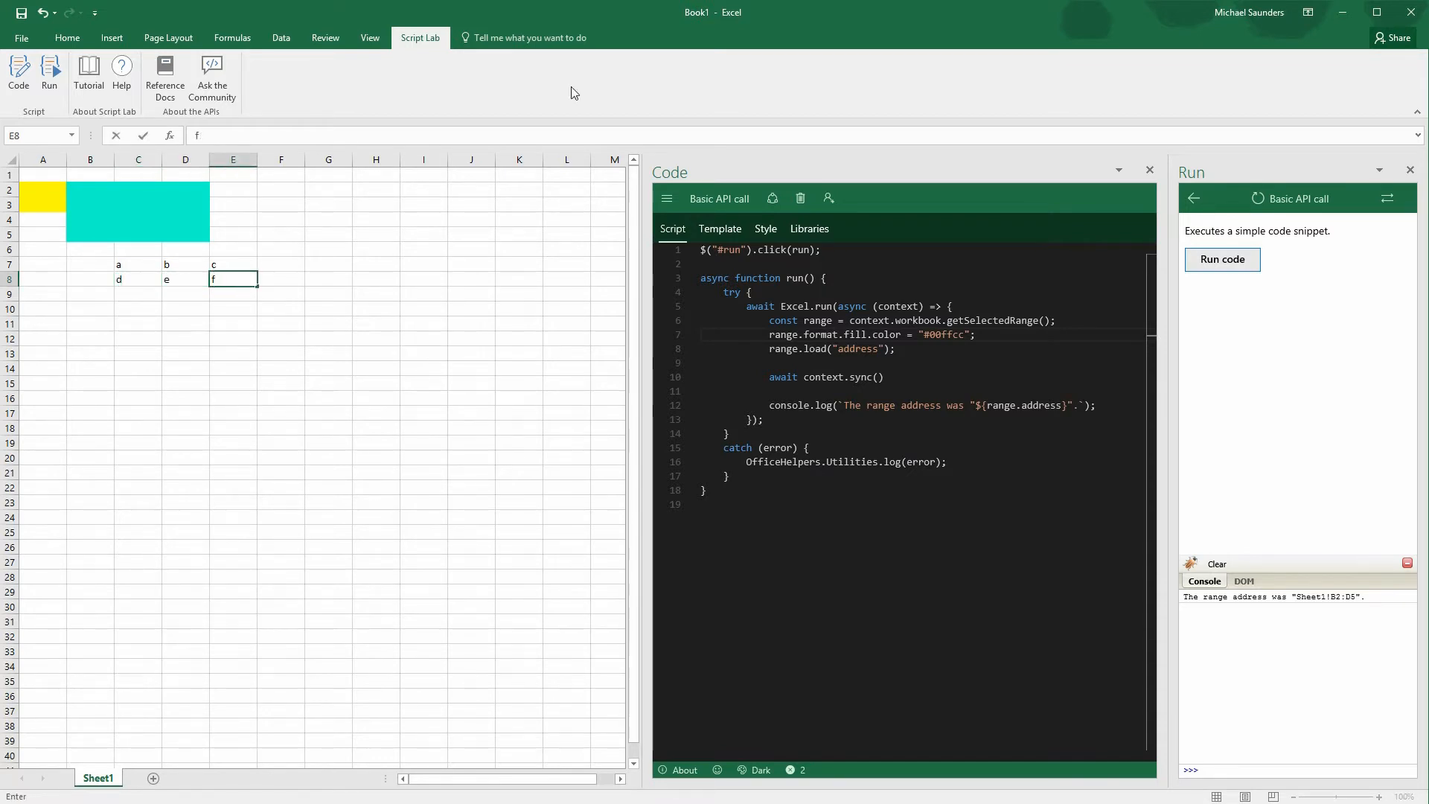
pyautogui.press('Return')
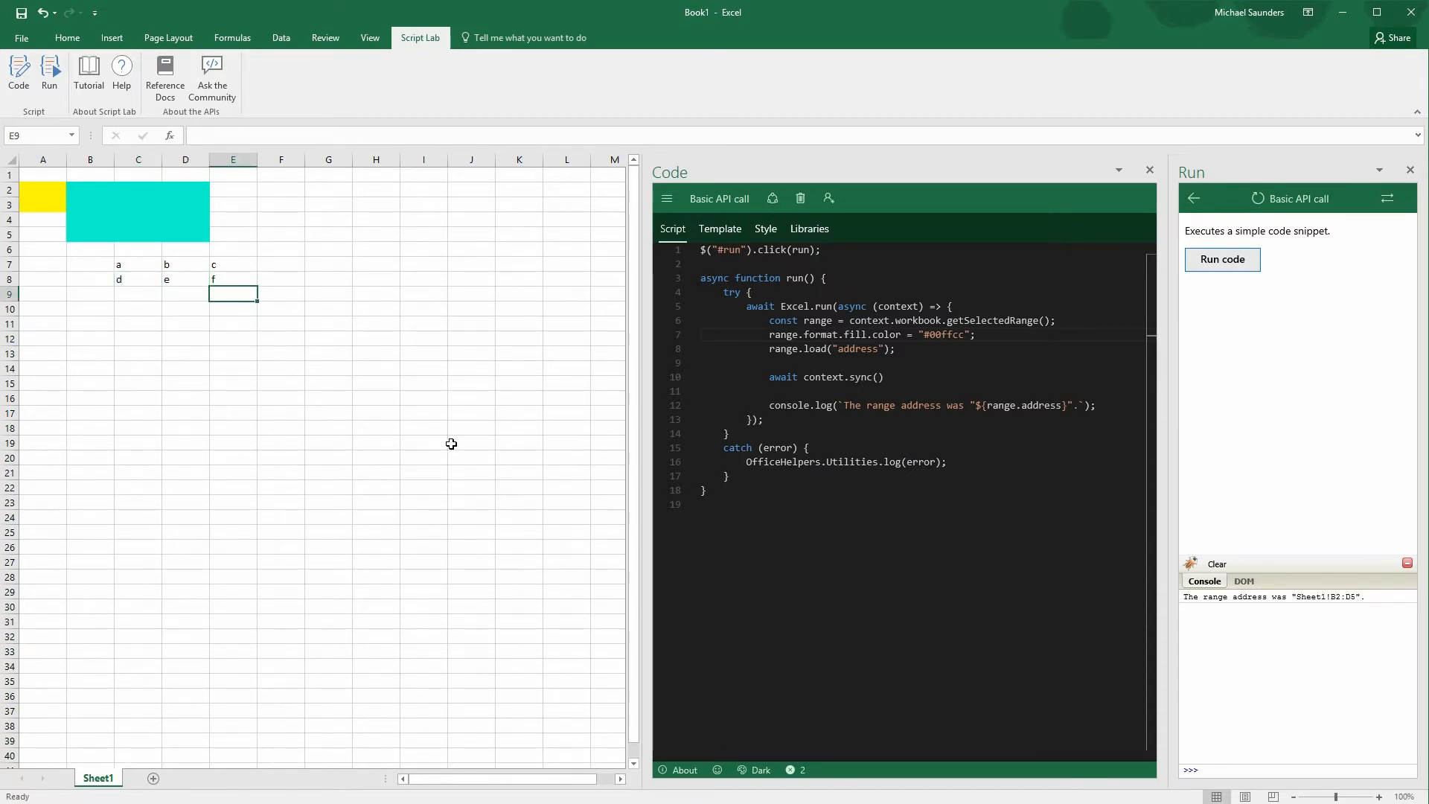
pyautogui.moveTo(789, 369)
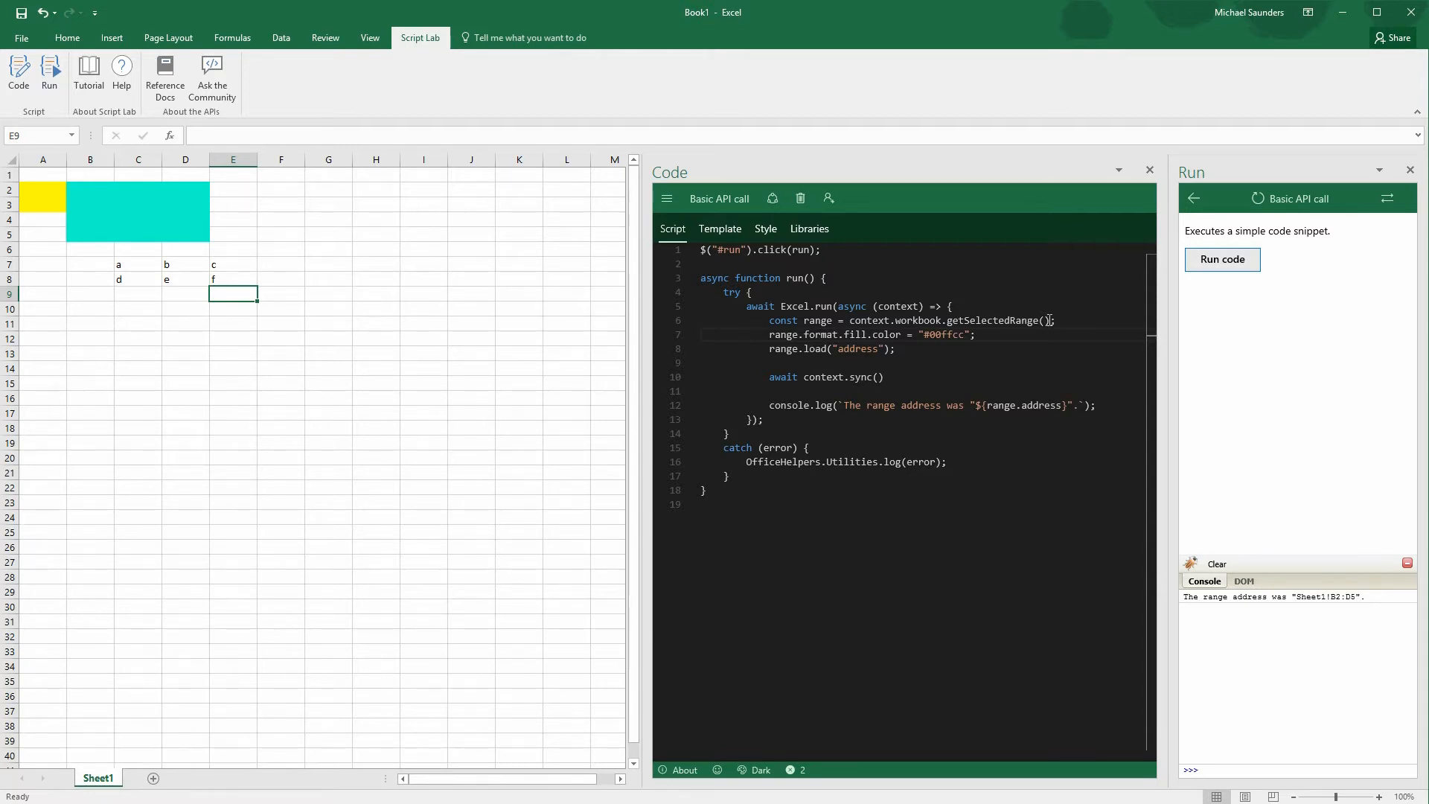
# - Replace getSelectedRange() with worksheets.getActiveWorksheet().getRange("C7:D8")
pyautogui.doubleClick(997, 320)
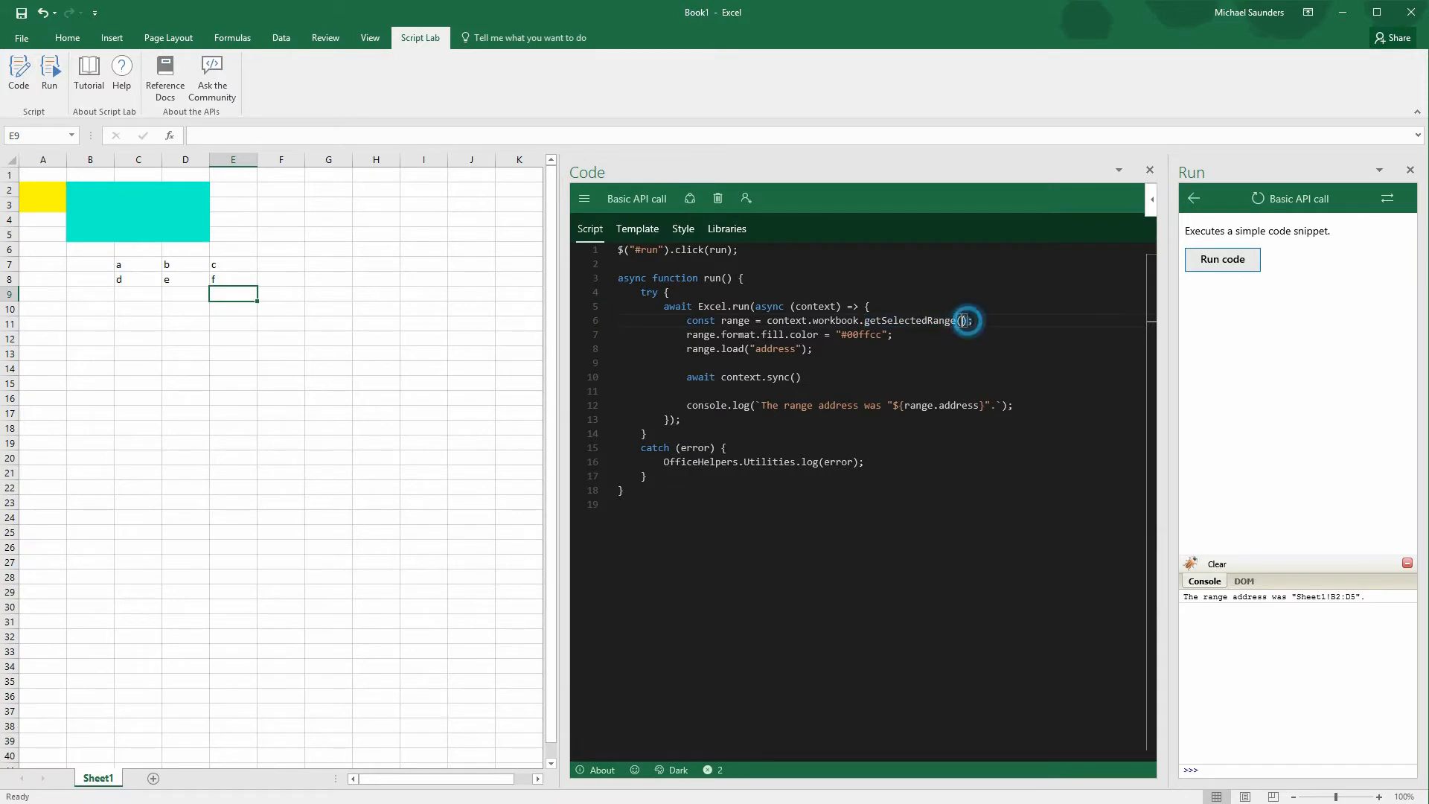
pyautogui.doubleClick(911, 320)
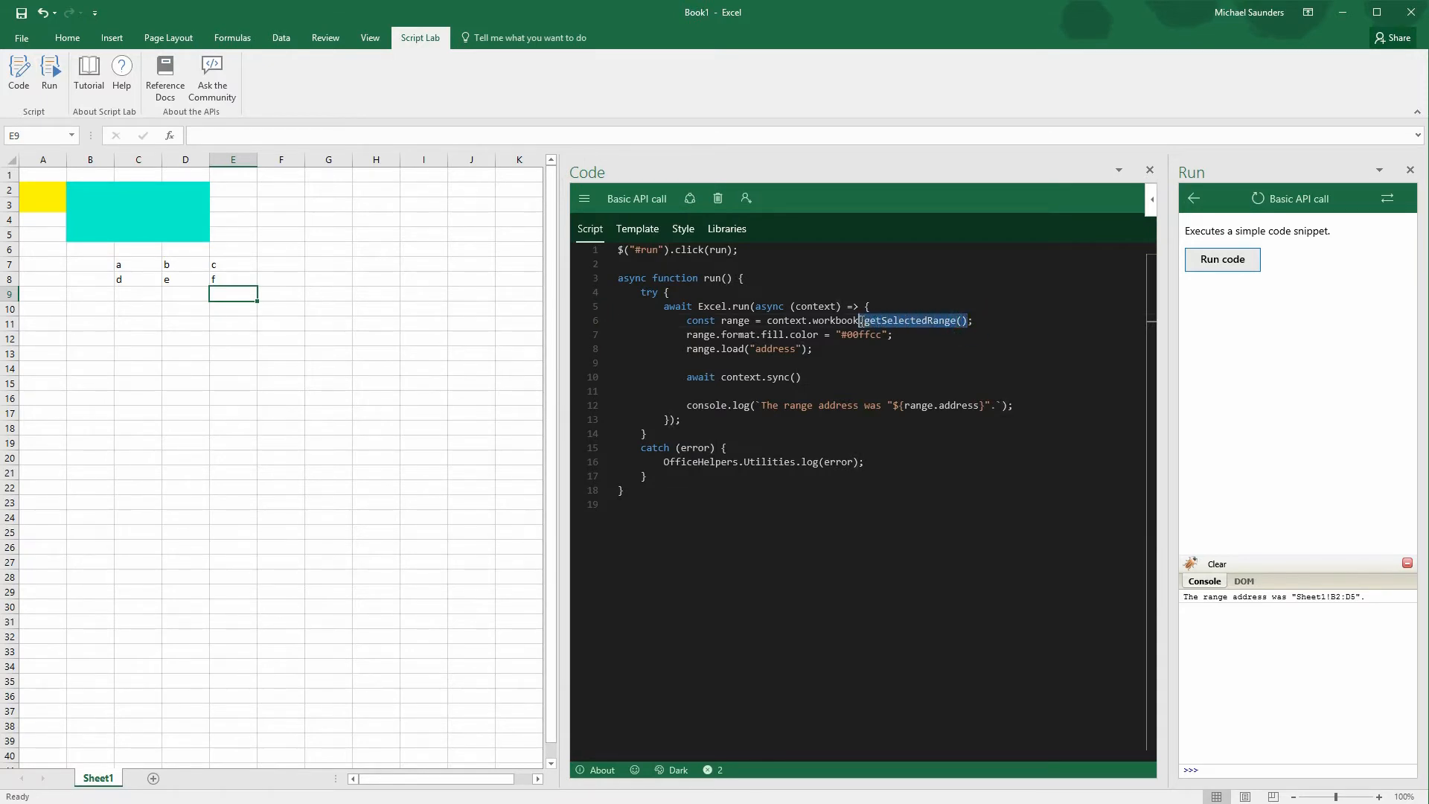
pyautogui.write('wor')
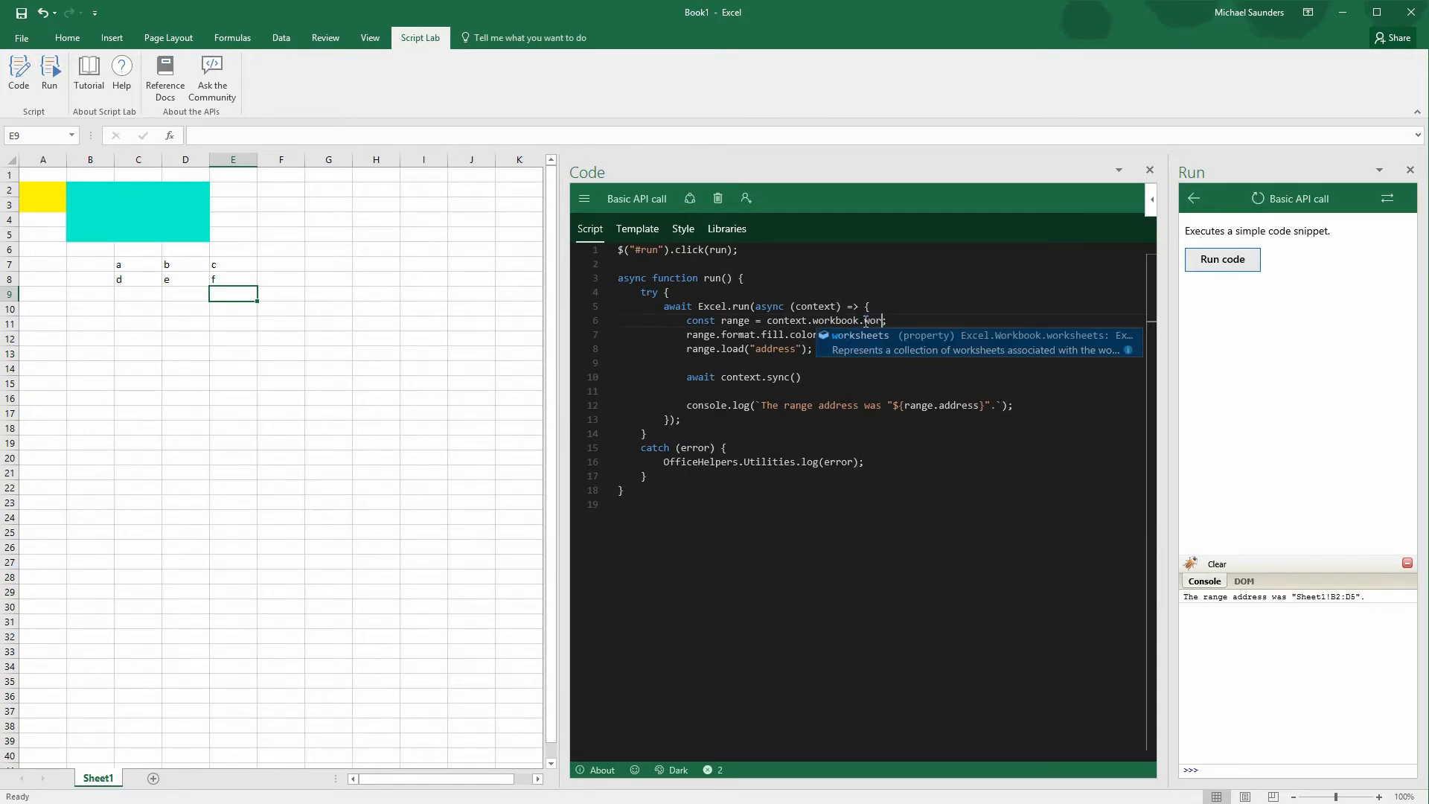
pyautogui.write('worksh')
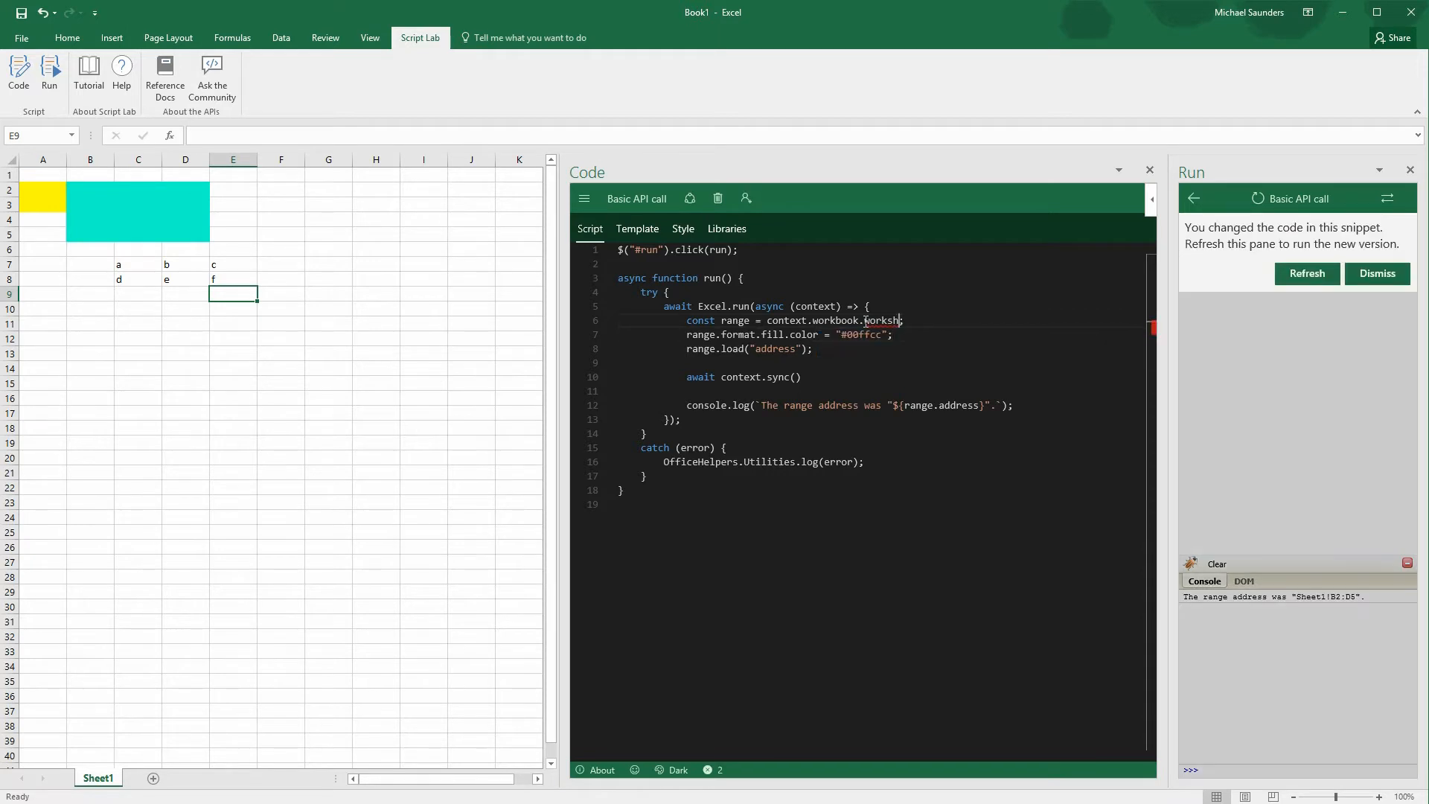
pyautogui.write('orksheets.getActiveWorksheet().getRange("')
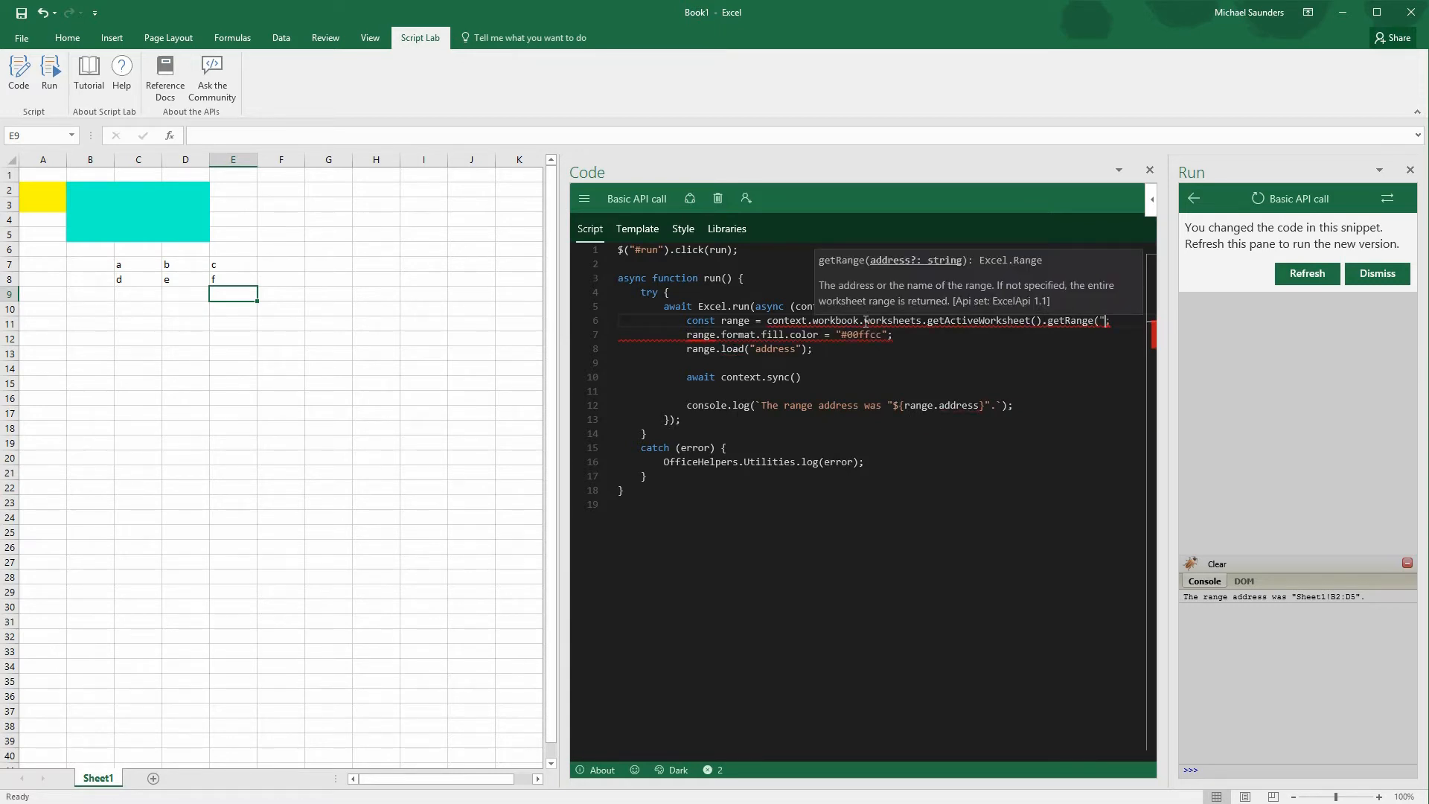
pyautogui.write('C7:D8")')
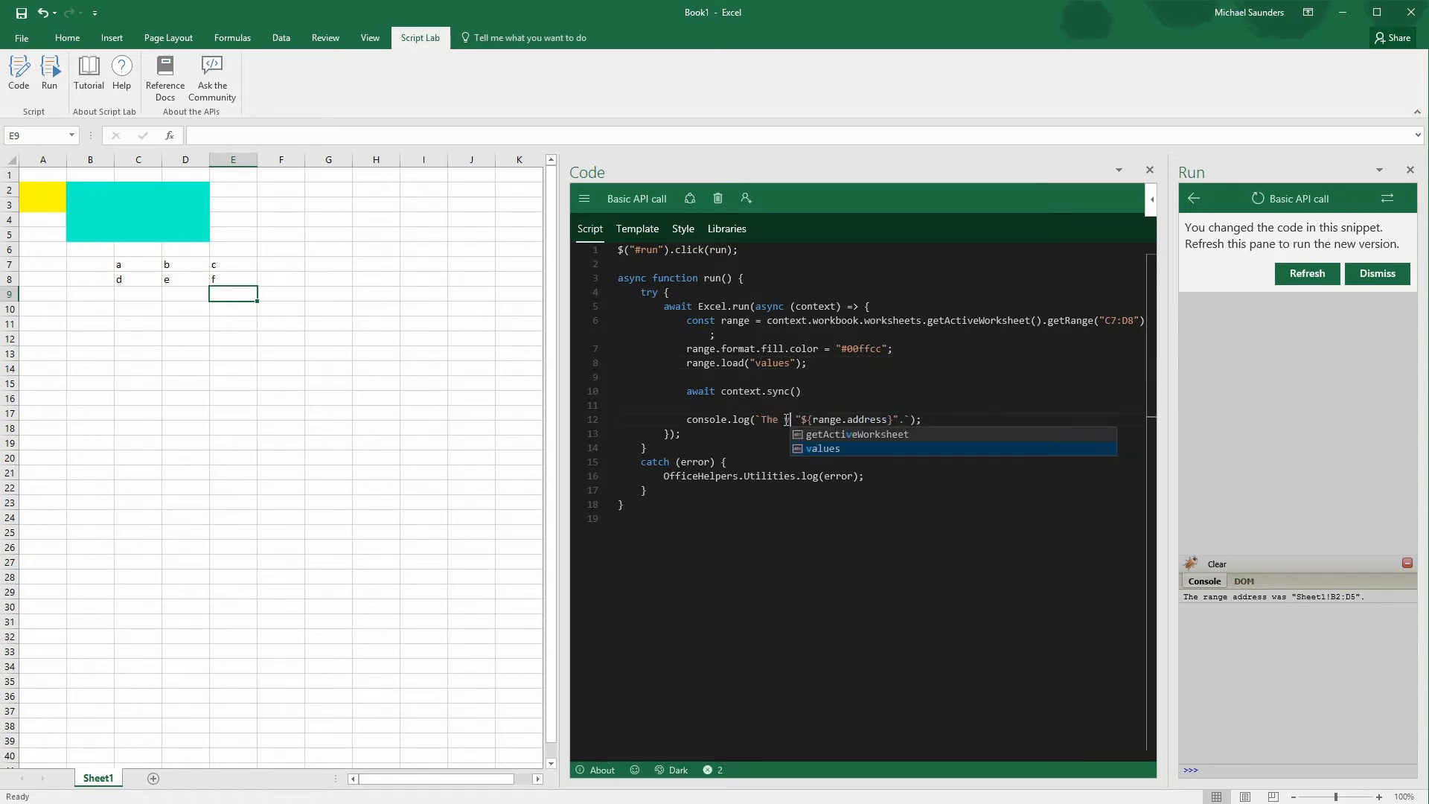
# - Load "values" and log the range's values instead of its address
pyautogui.write('values in the range were')
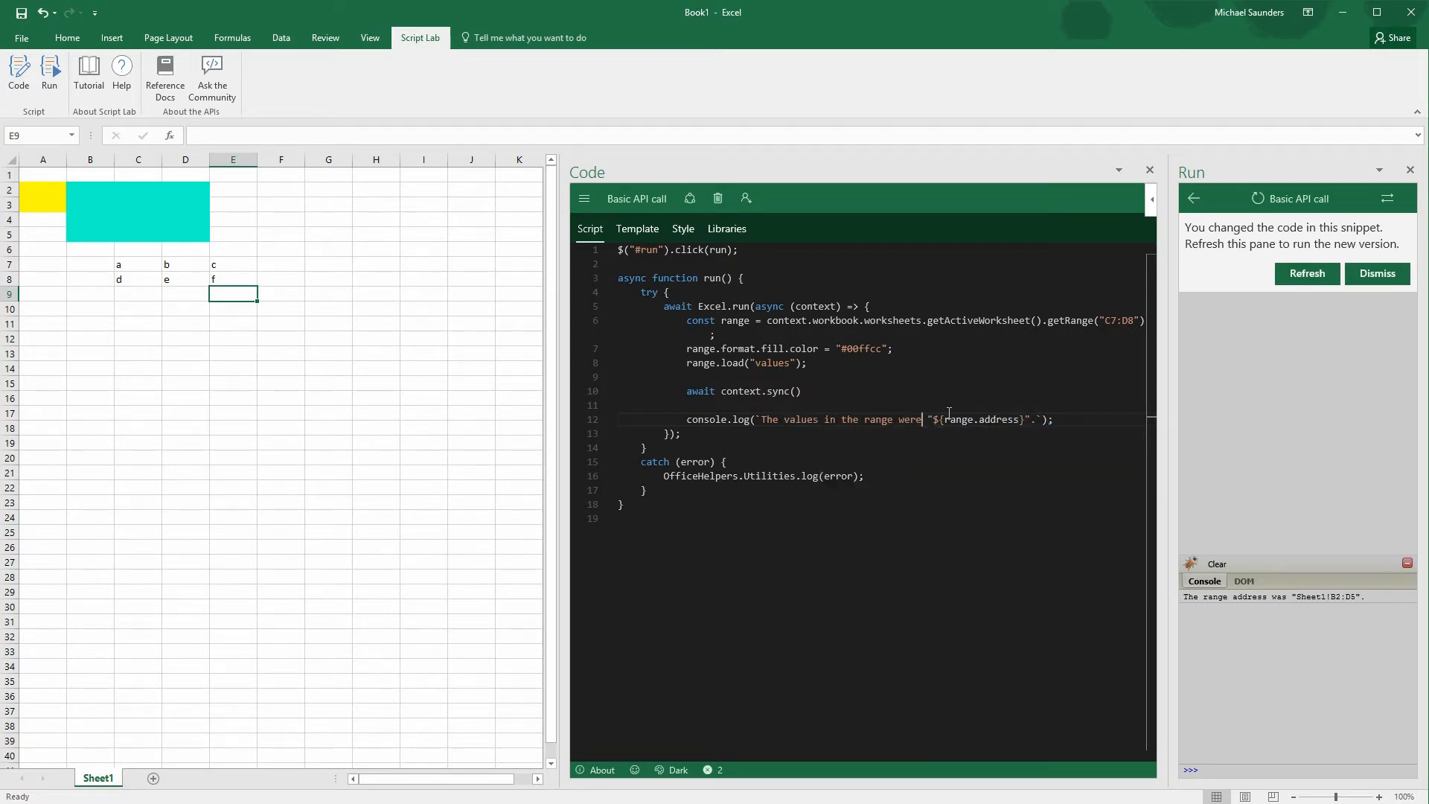
pyautogui.doubleClick(997, 420)
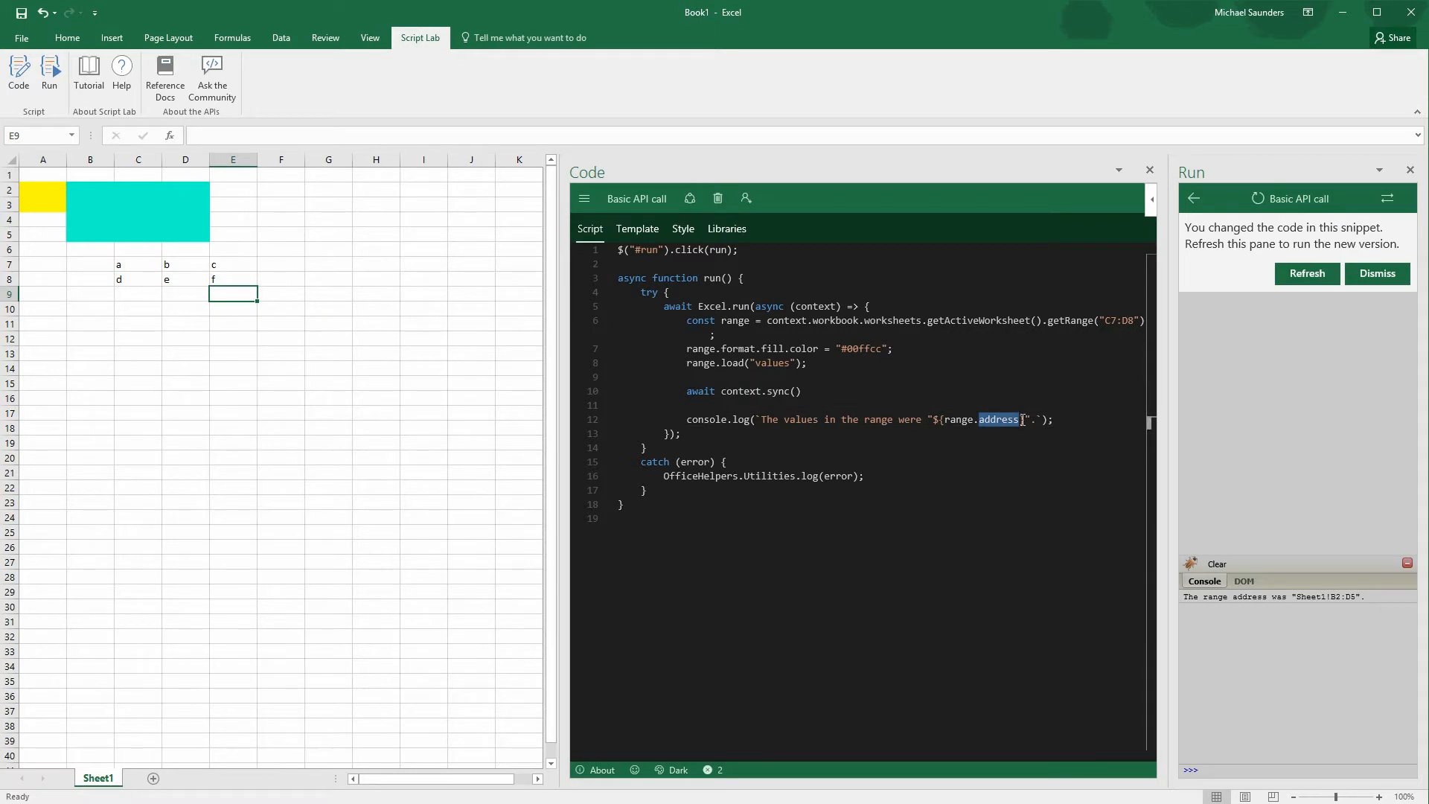
pyautogui.write('values')
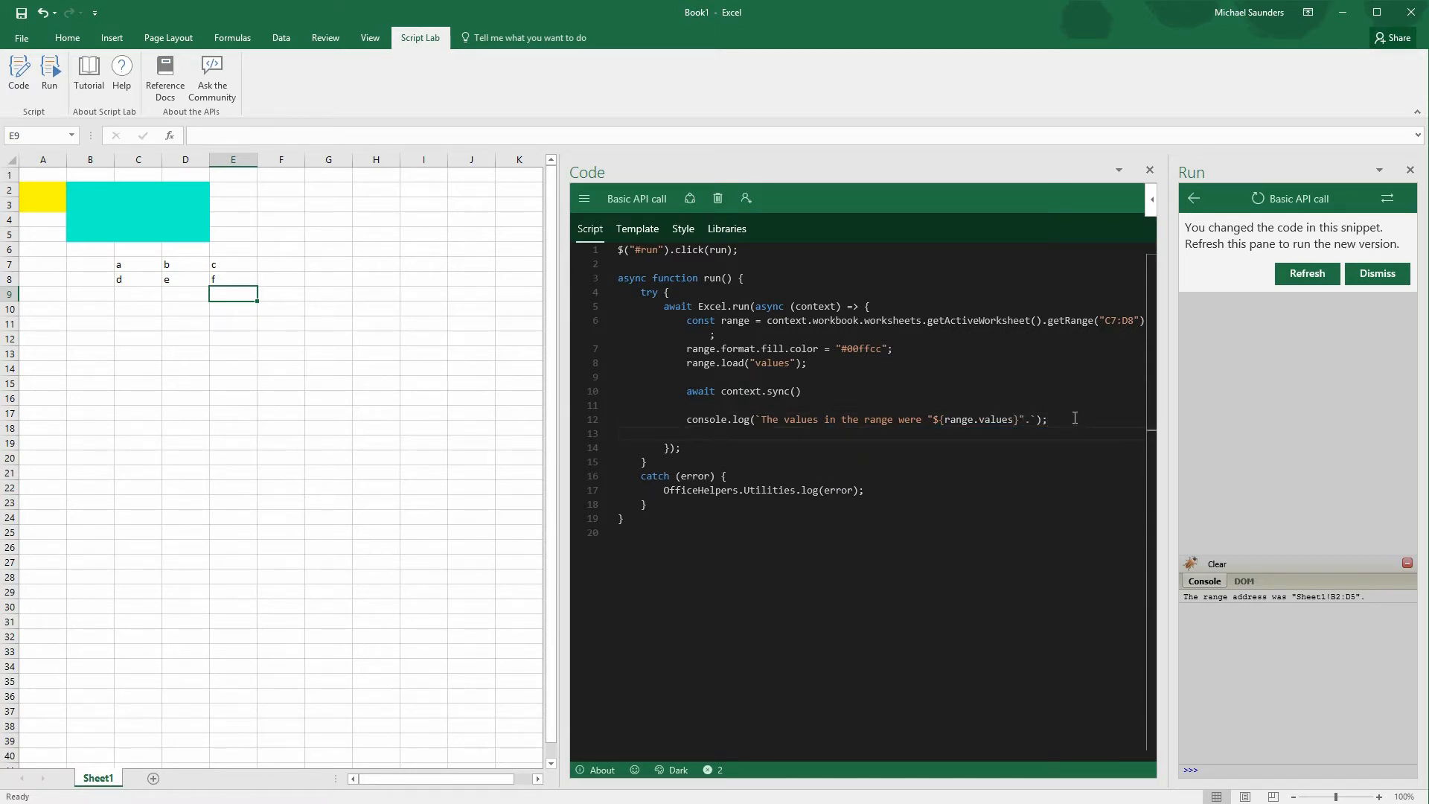
# - Add range.values = [["These","are"],["new","values"]] after the log line and refresh the Run pane
pyautogui.write('range.v')
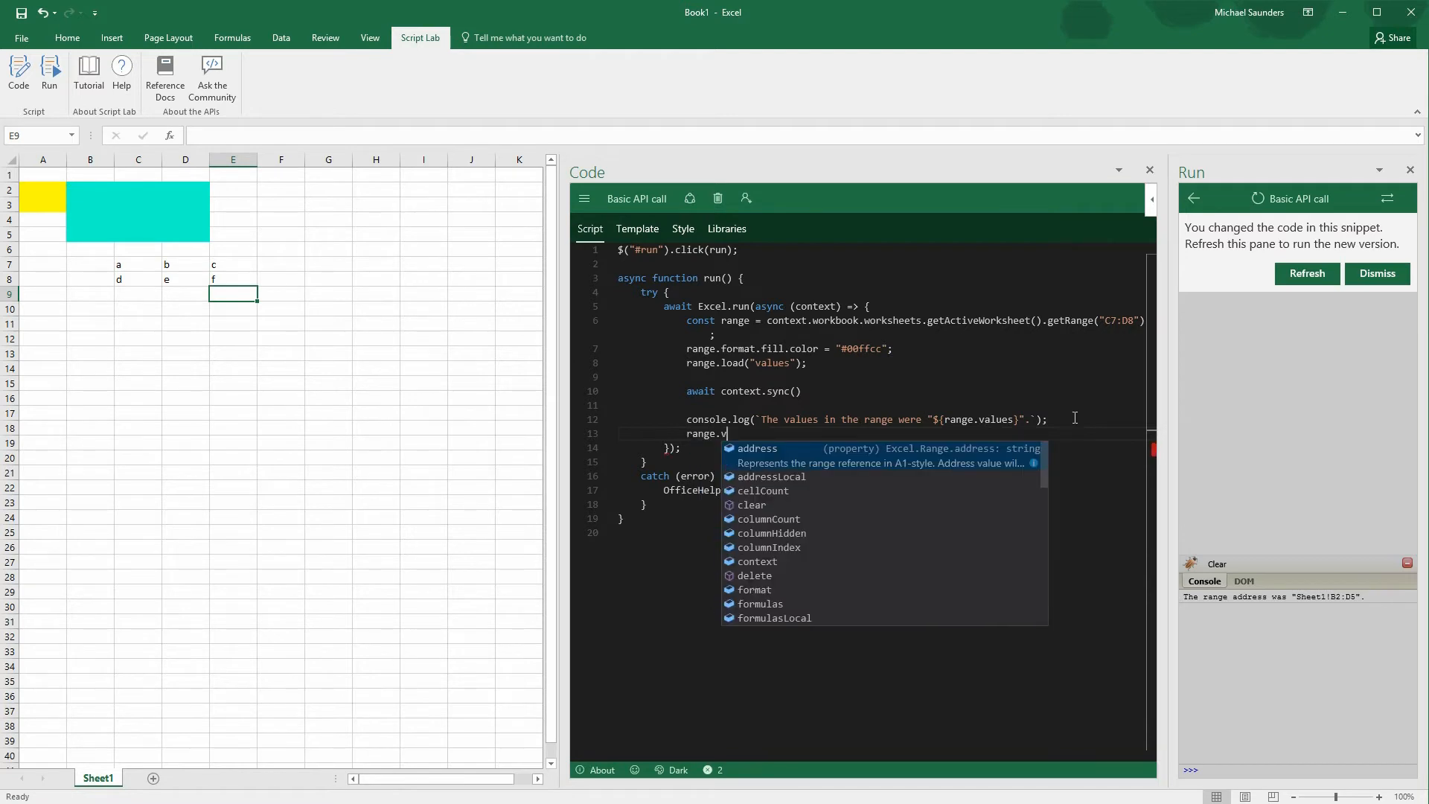
pyautogui.write('alues =')
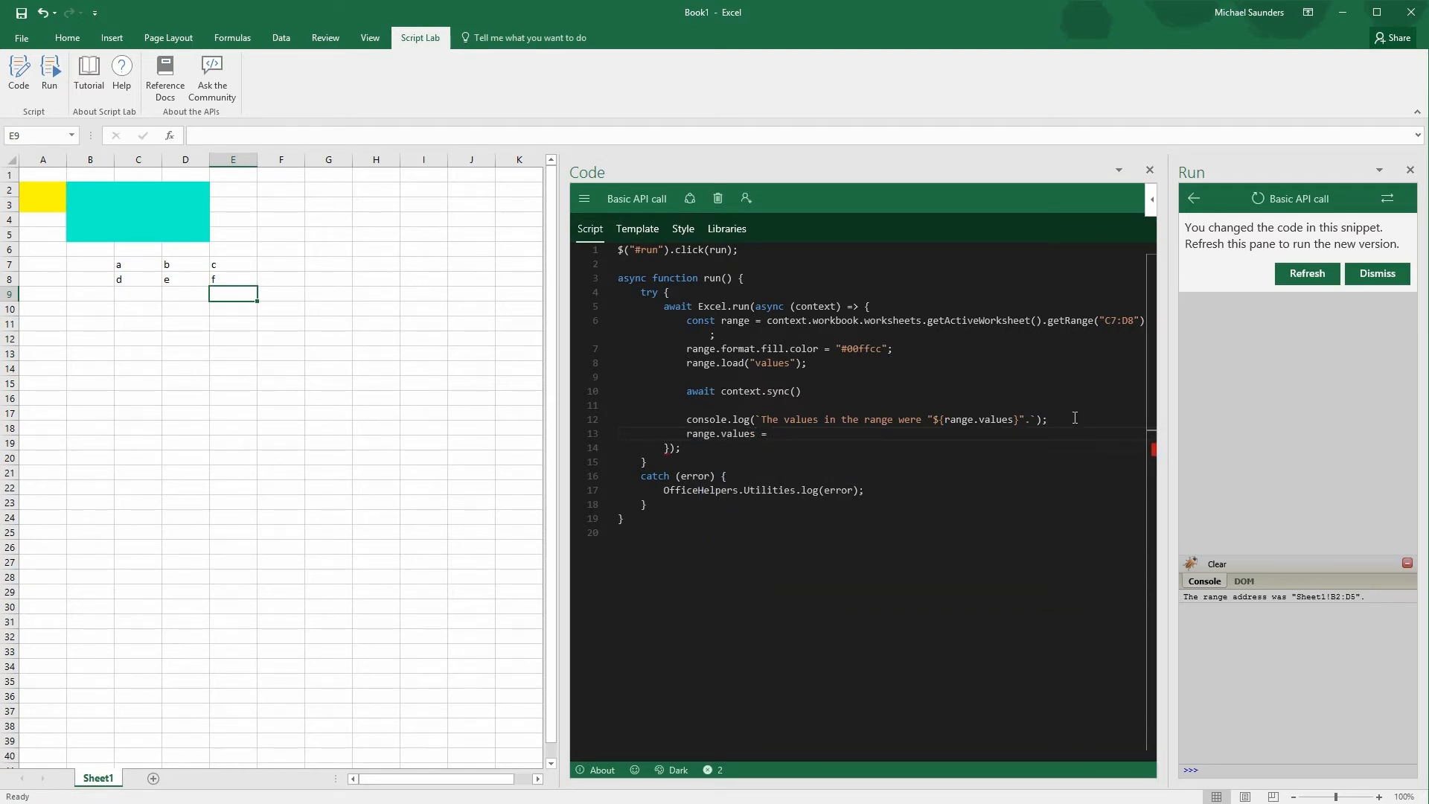
pyautogui.write('[["]]')
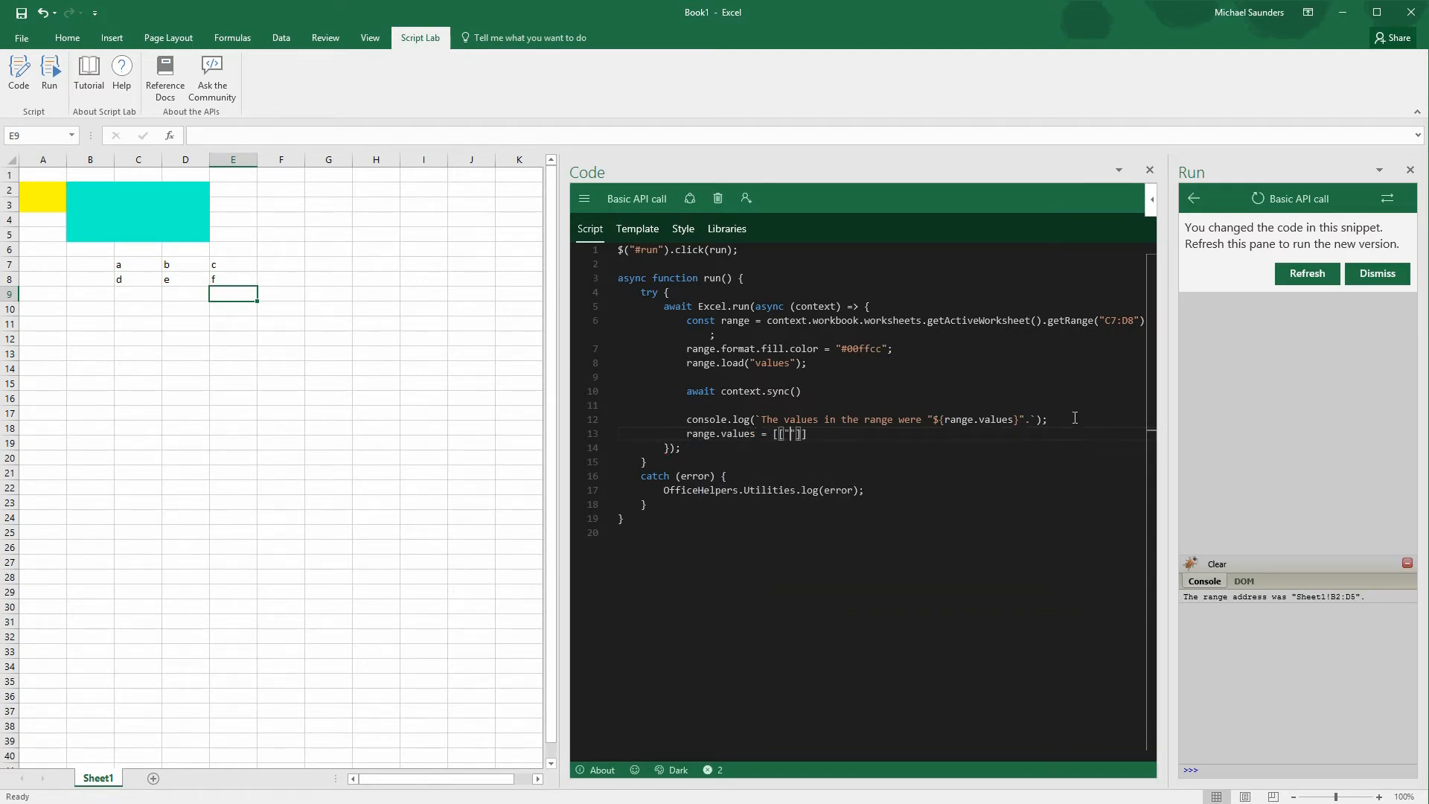
pyautogui.write('These')
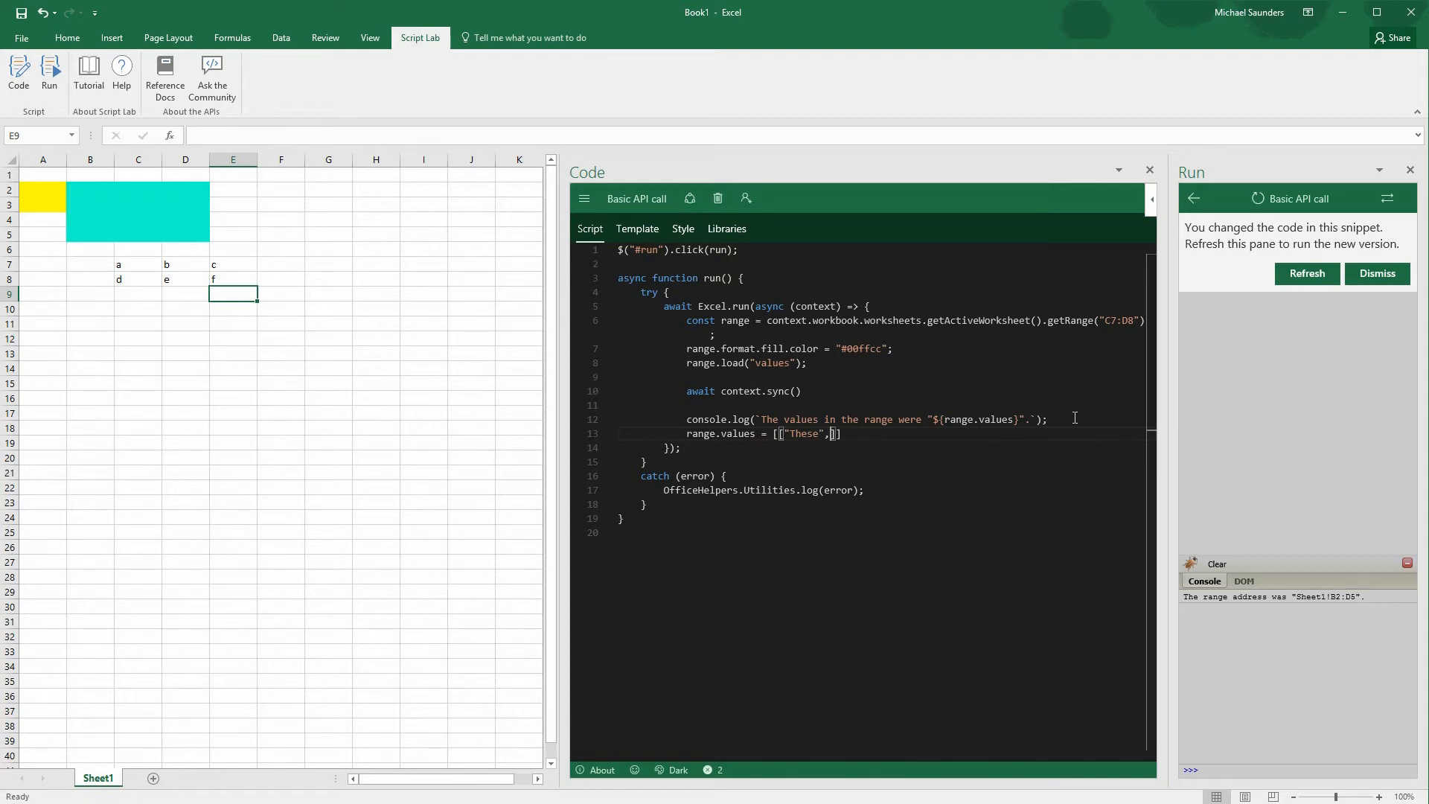
pyautogui.write('are"],["')
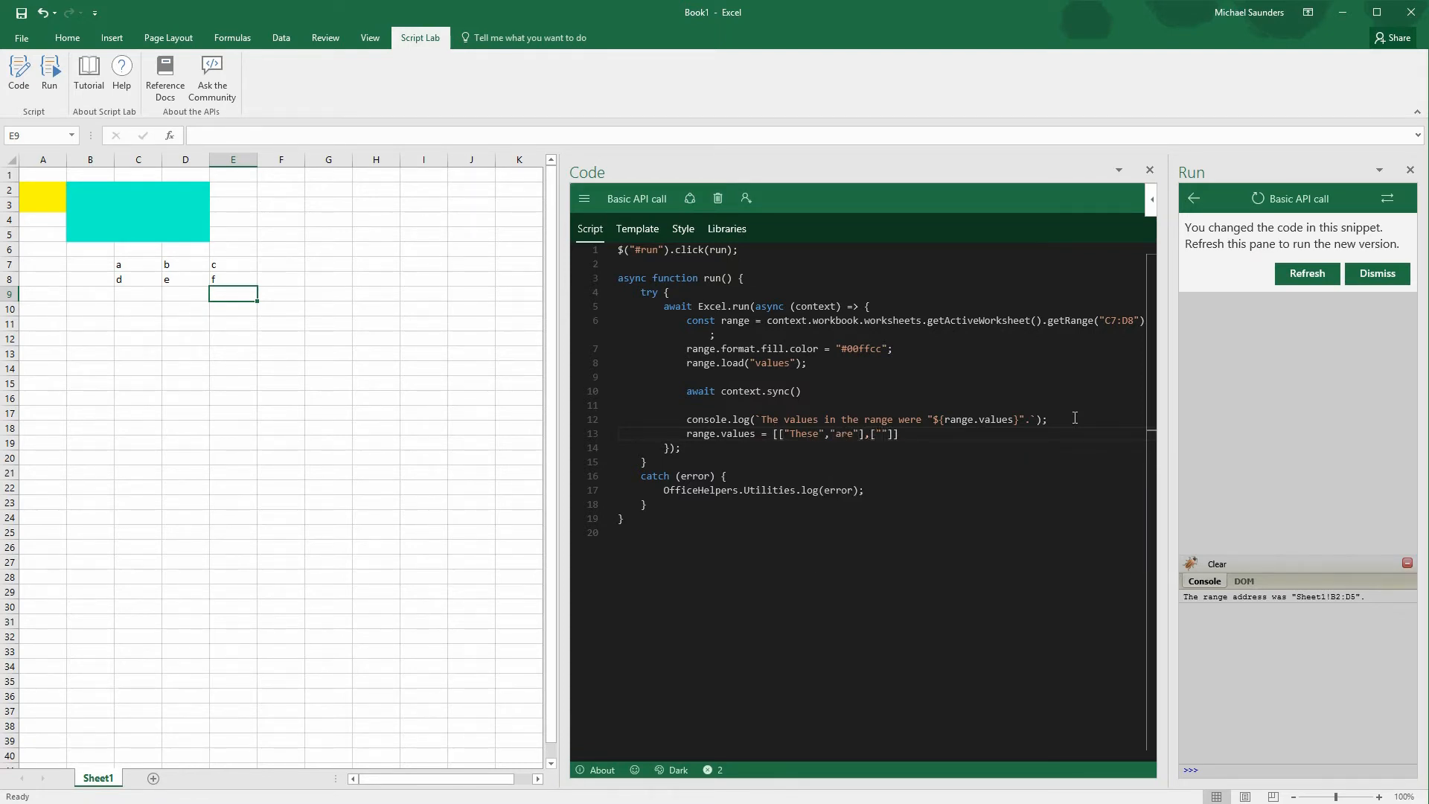
pyautogui.write('"new", "values')
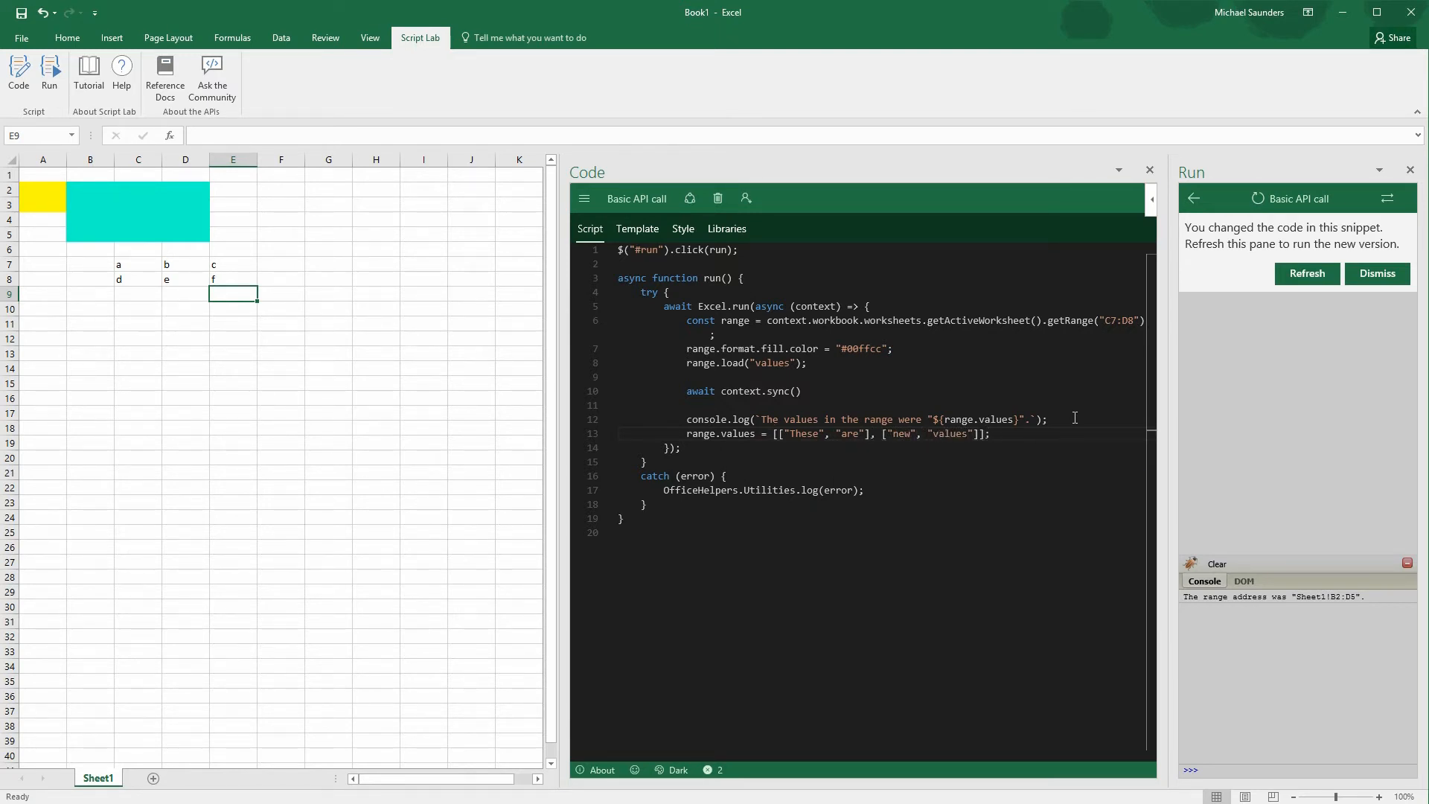
pyautogui.moveTo(1057, 398)
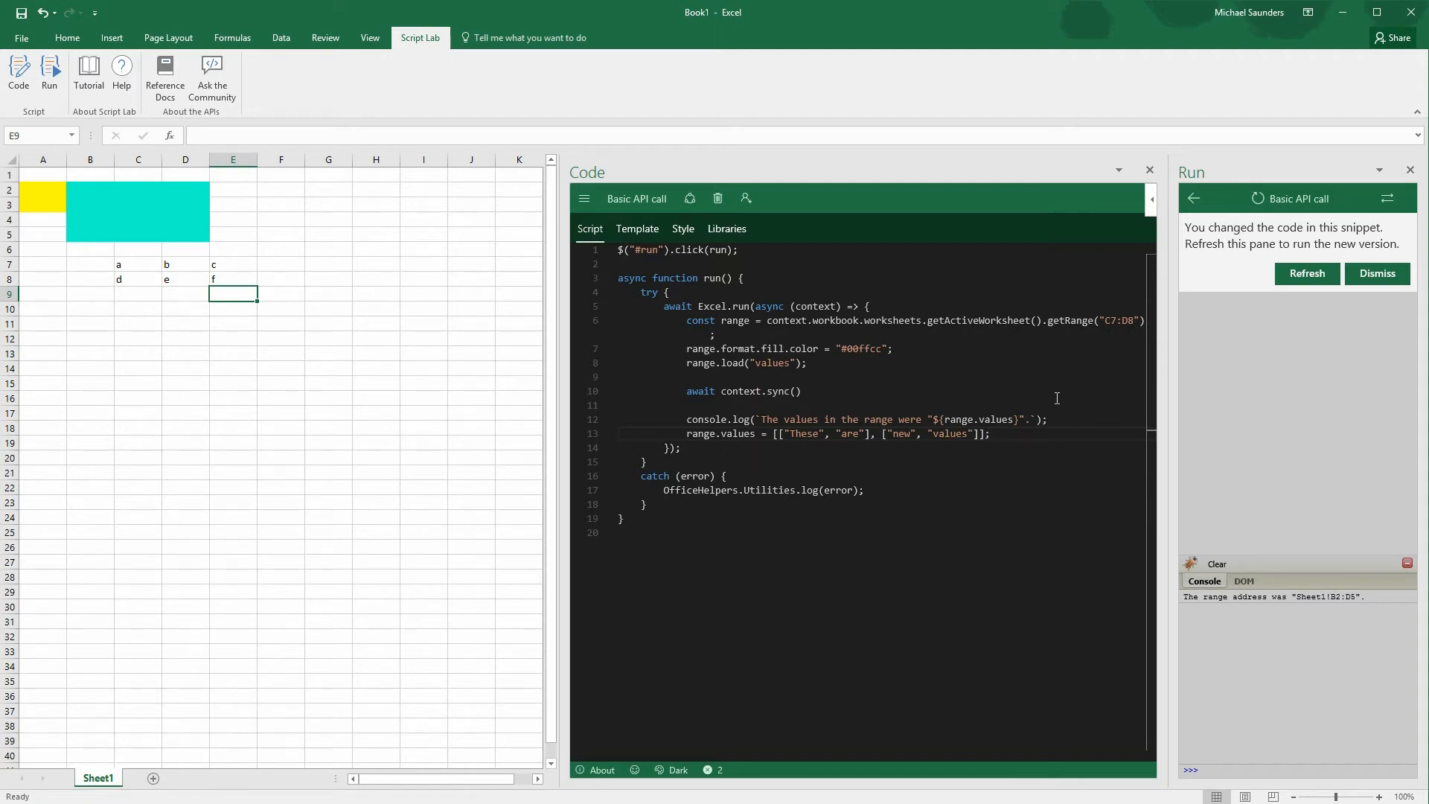
pyautogui.click(1307, 274)
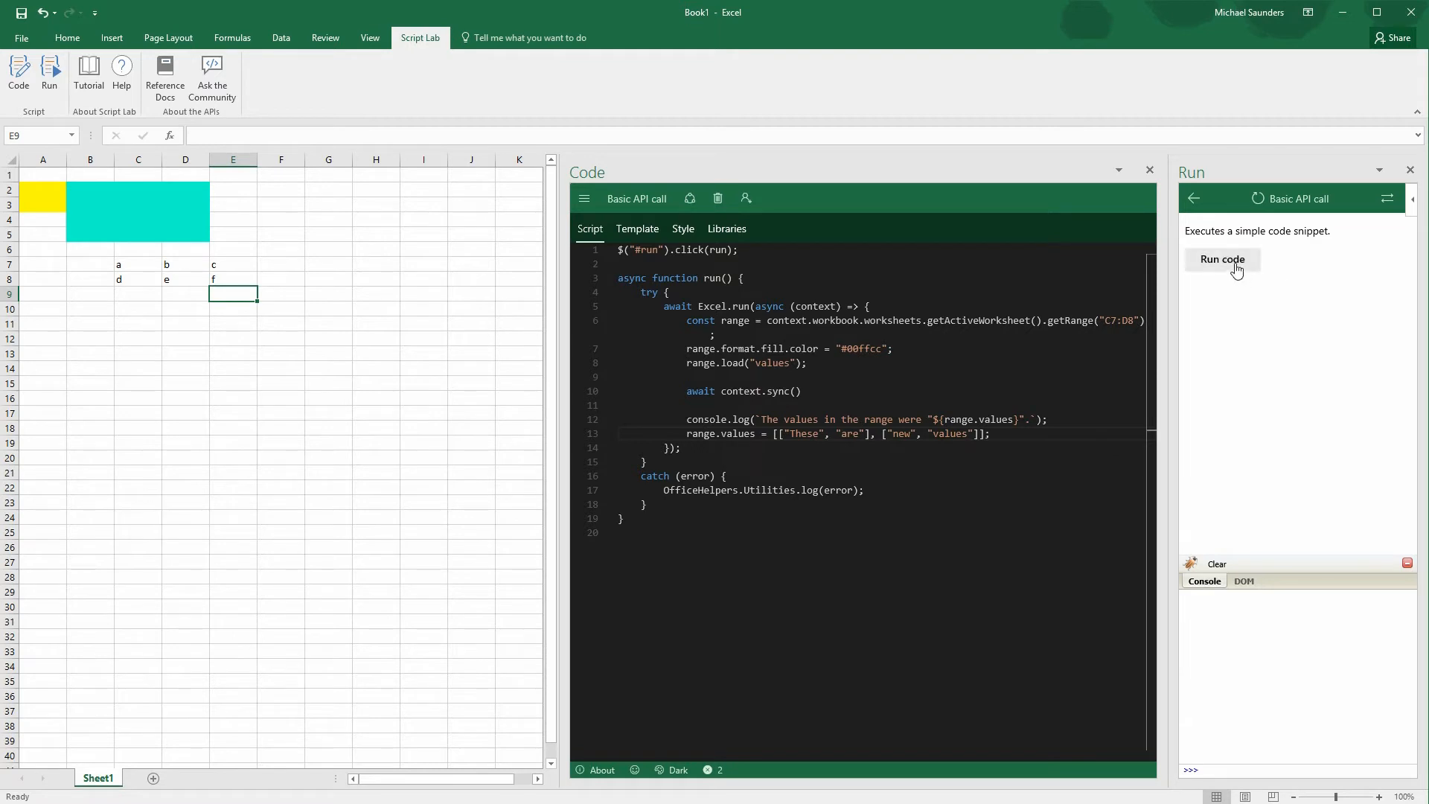
# - Run the snippet so C7:D8 turns teal with These, are, new, values and logs a,b,d,e
pyautogui.click(1220, 259)
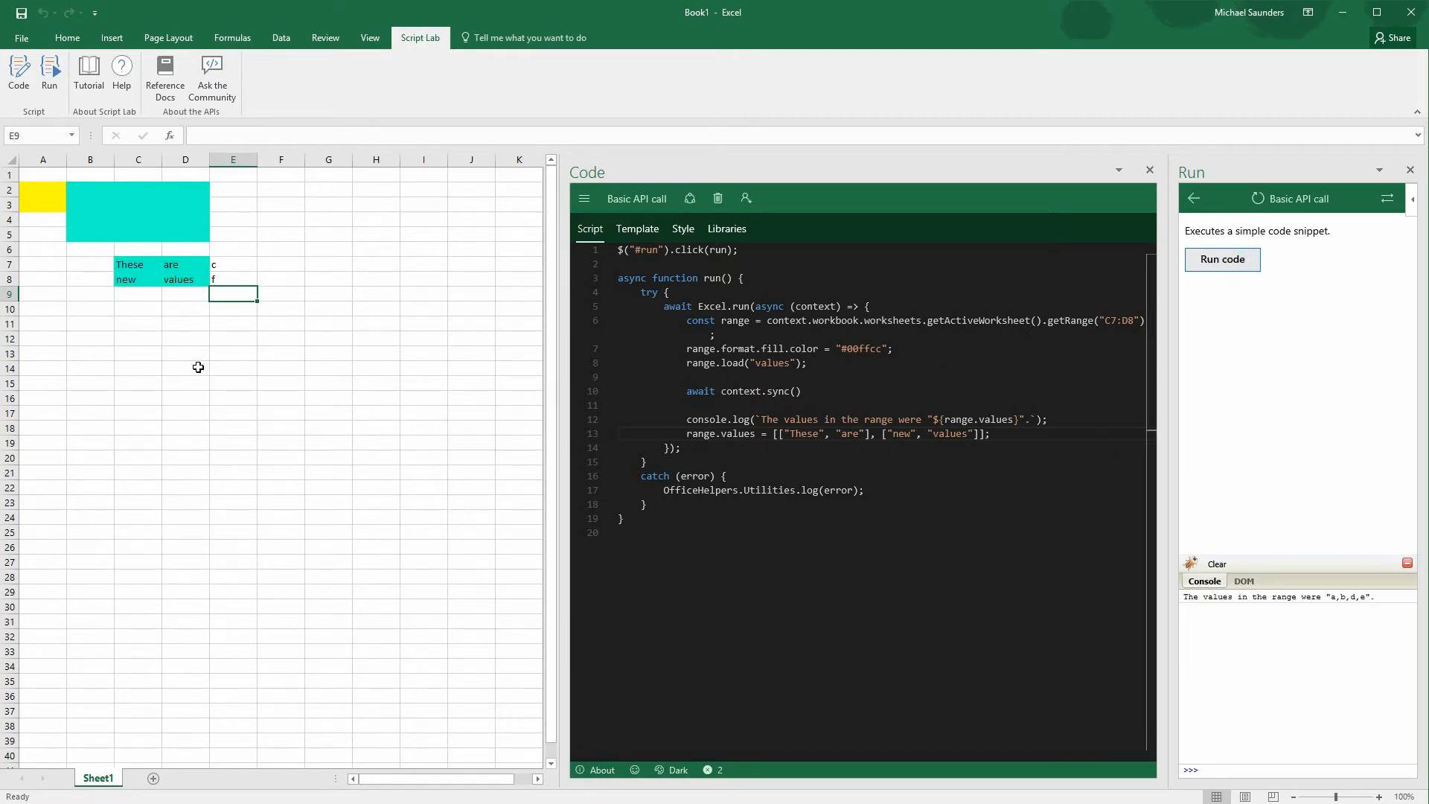
pyautogui.moveTo(182, 267)
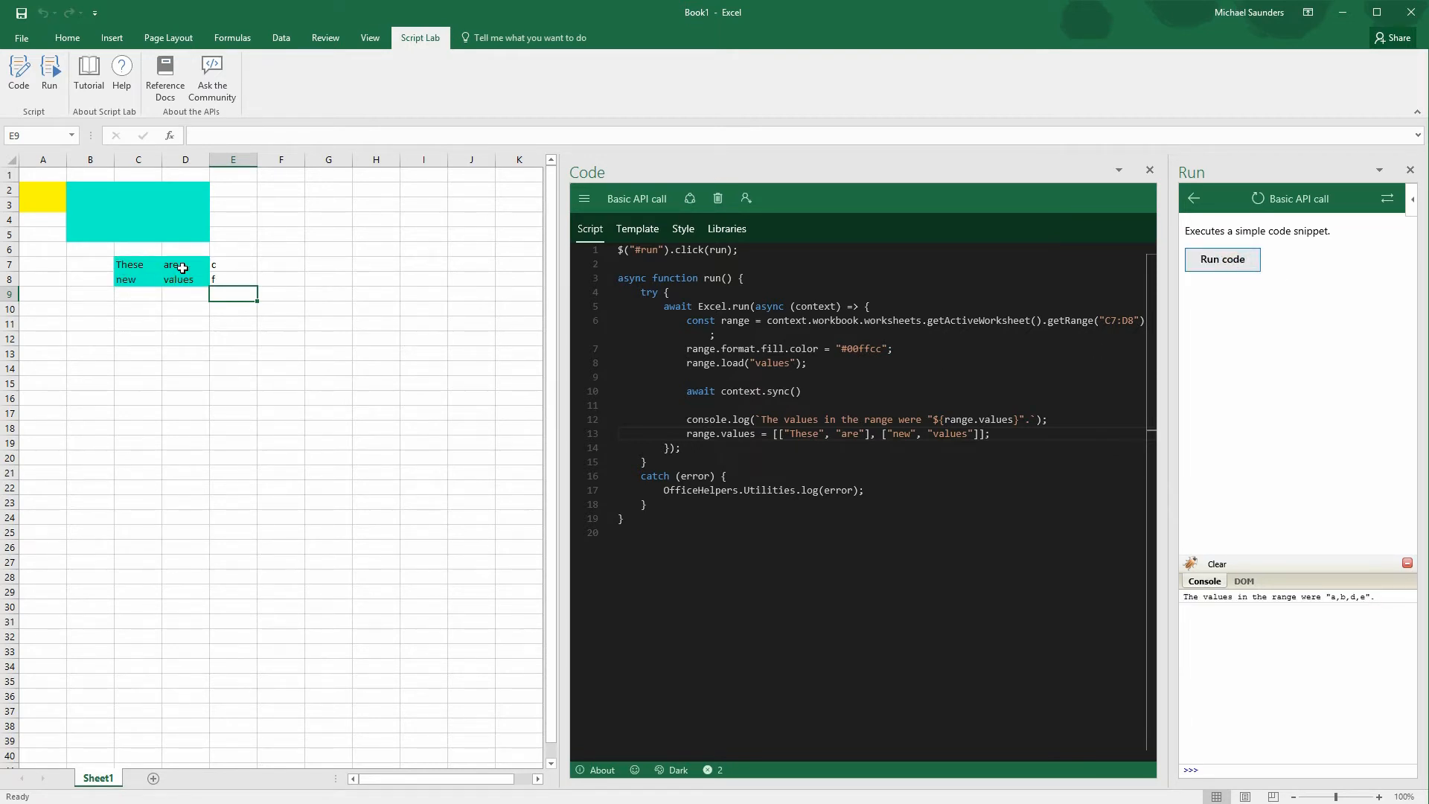
pyautogui.moveTo(397, 357)
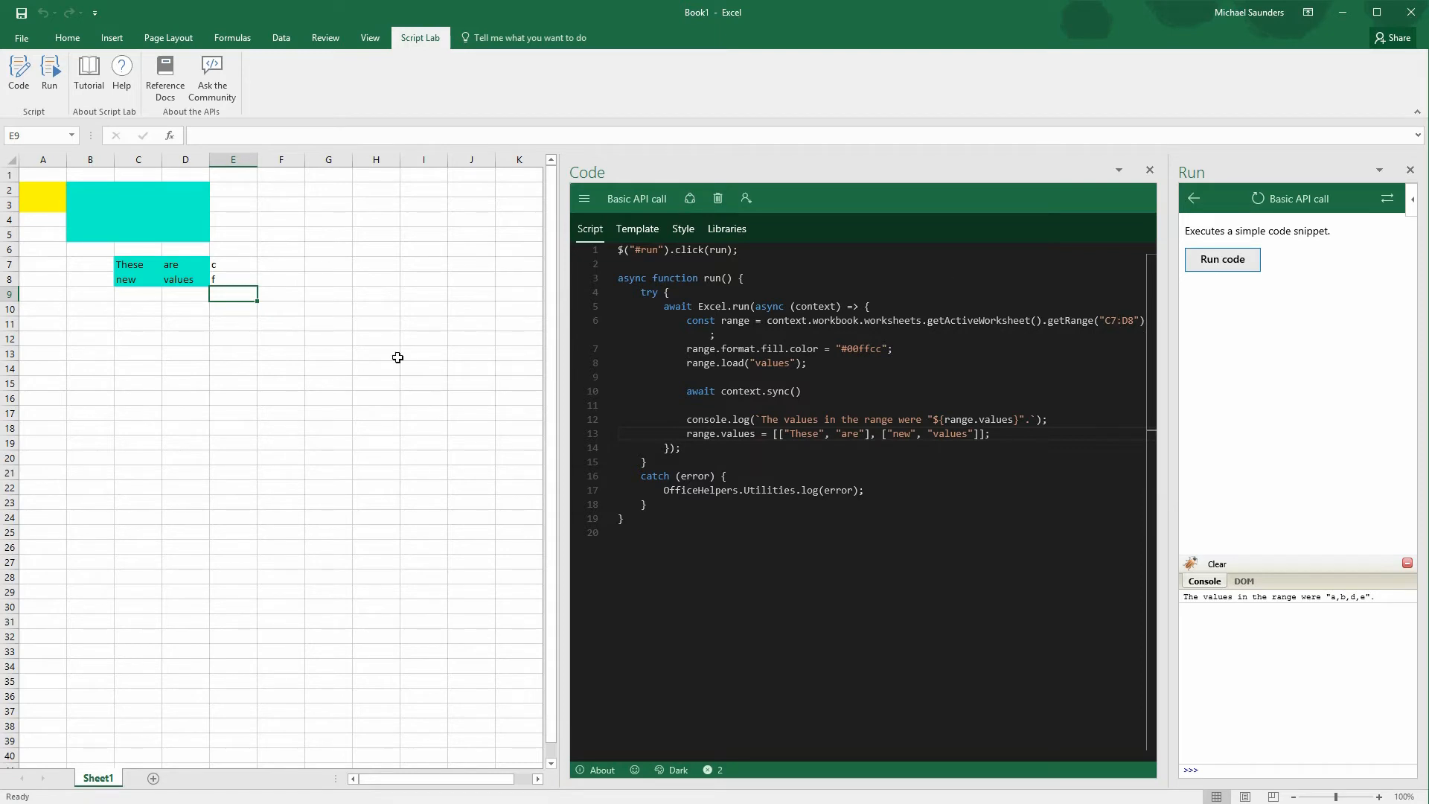
pyautogui.moveTo(760, 372)
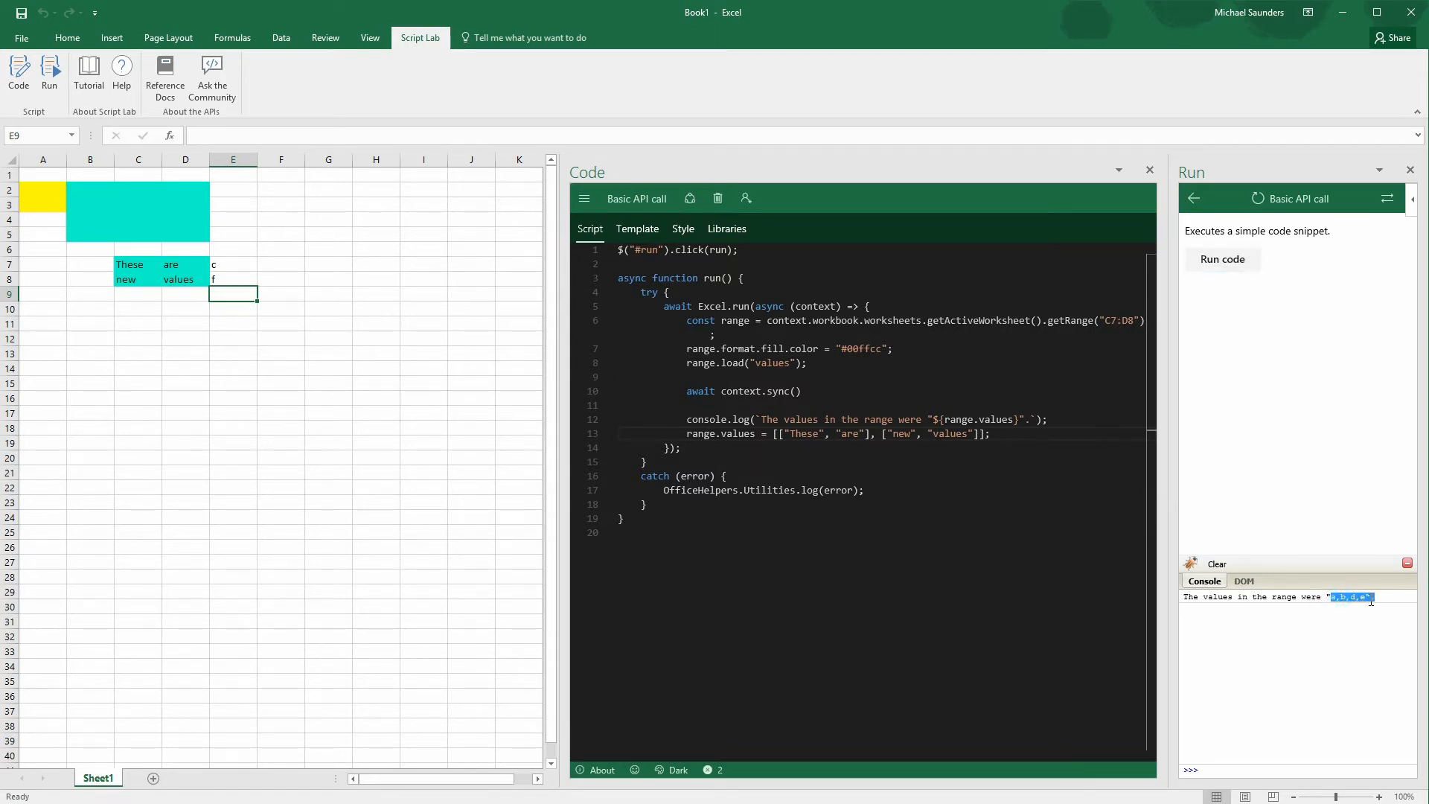
pyautogui.moveTo(1355, 607)
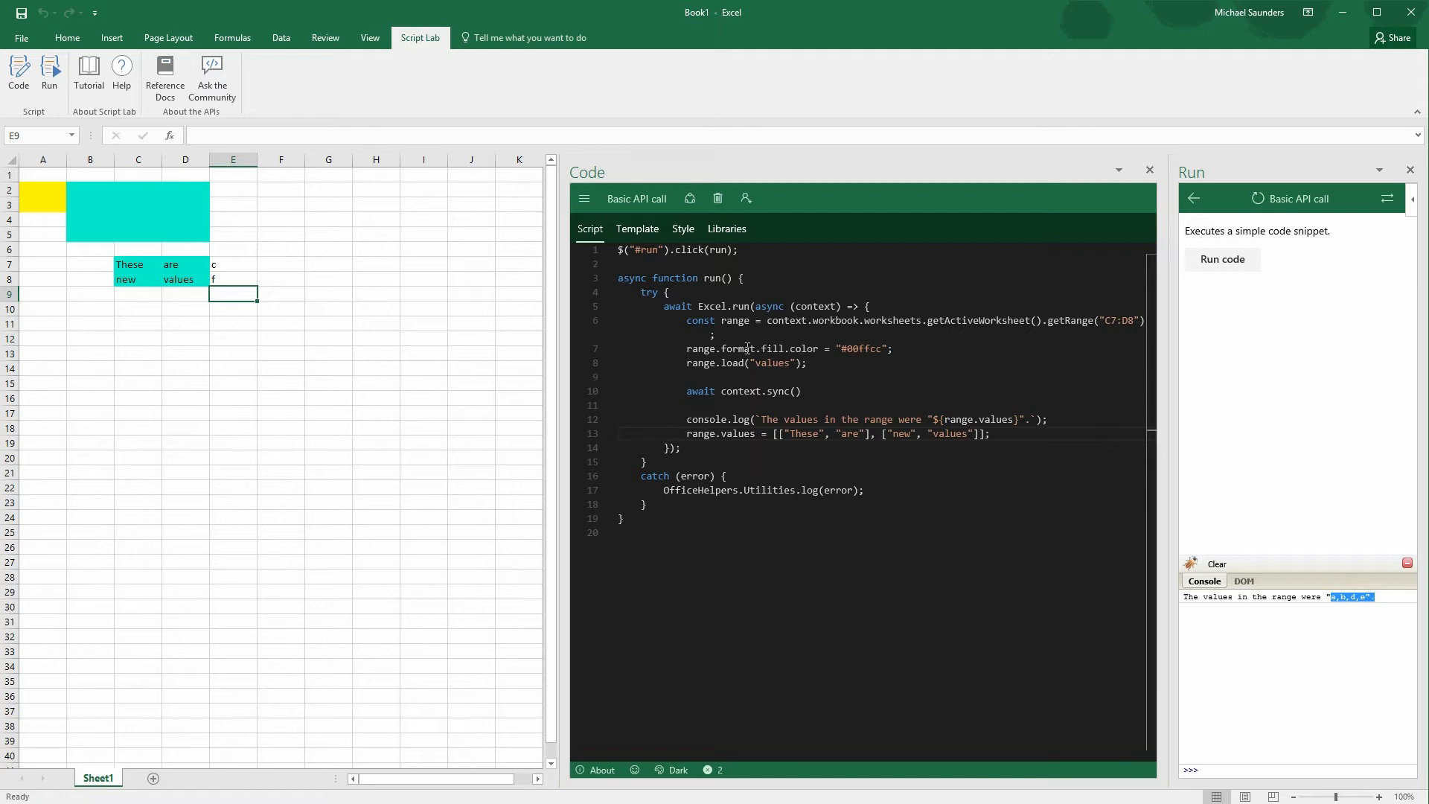
pyautogui.moveTo(777, 391)
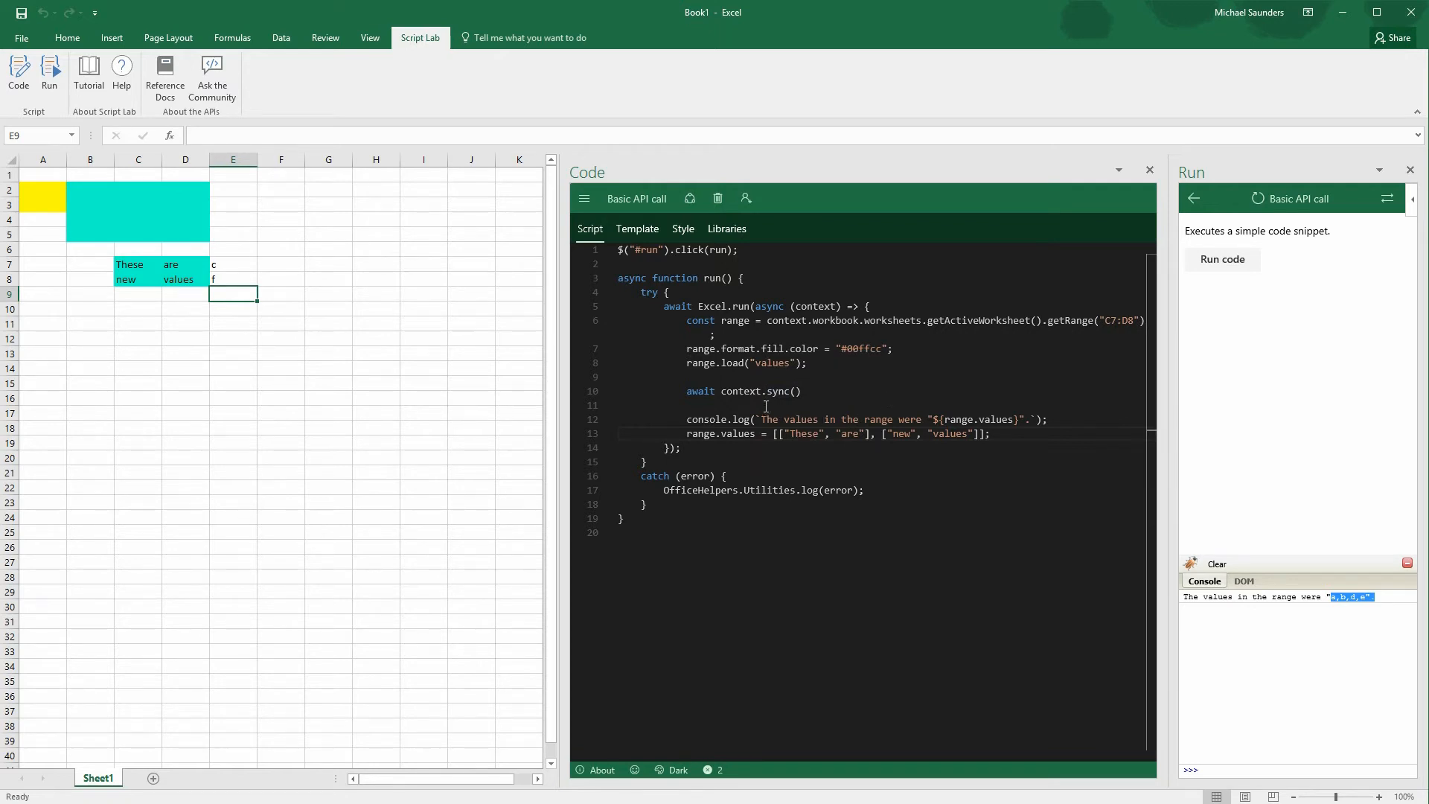
pyautogui.moveTo(801, 392)
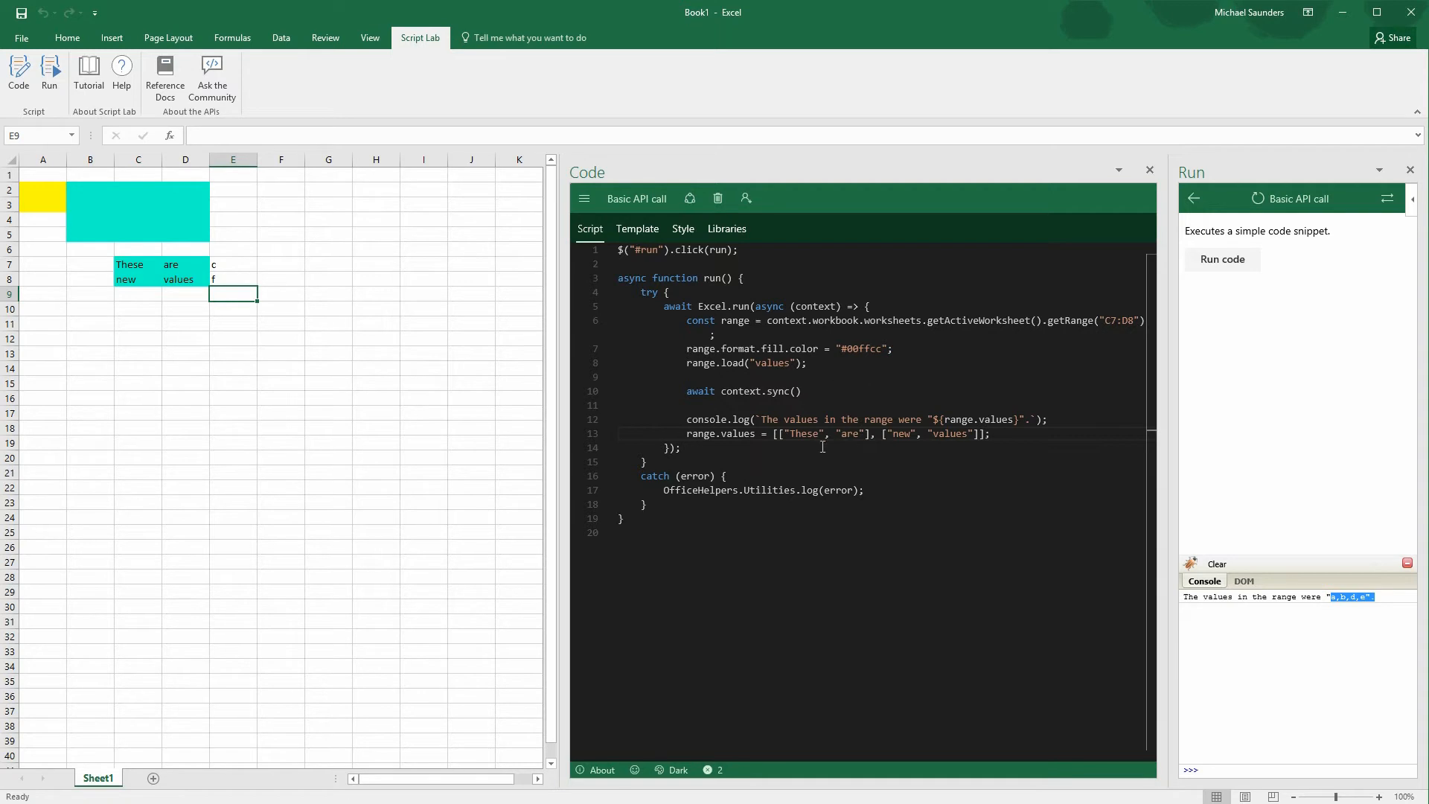
# - Add <input id="colour"></input> below the button in the snippet's HTML template
pyautogui.click(727, 229)
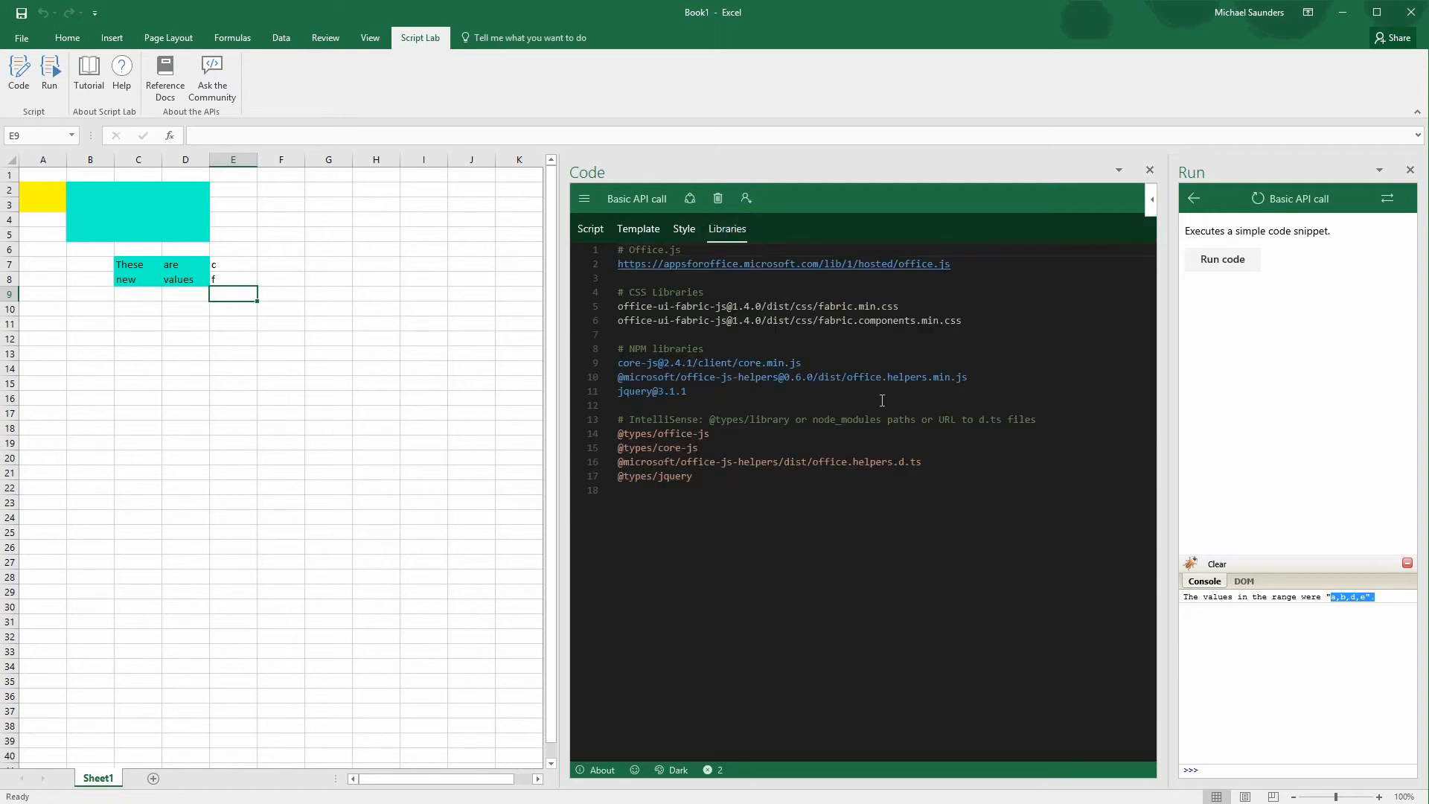
pyautogui.moveTo(706, 298)
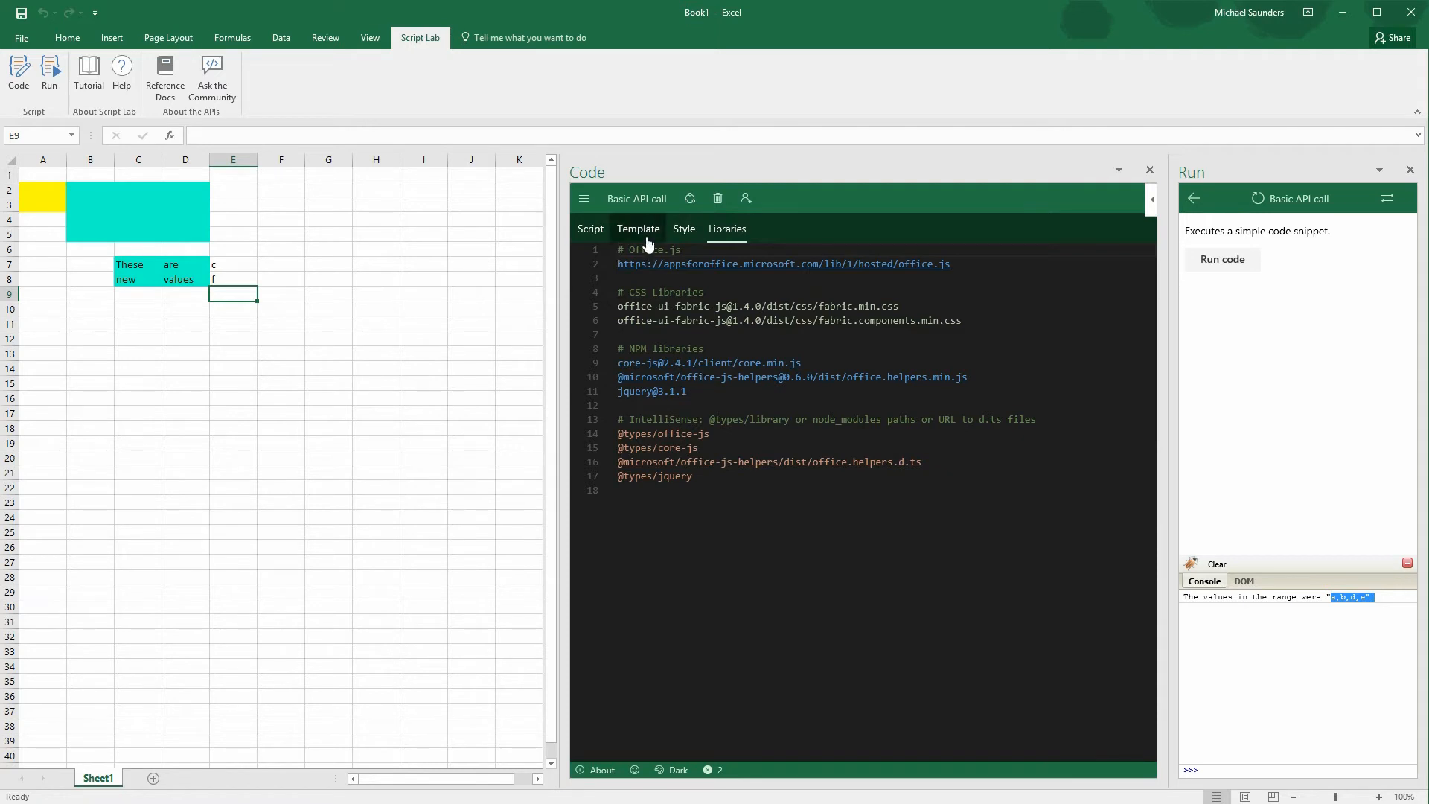
pyautogui.click(638, 229)
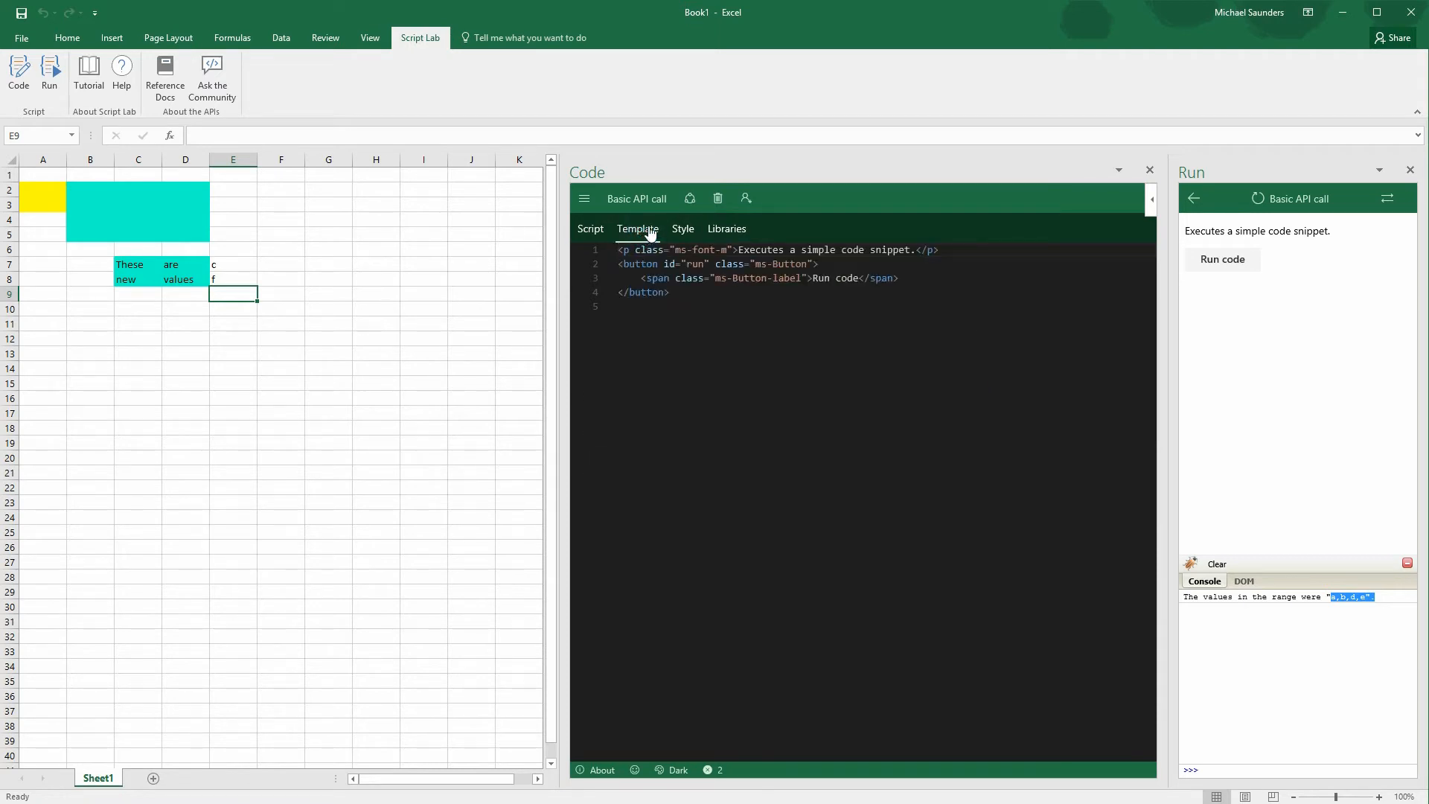
pyautogui.moveTo(701, 293)
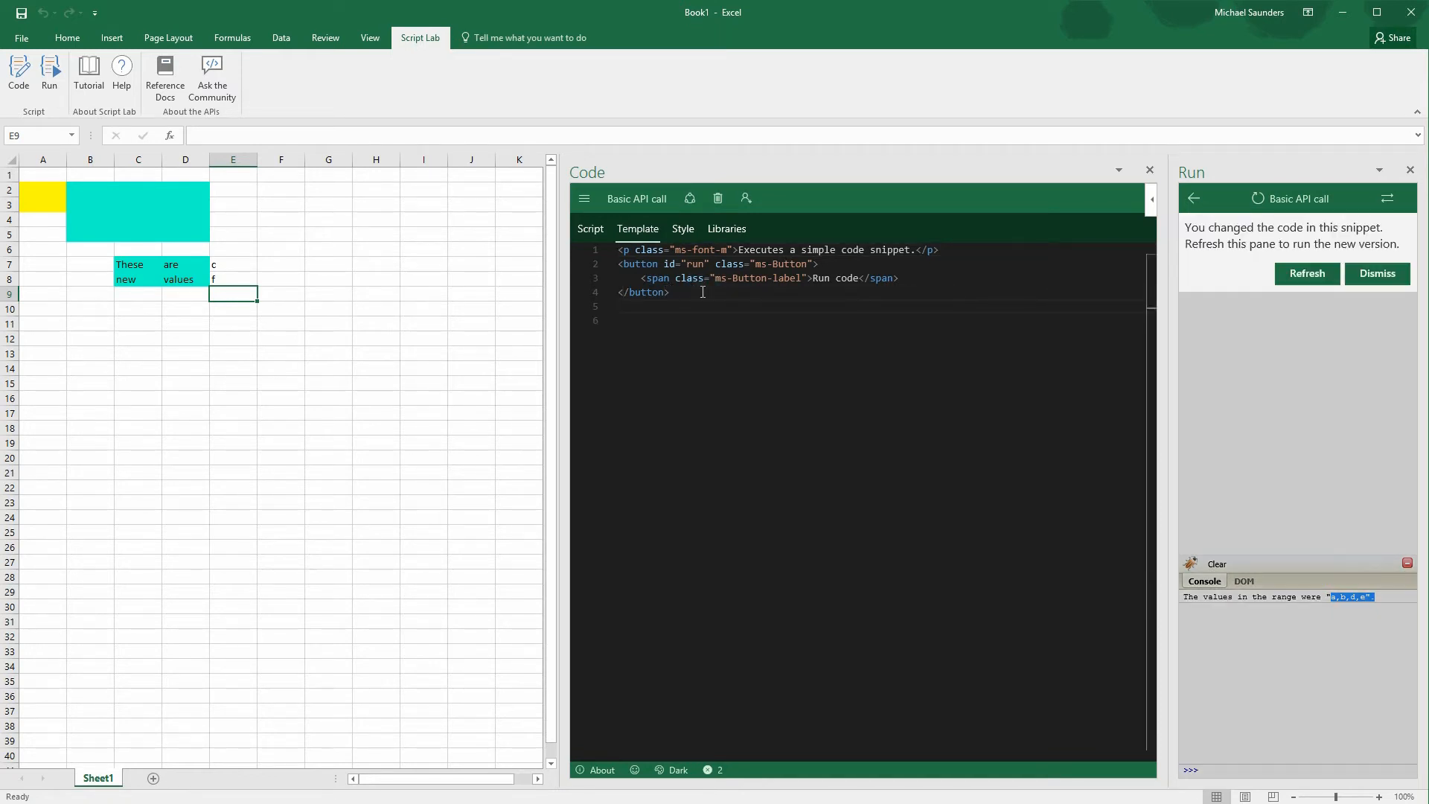
pyautogui.write('<input>')
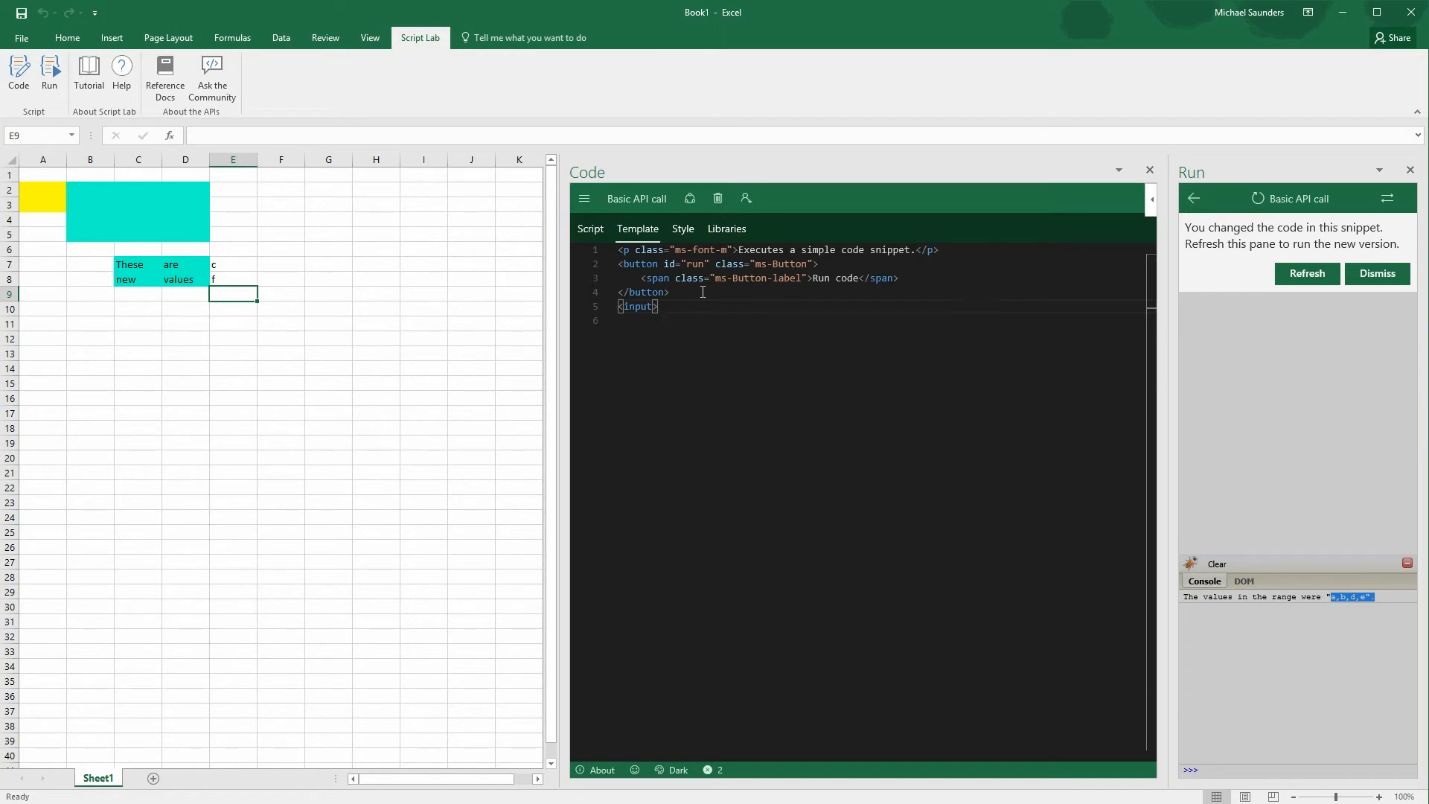
pyautogui.write('id')
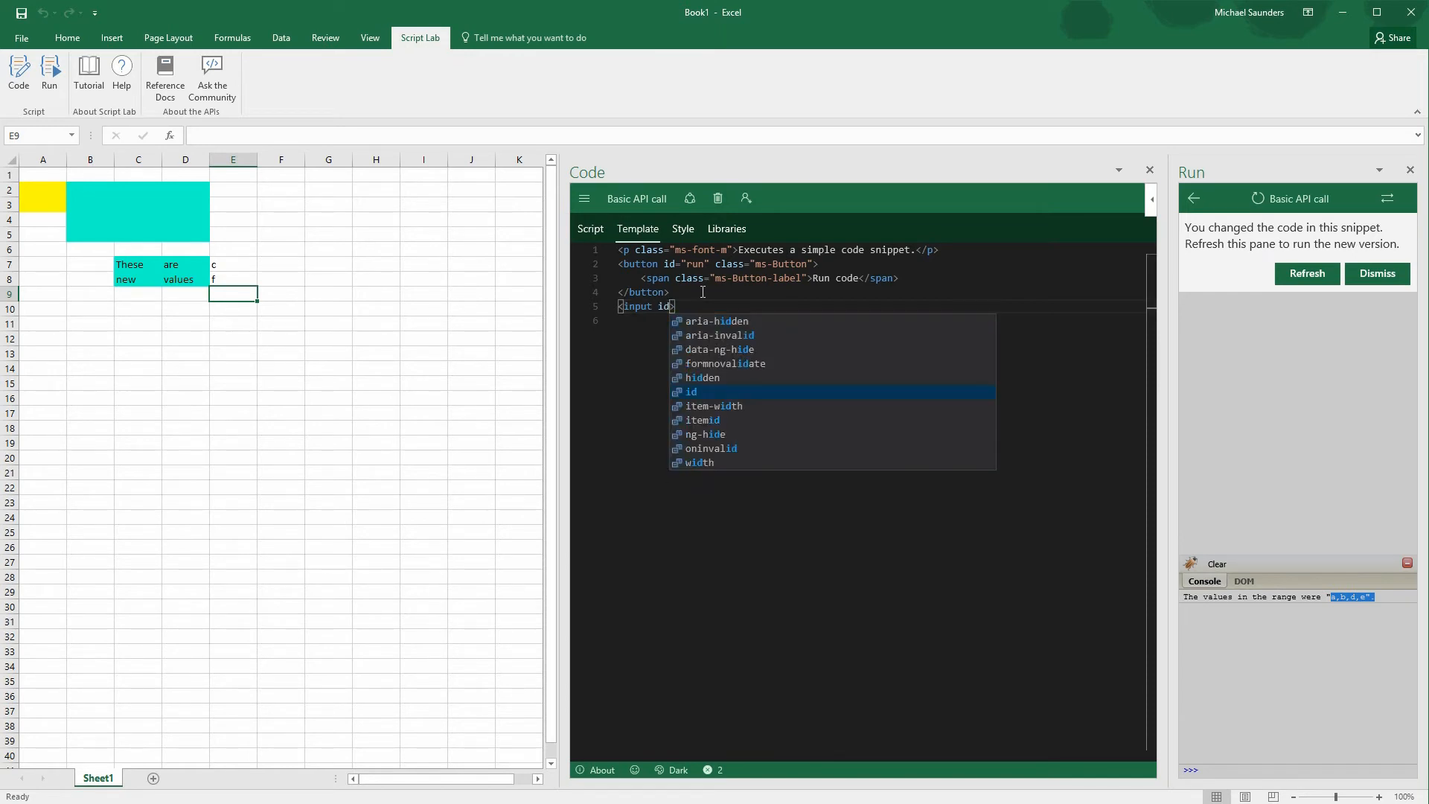
pyautogui.write('="colour"')
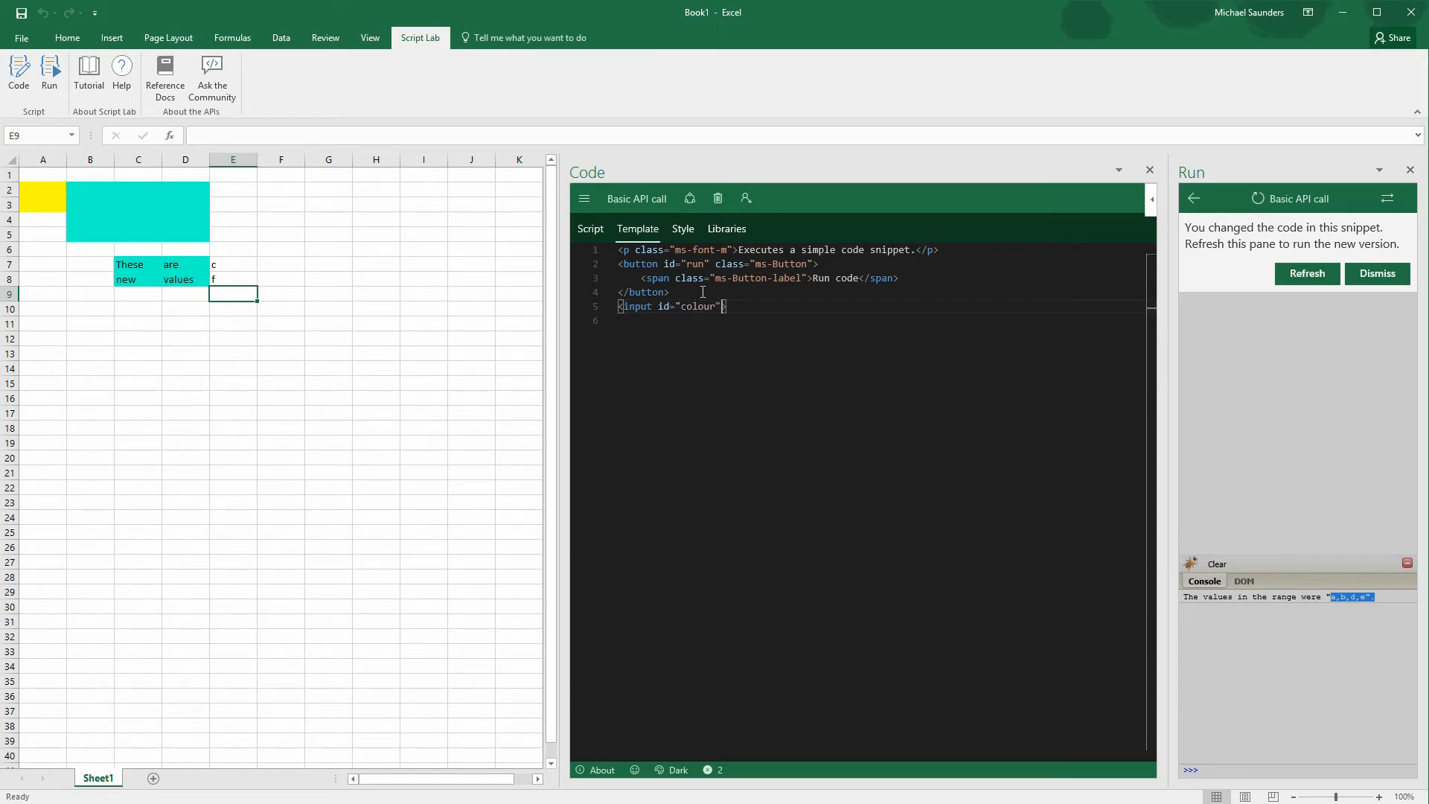
pyautogui.write('</input>')
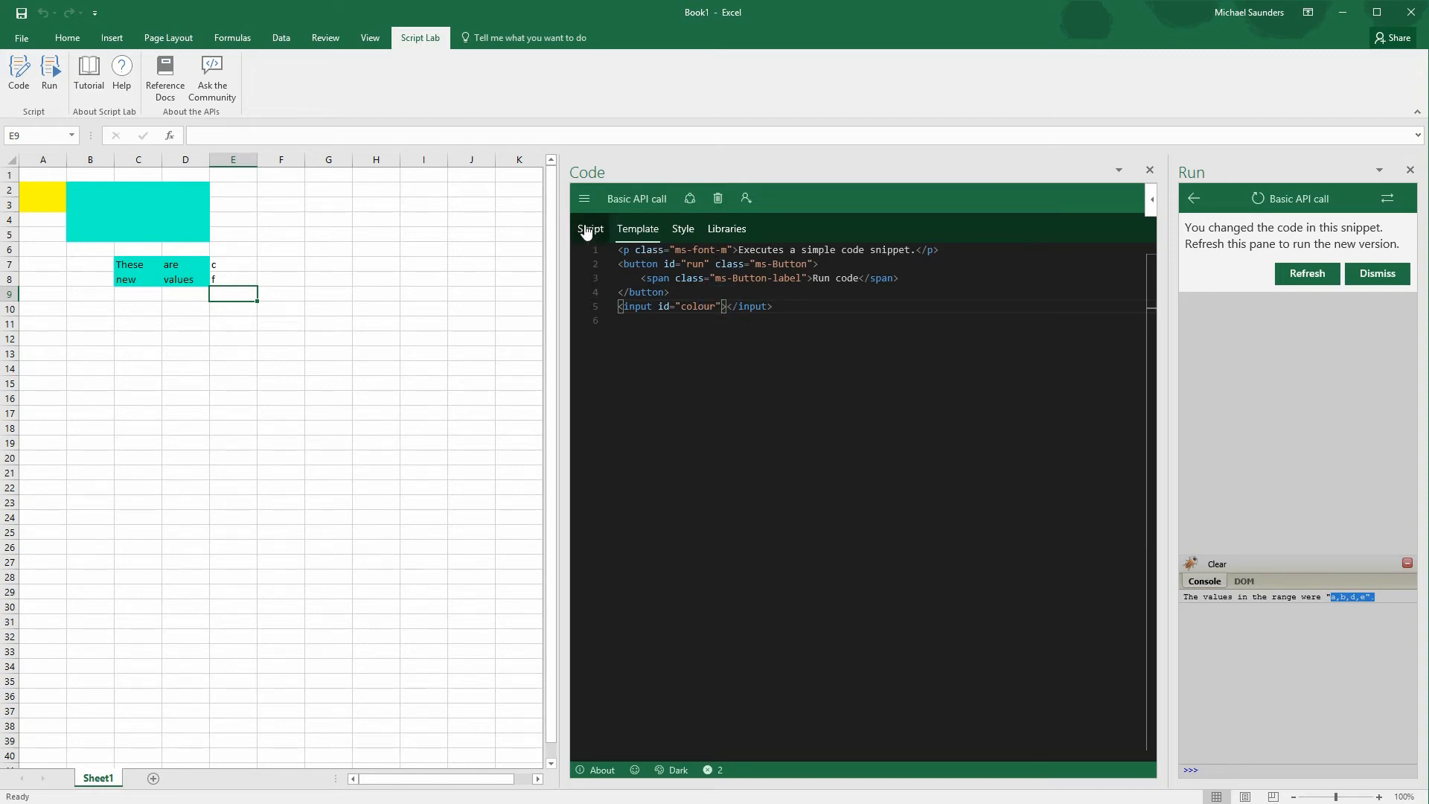
# - Replace the hard-coded hex colour in the script with $("#colour").val()
pyautogui.click(590, 229)
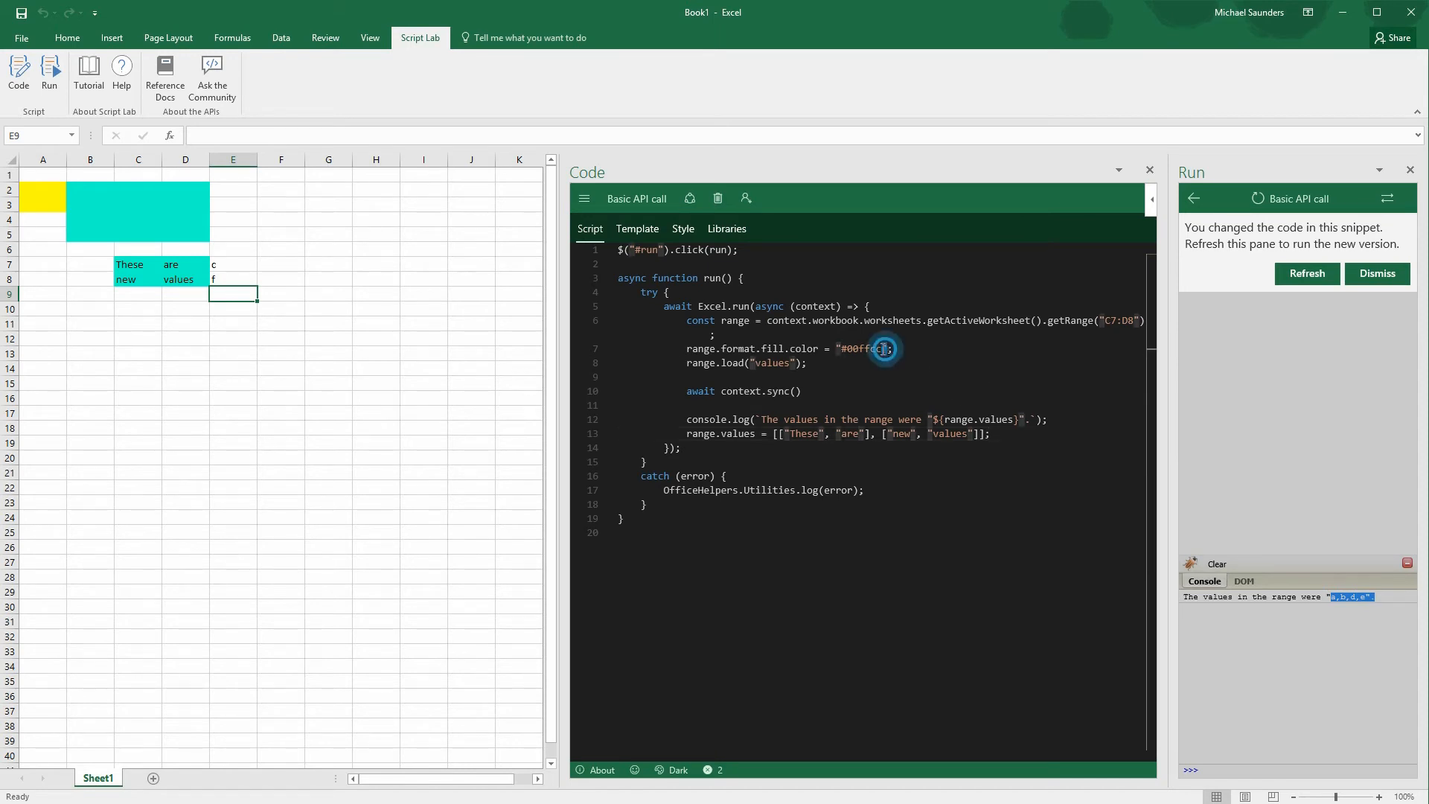
pyautogui.doubleClick(862, 348)
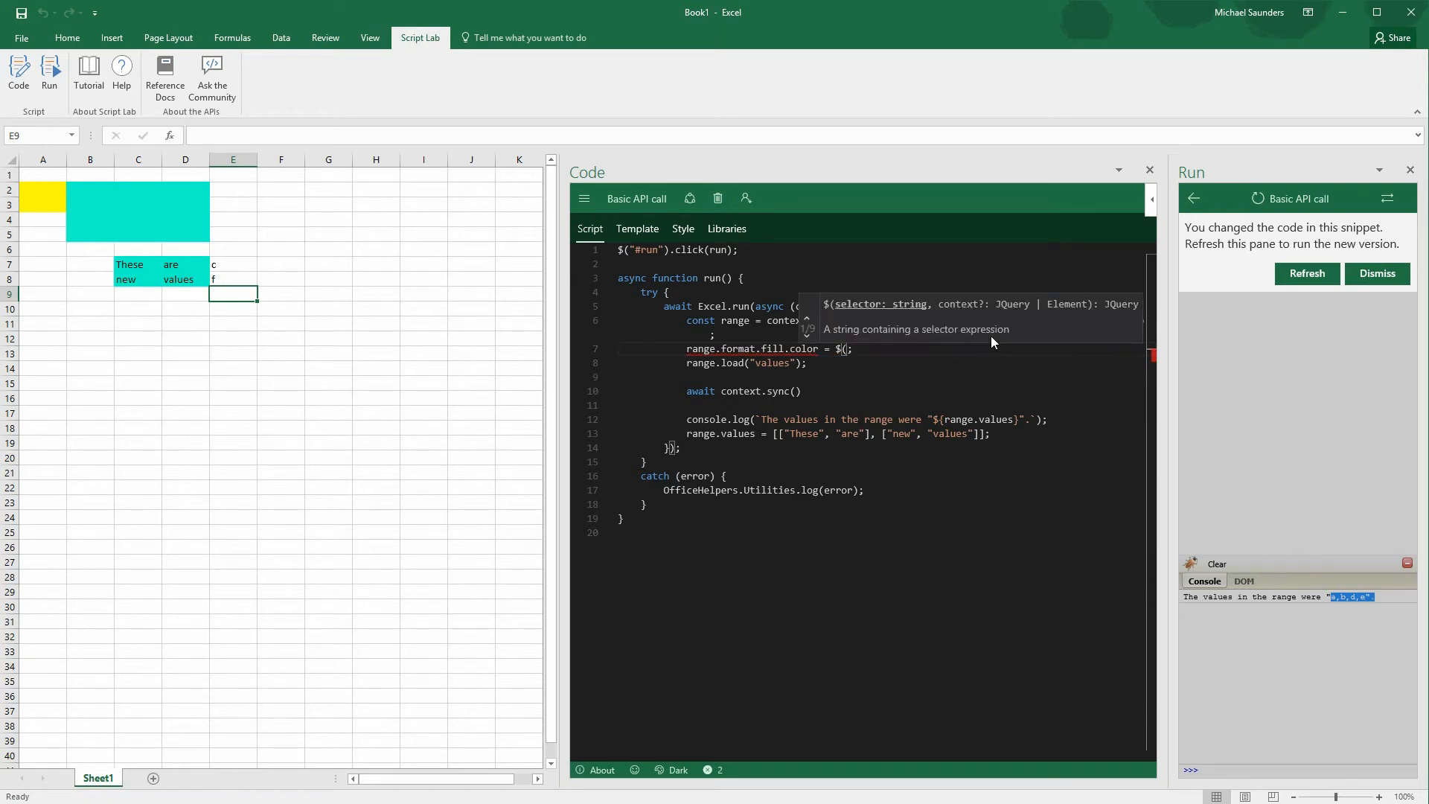
pyautogui.write('#colour"')
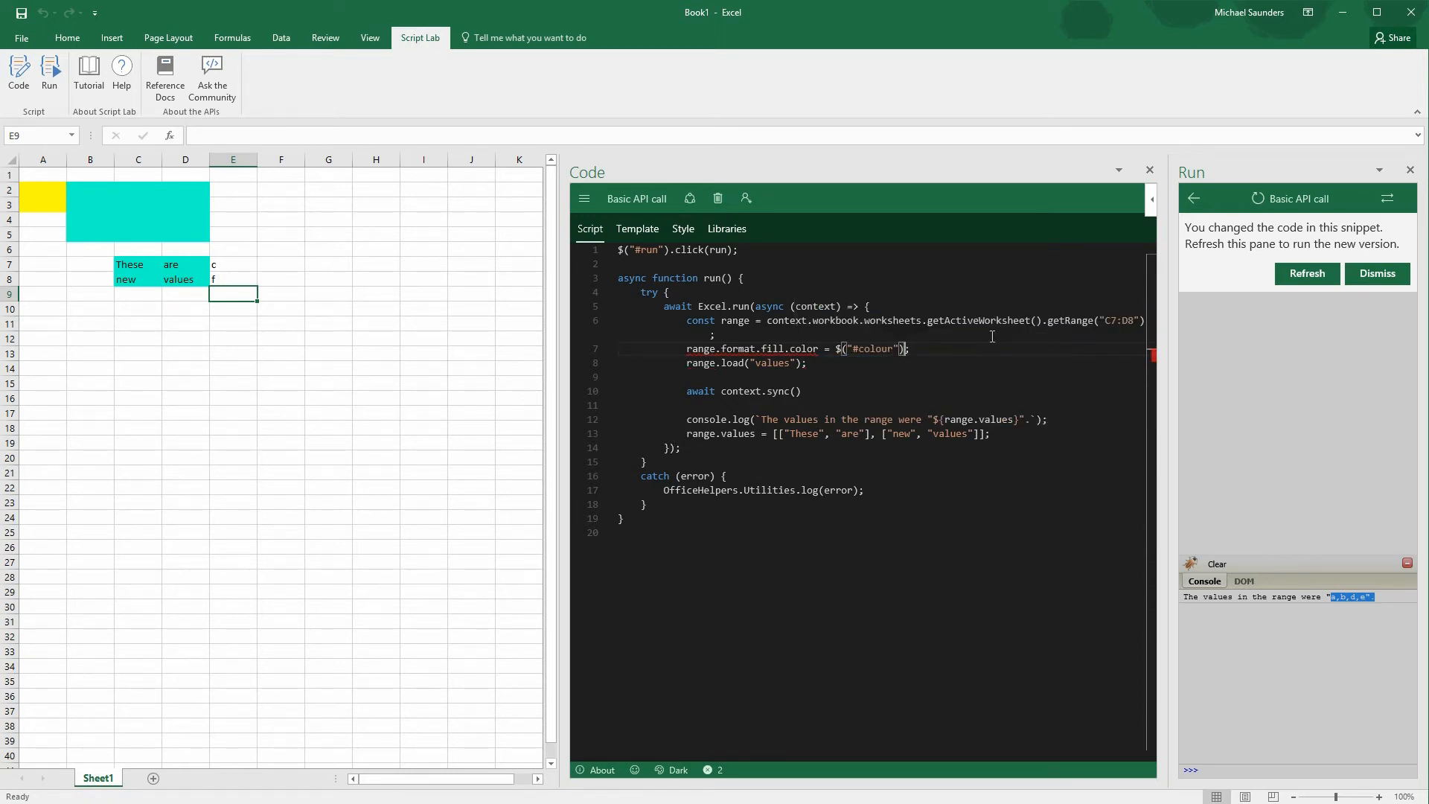
pyautogui.write('.val')
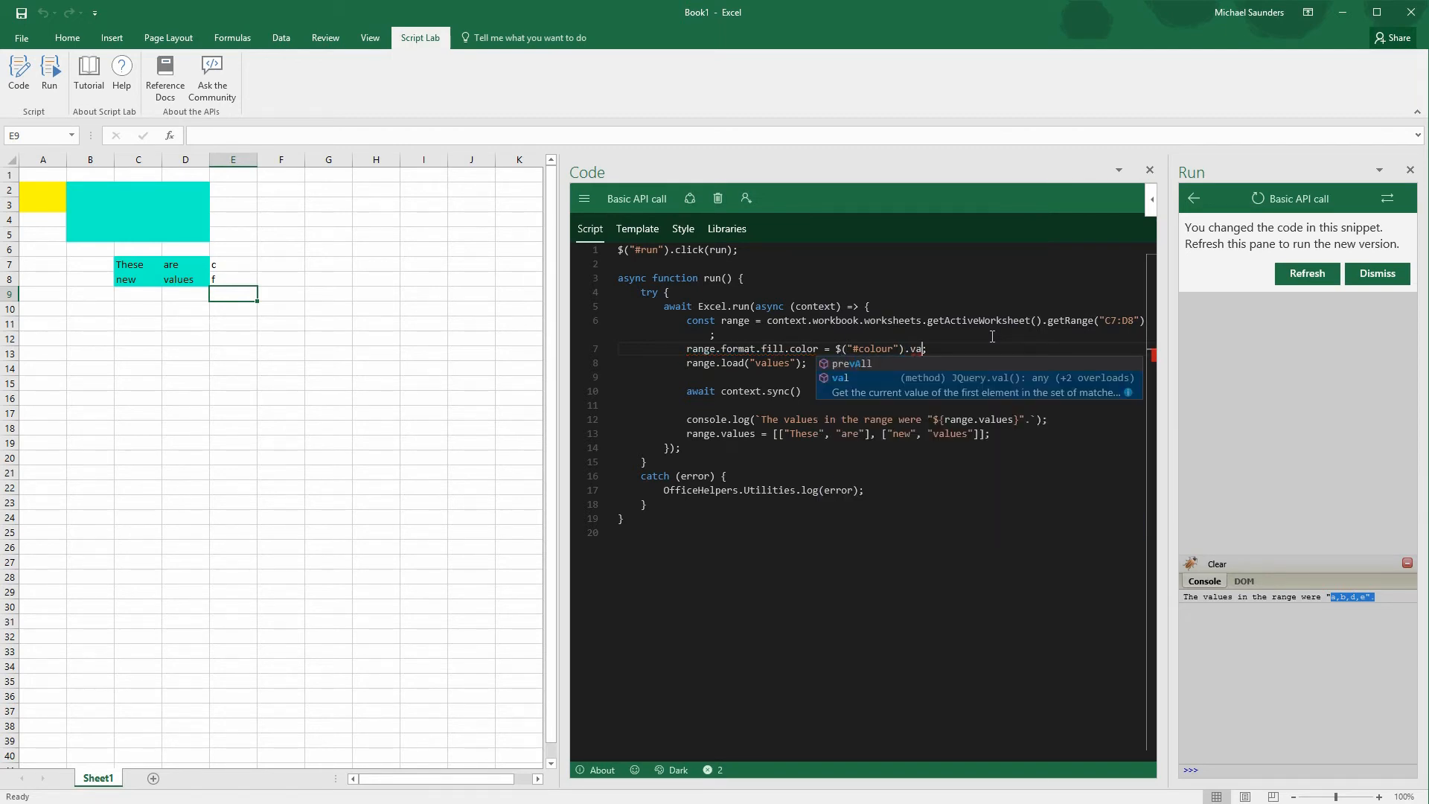
pyautogui.click(838, 376)
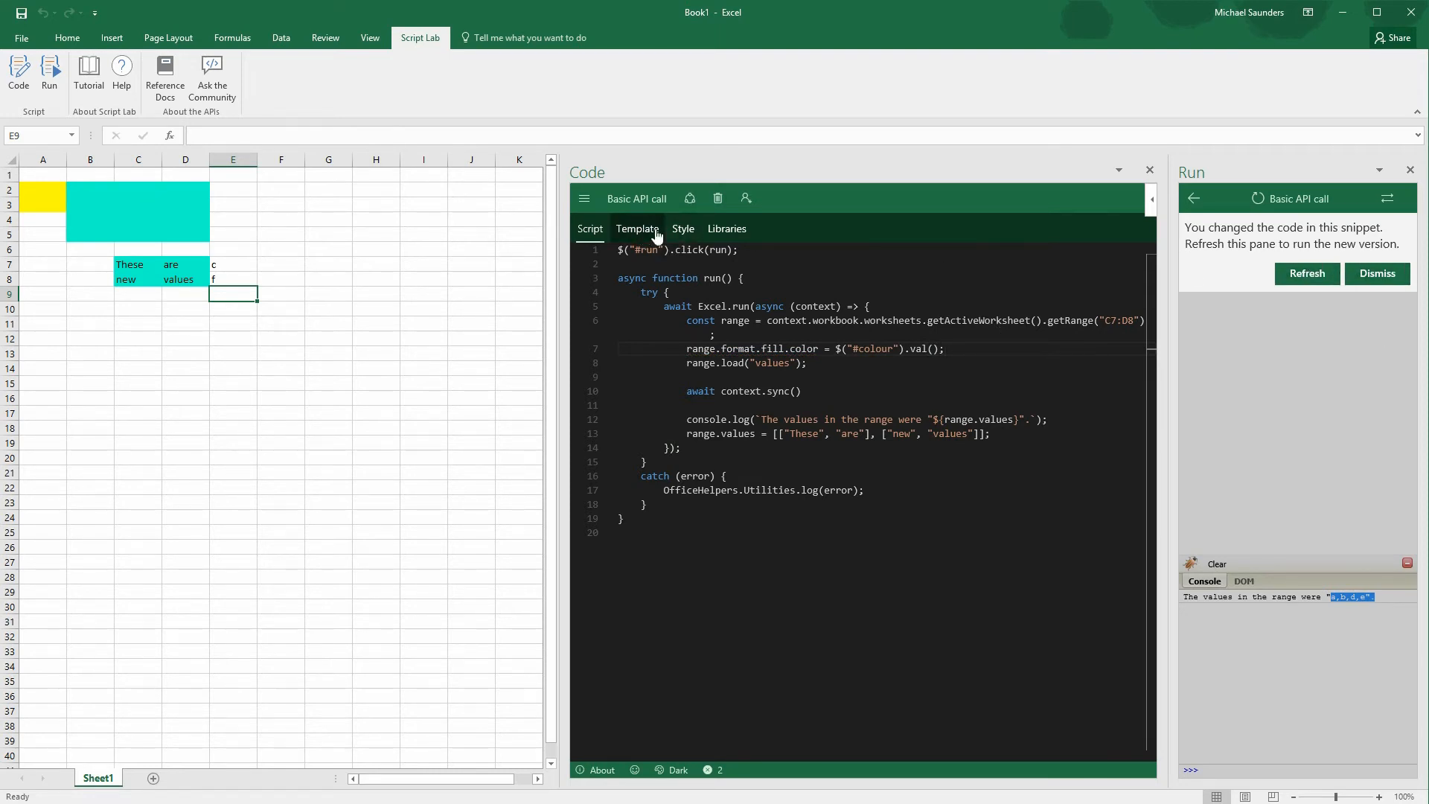
# - Add an <img src=""> tag below the colour input and paste the Ninjacat T-rex image URL
pyautogui.click(635, 229)
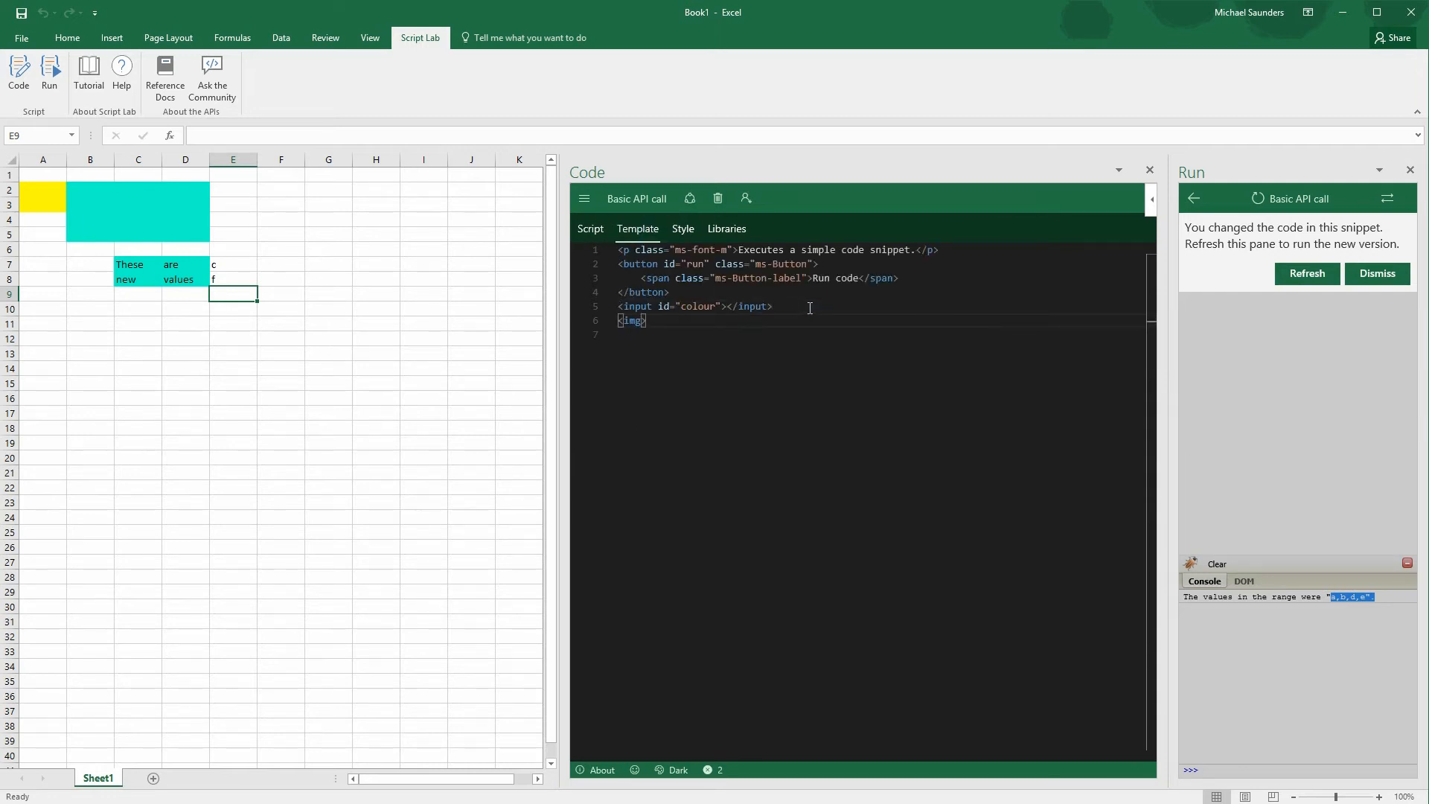
pyautogui.write('src="')
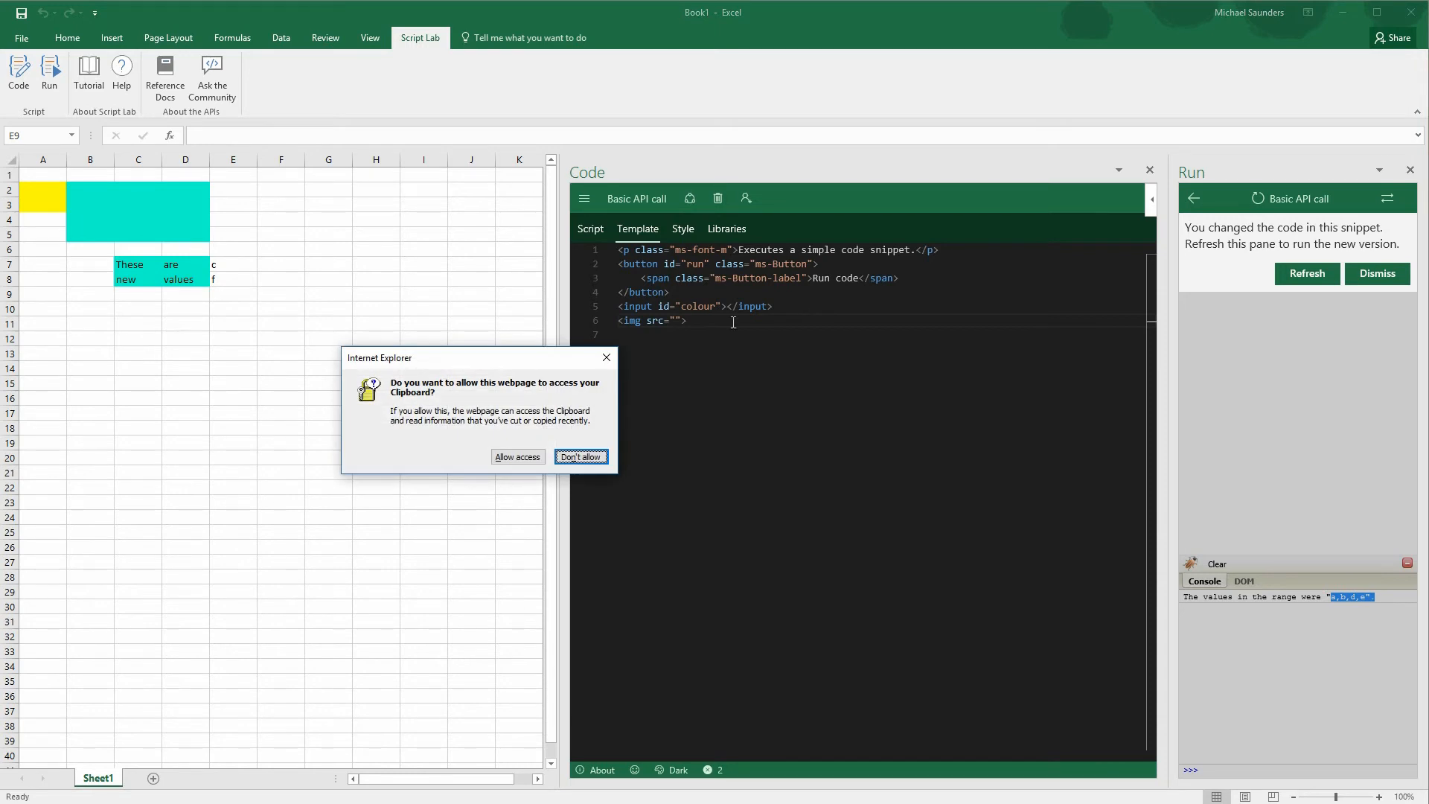
pyautogui.click(580, 457)
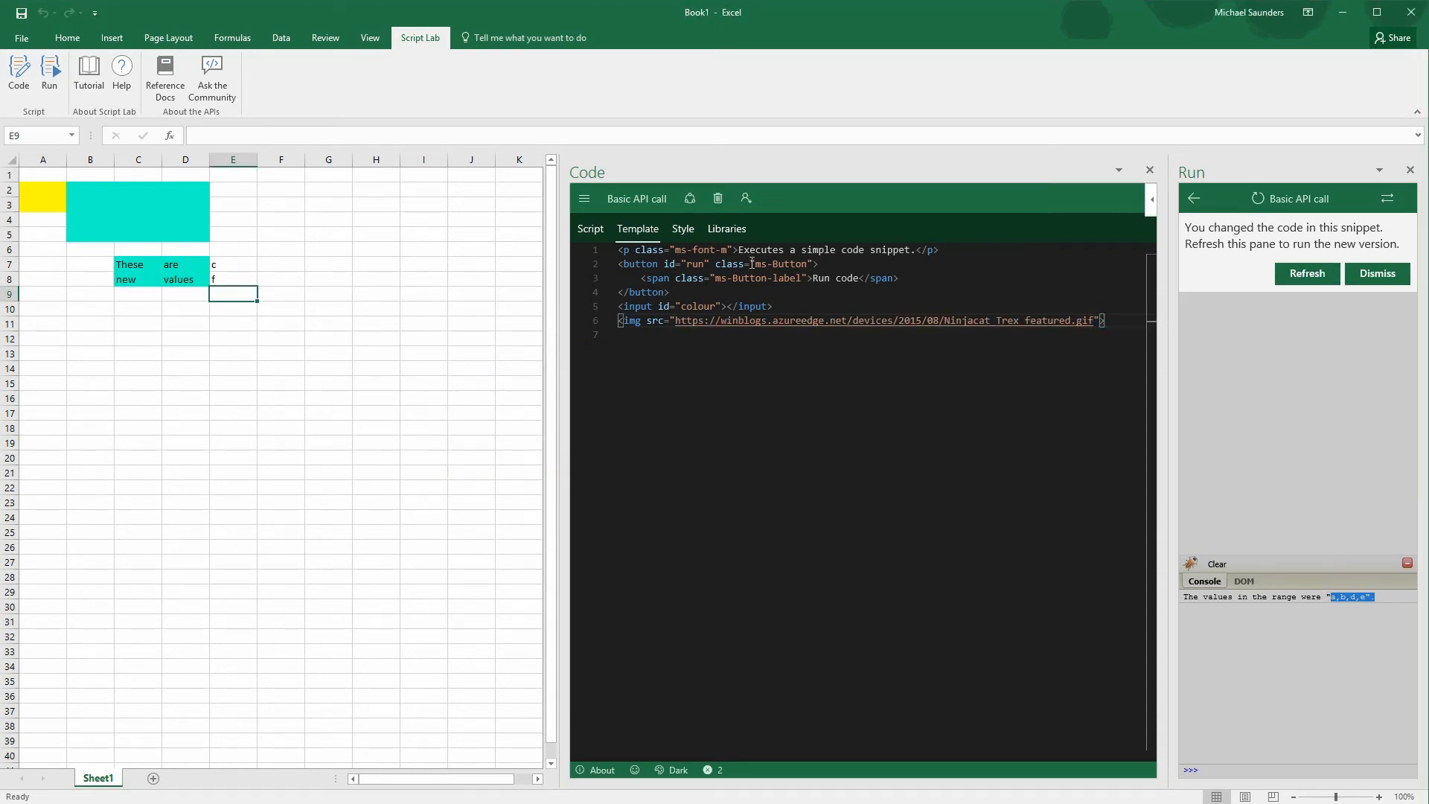
pyautogui.click(1306, 274)
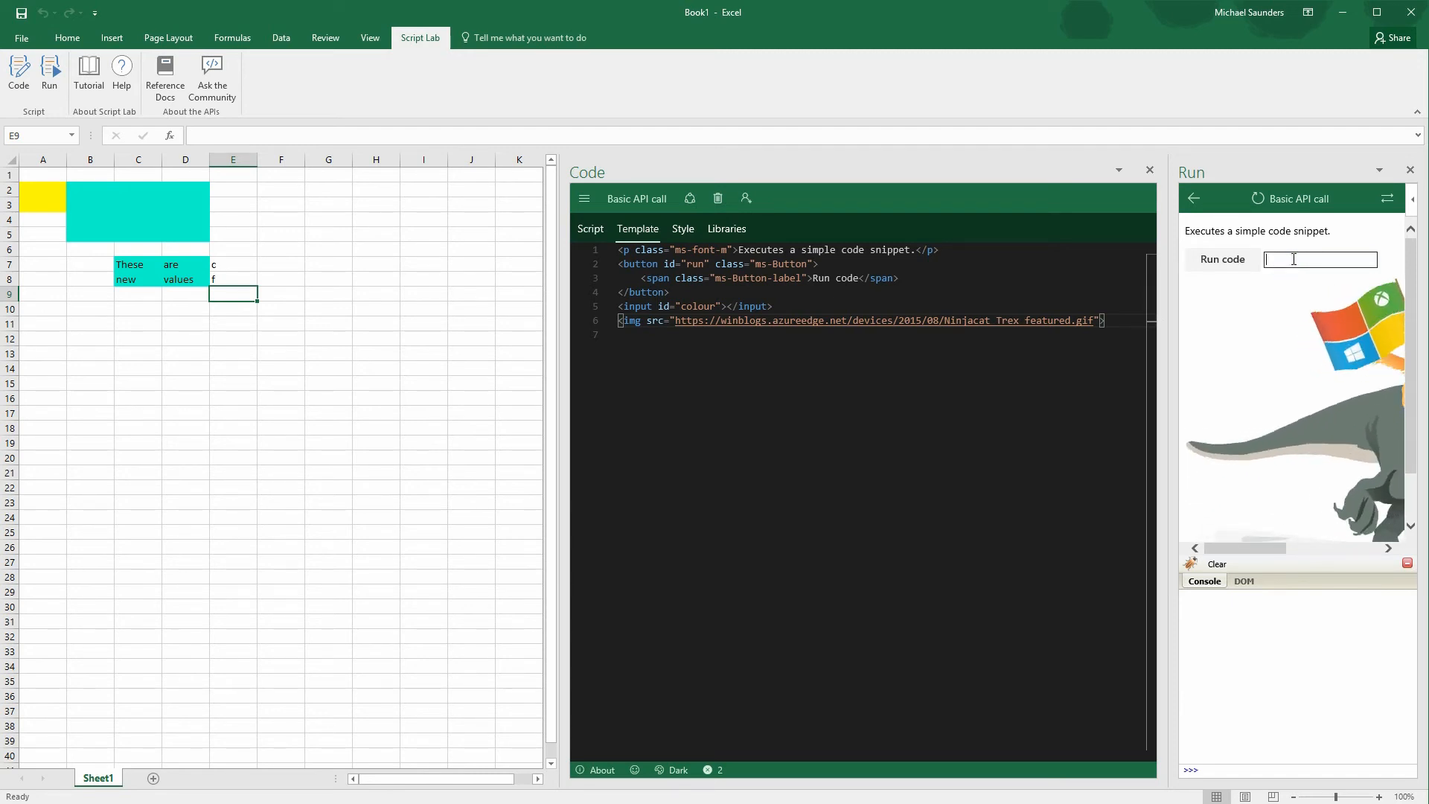
# - Enter #decaf1 in the colour box and run the snippet to recolour C7:D8 lavender
pyautogui.write('#')
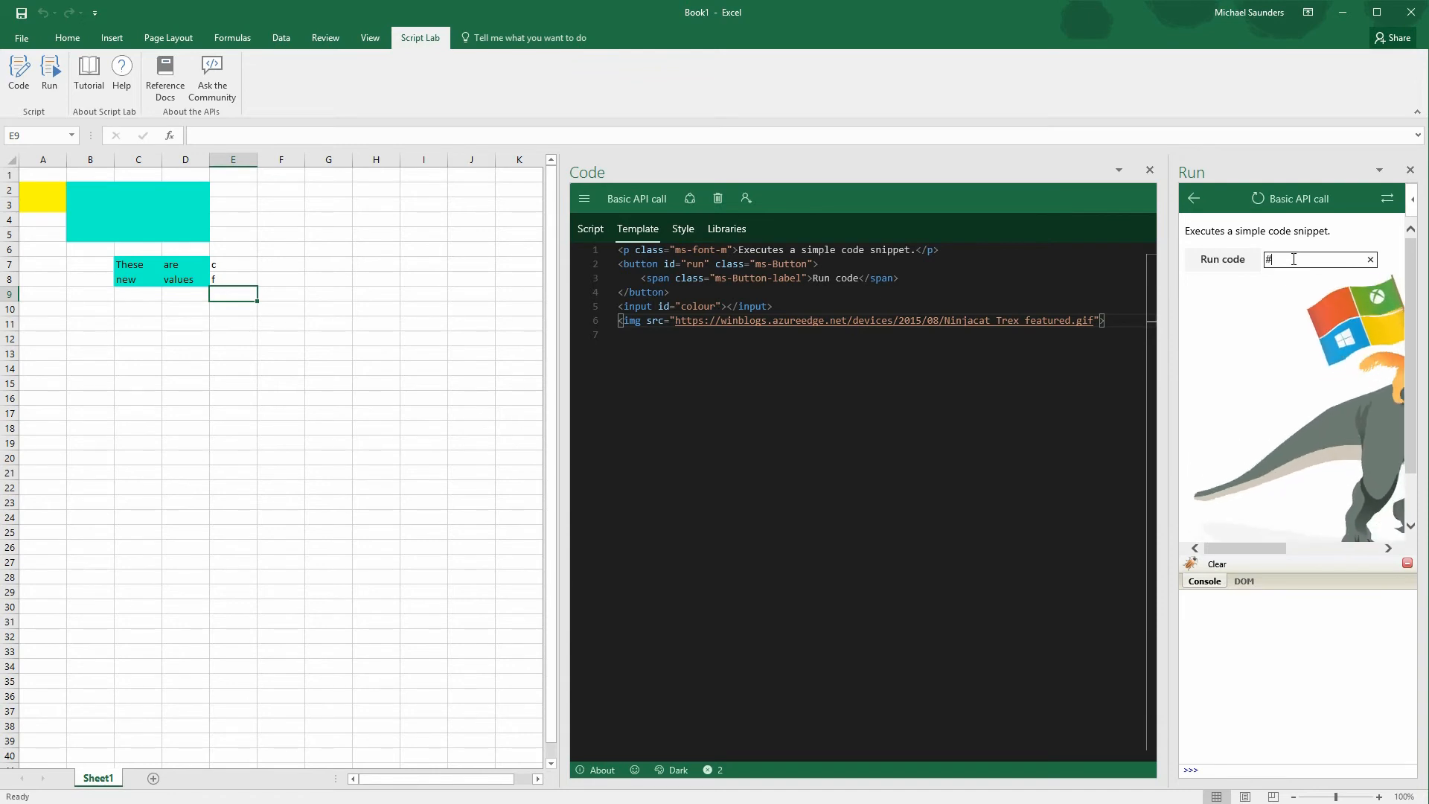
pyautogui.write('dec')
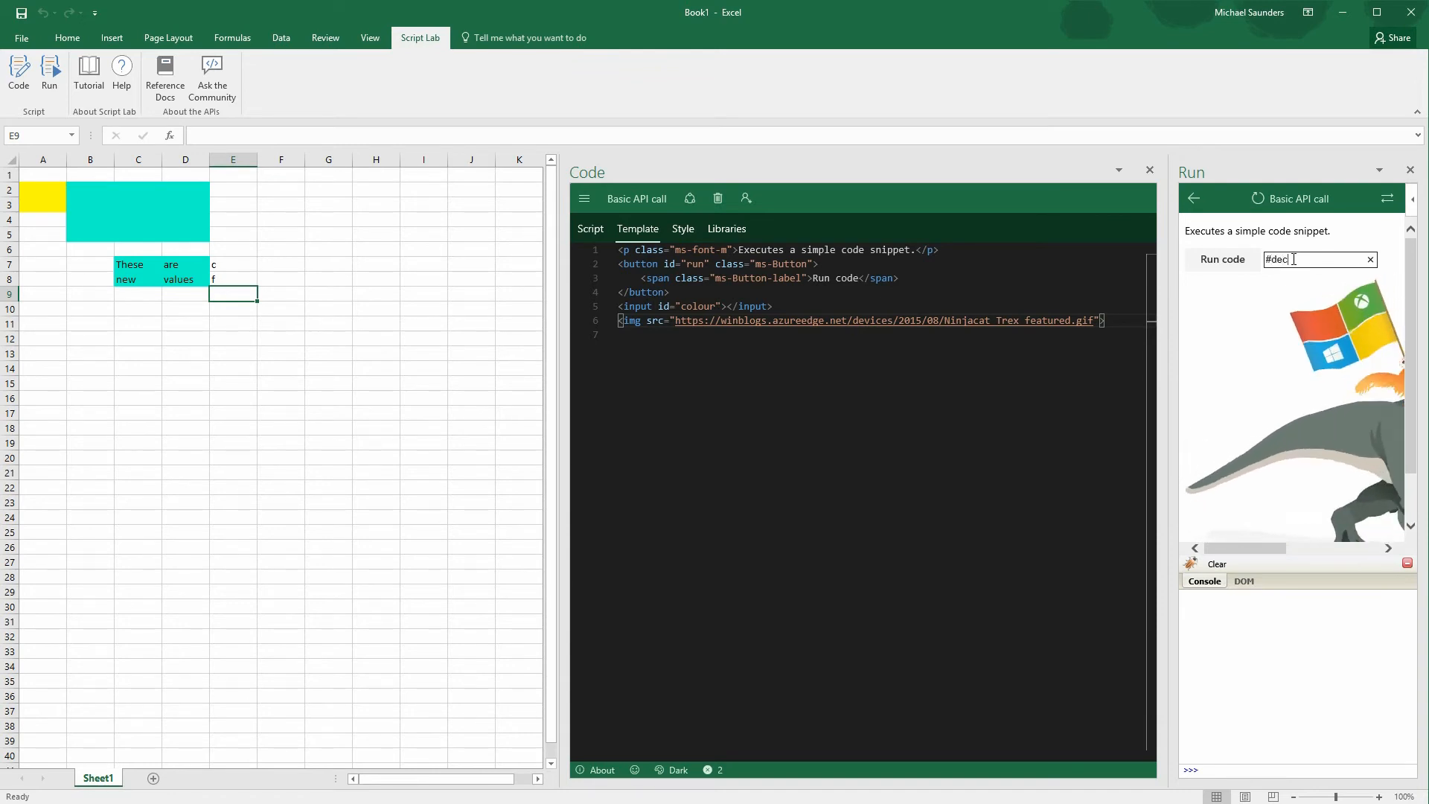
pyautogui.write('af')
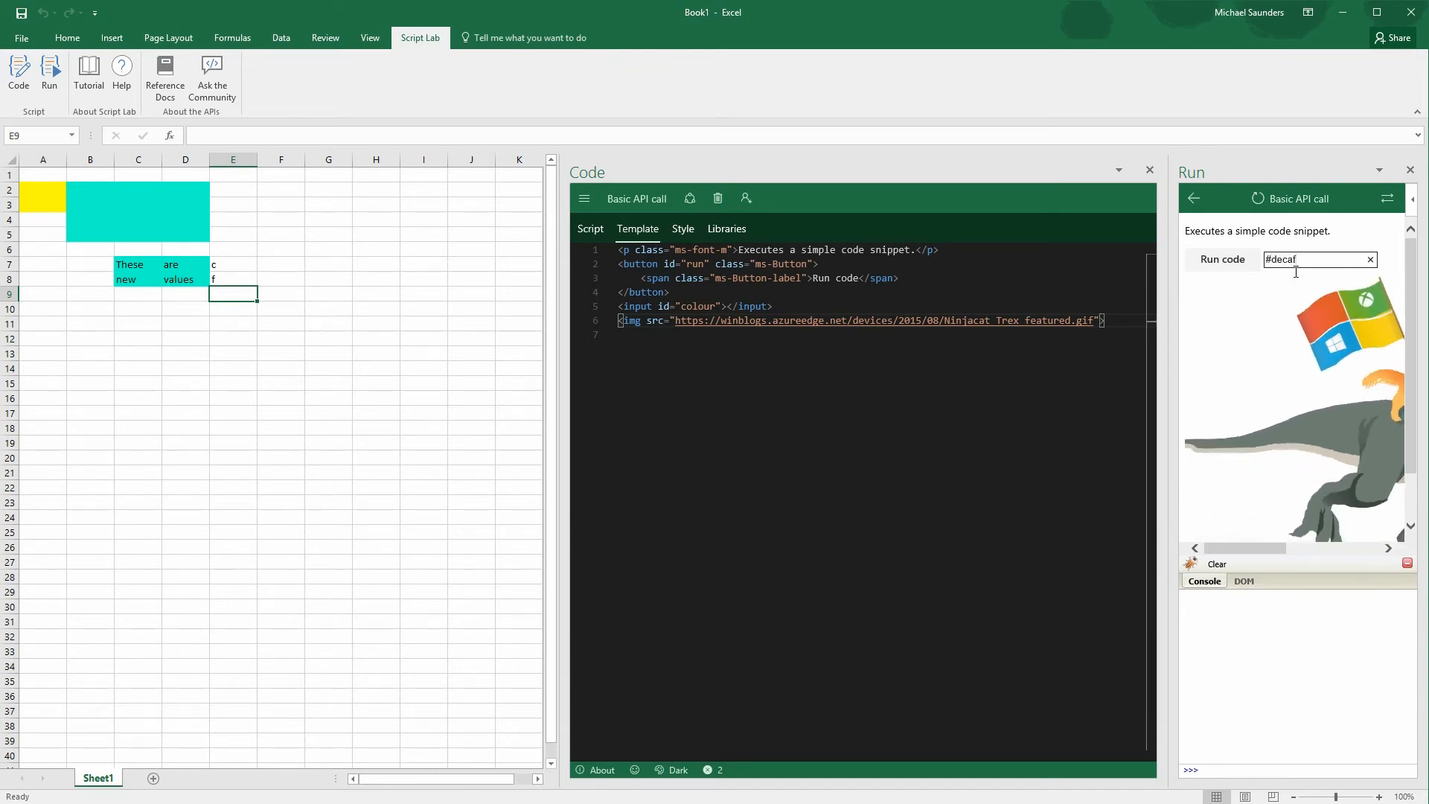
pyautogui.write('1')
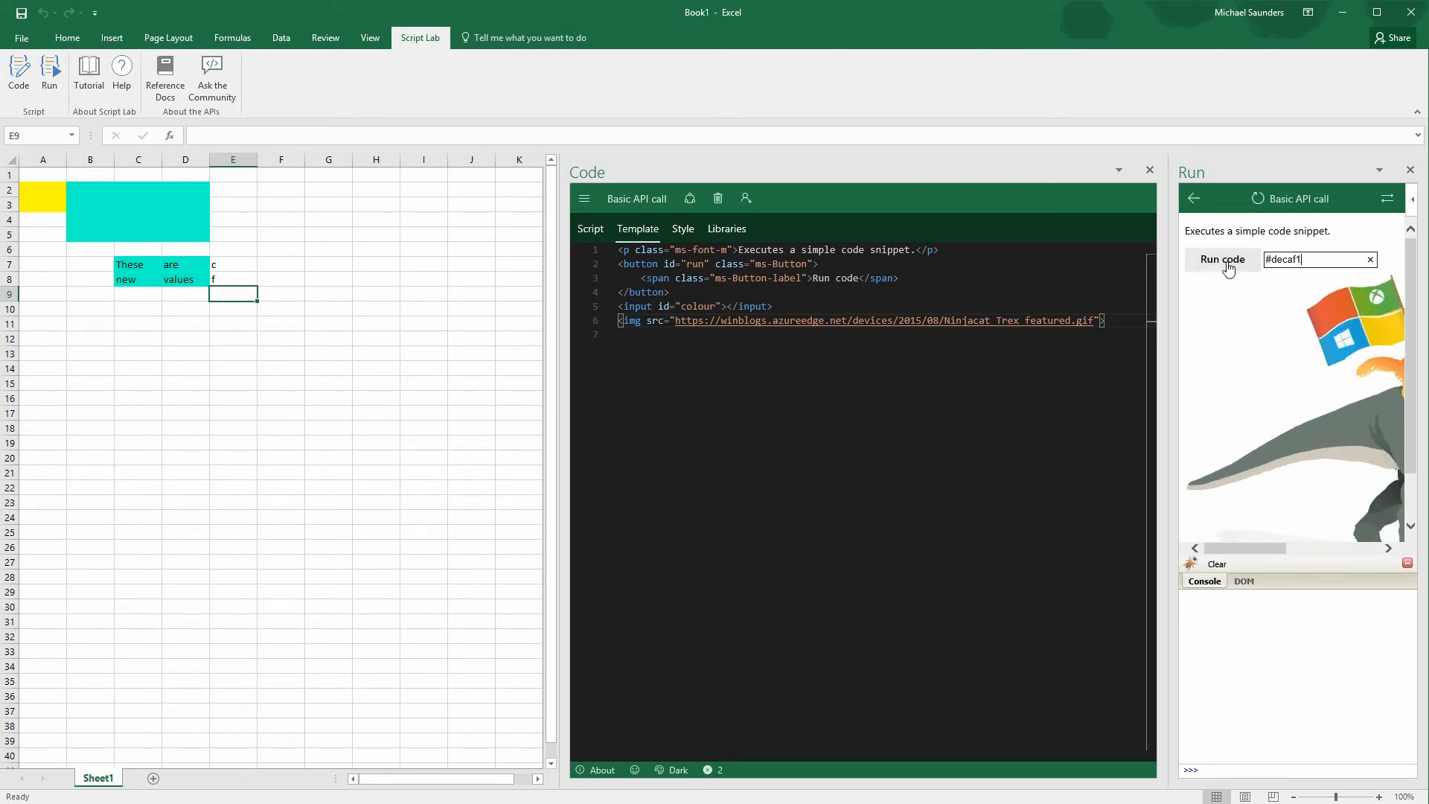
pyautogui.click(1222, 259)
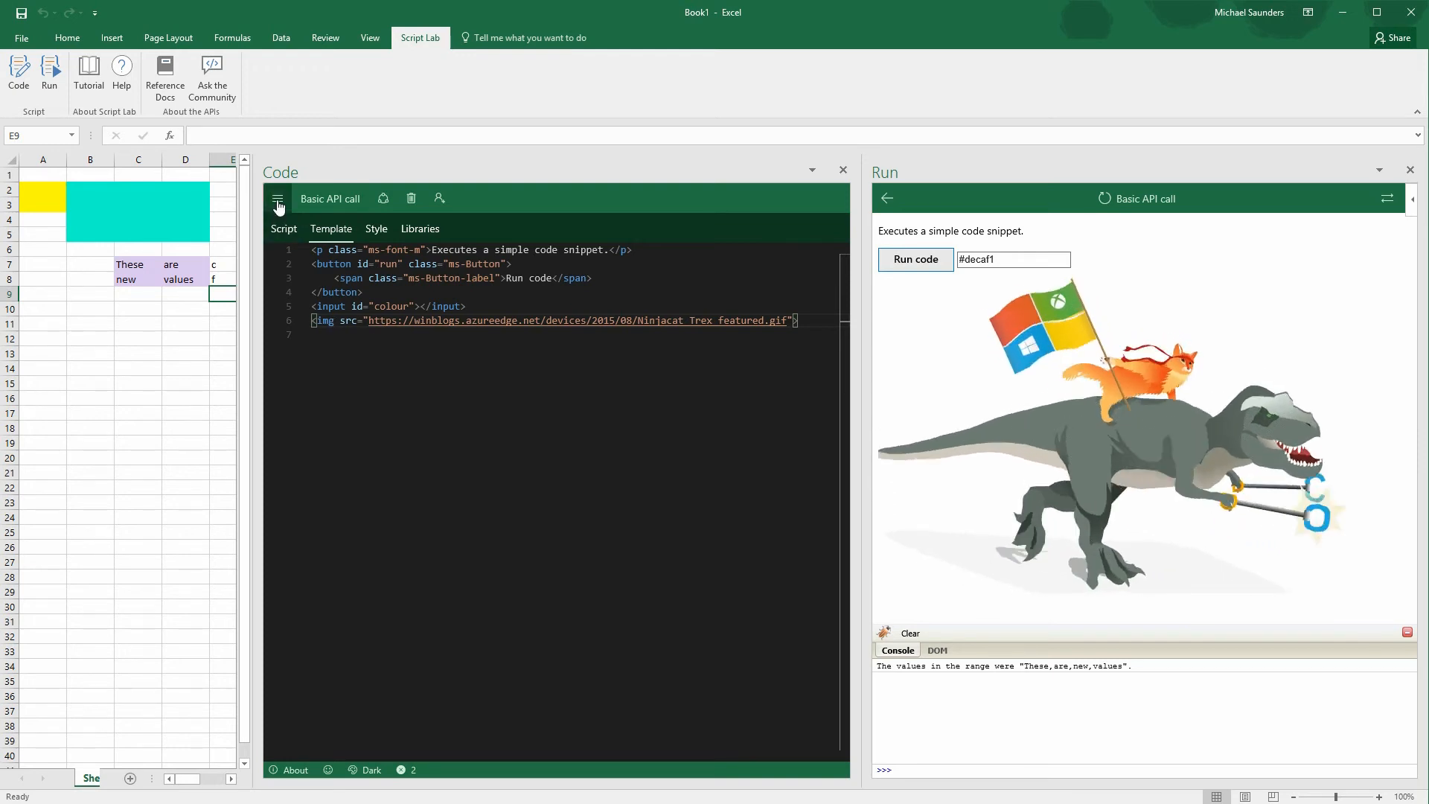
# - Show the Samples list and scroll down to the Chart and Pivot Table samples
pyautogui.click(278, 198)
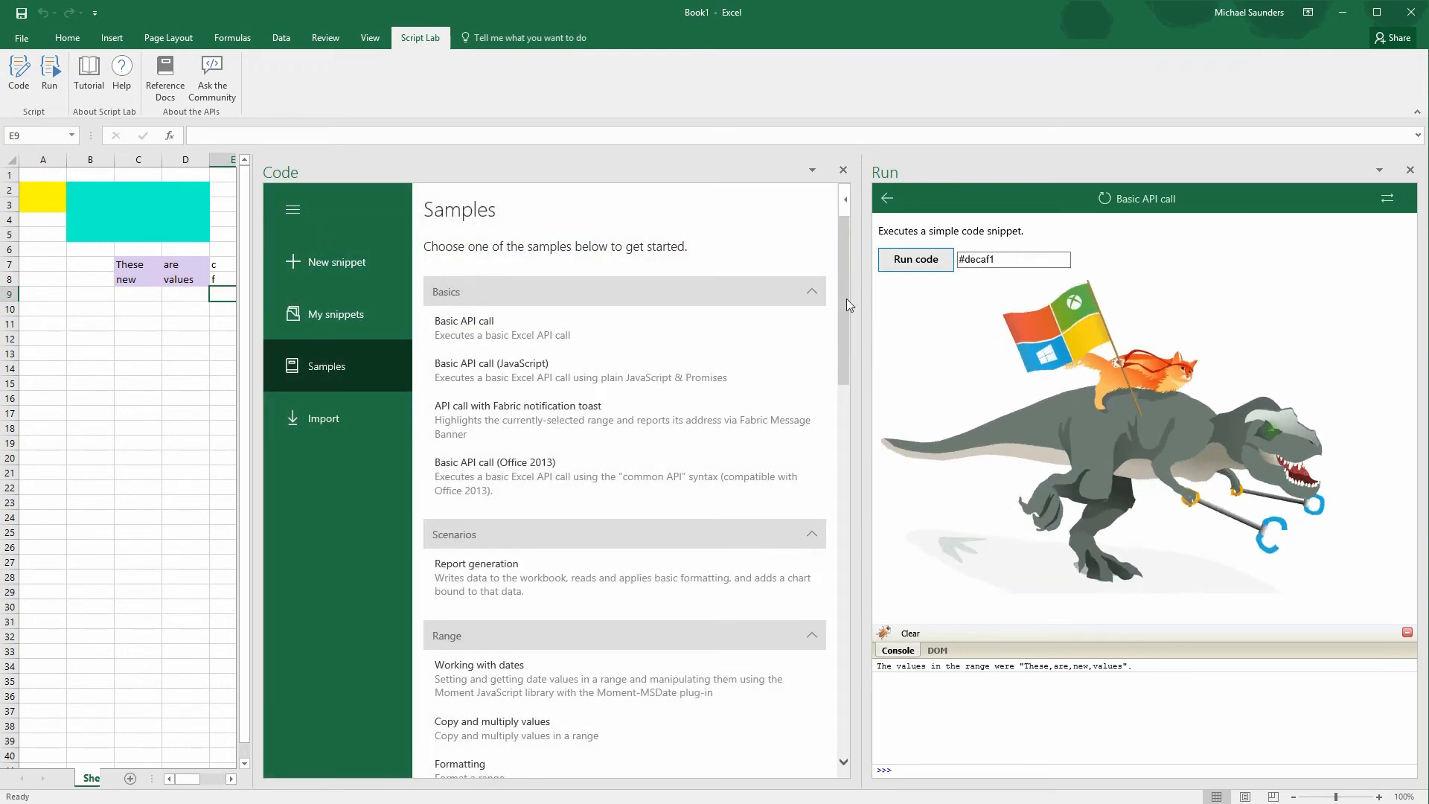
pyautogui.scroll(-3)
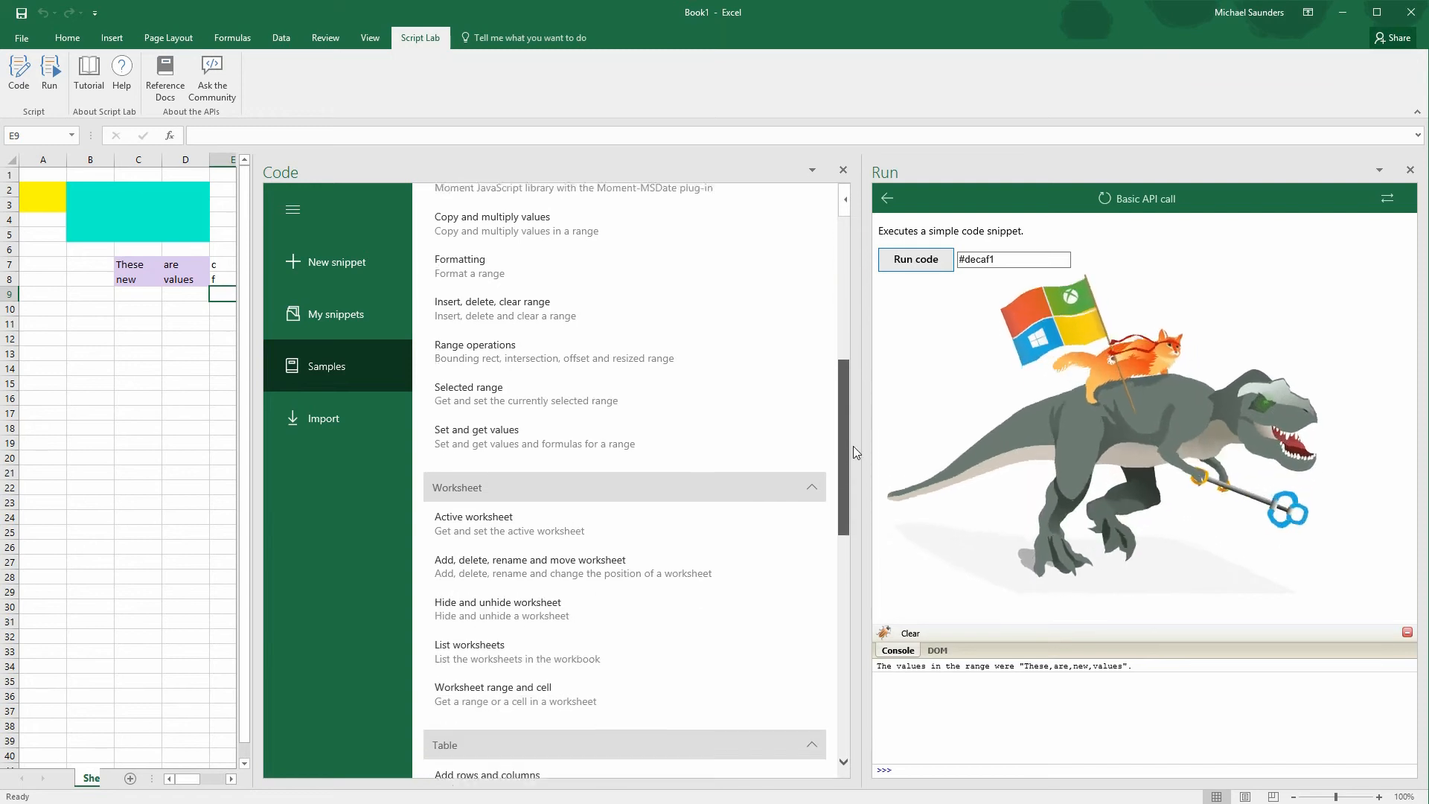
pyautogui.scroll(-3)
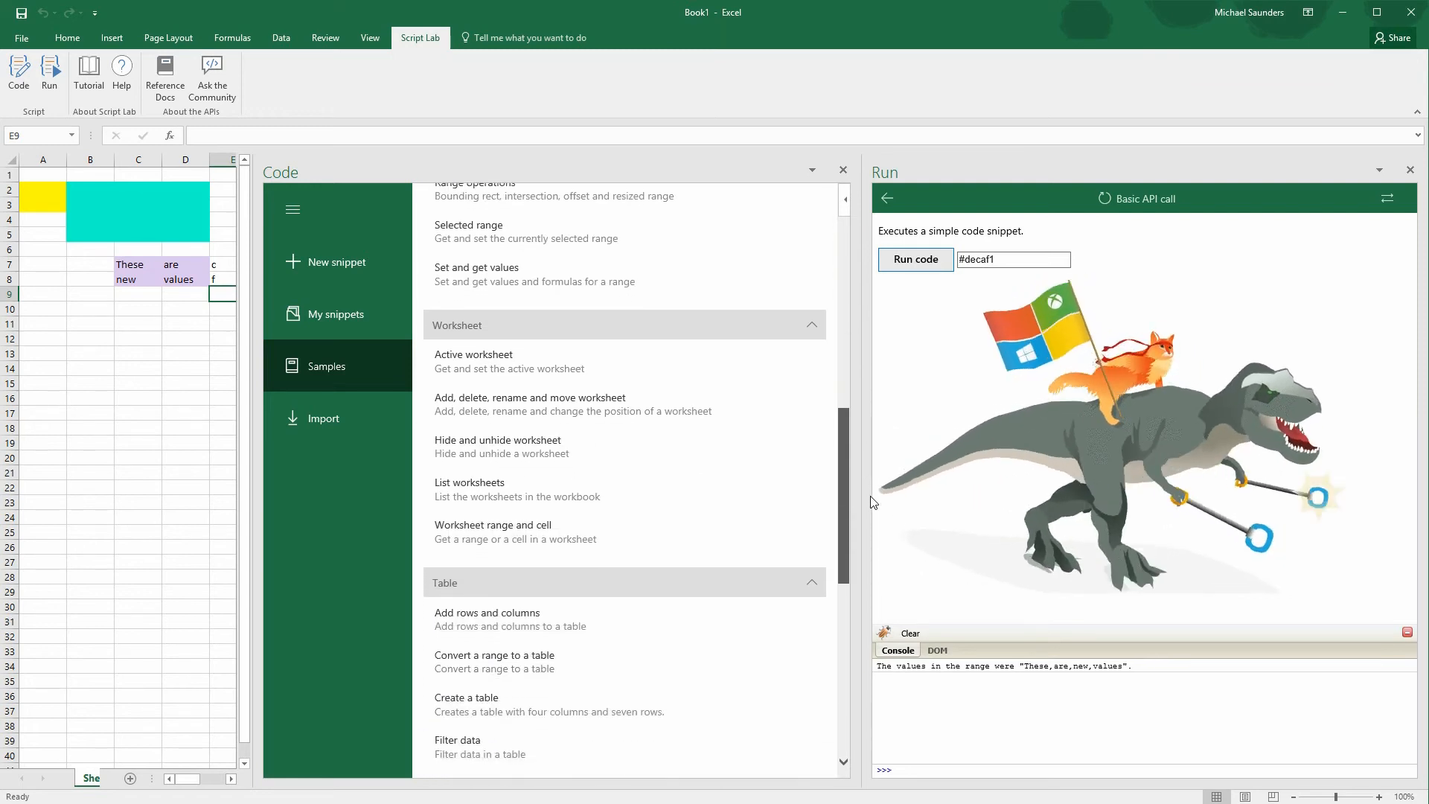
pyautogui.scroll(-3)
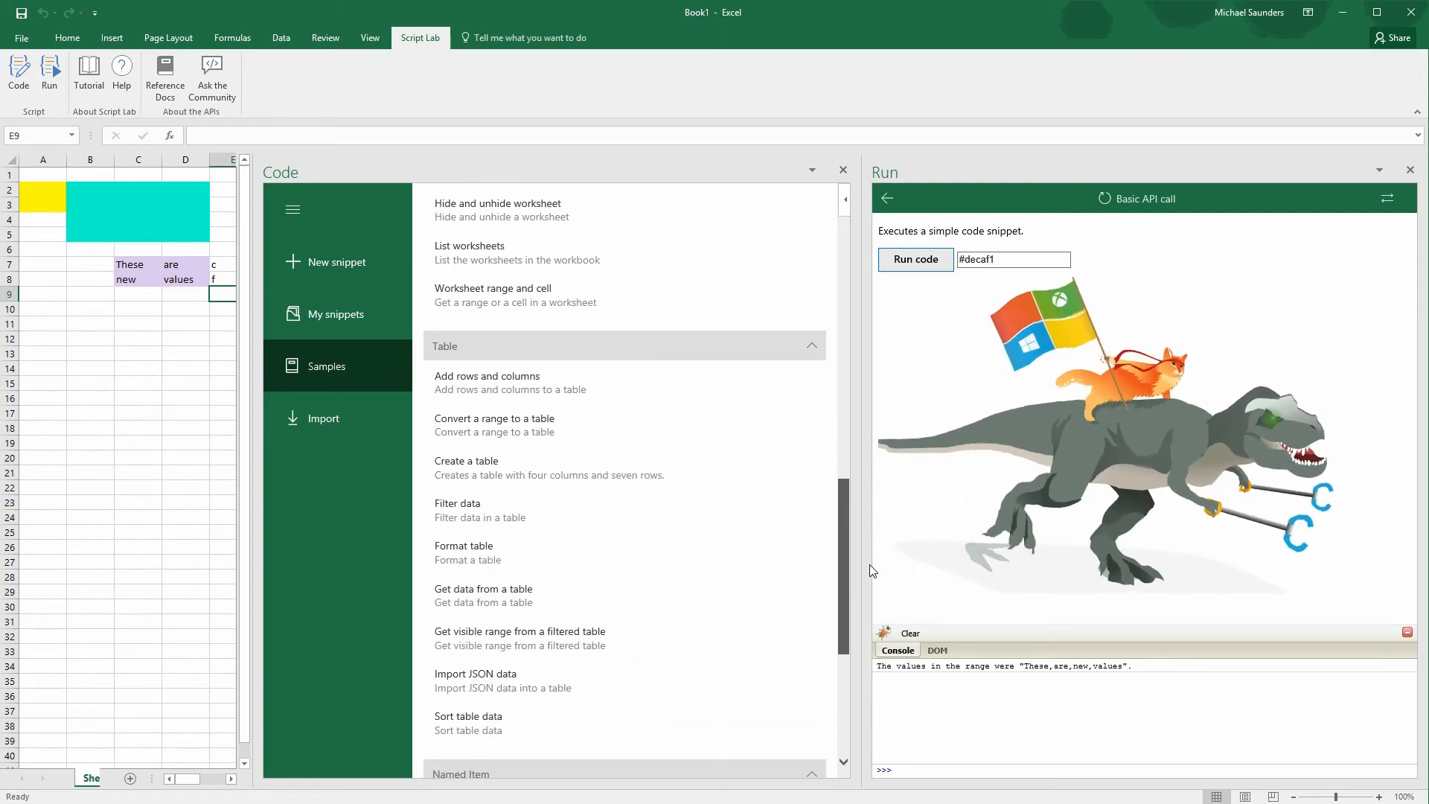
pyautogui.scroll(-3)
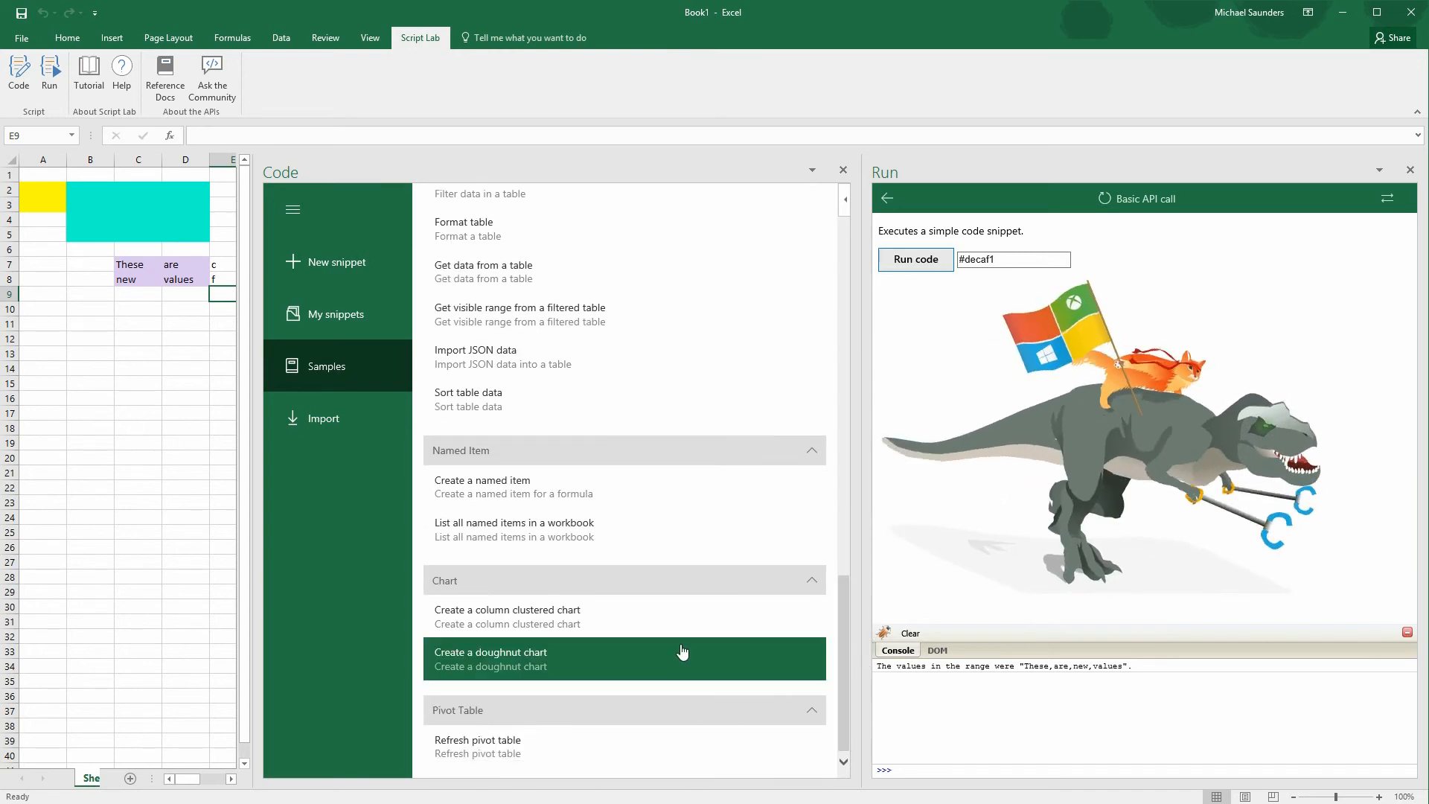
pyautogui.moveTo(560, 679)
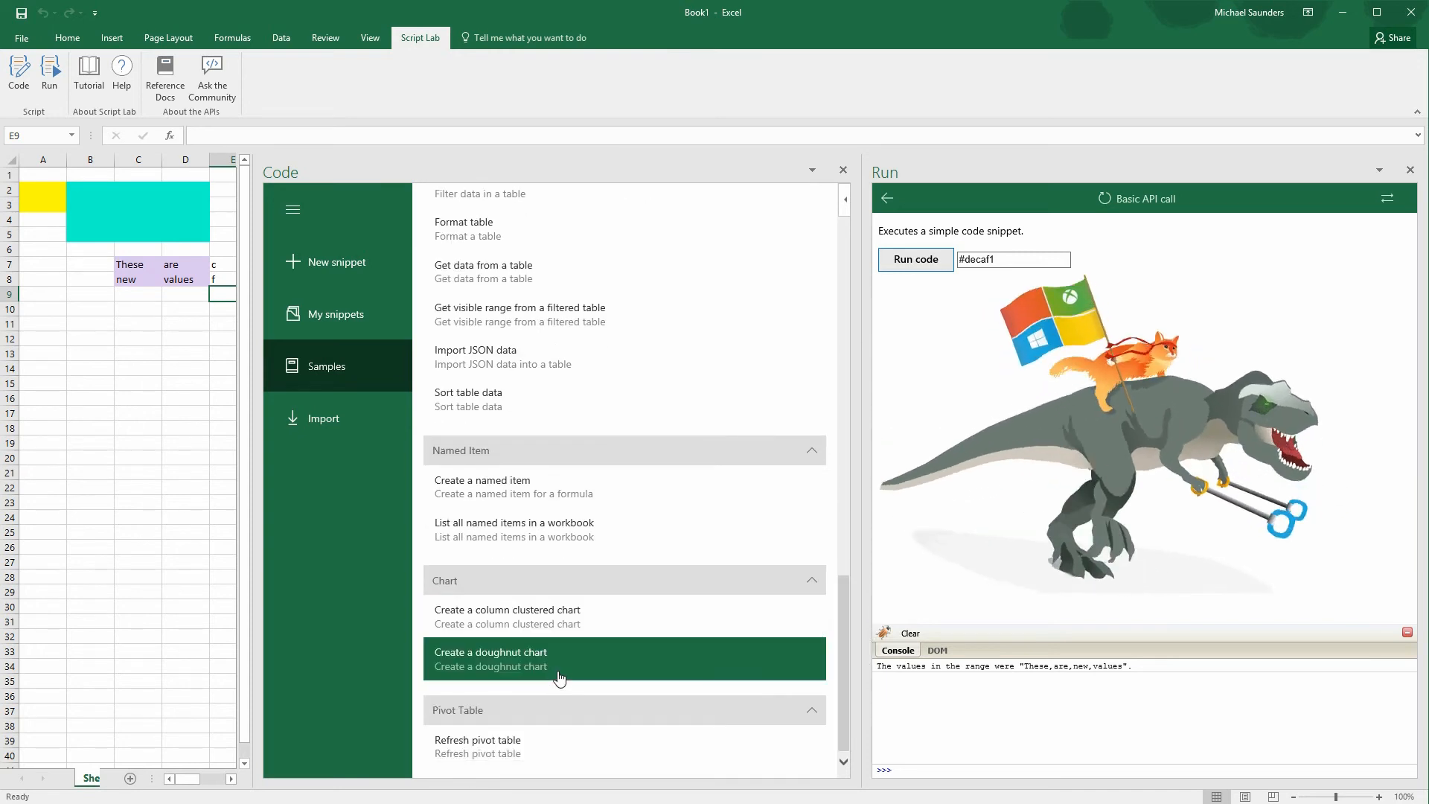
pyautogui.click(506, 616)
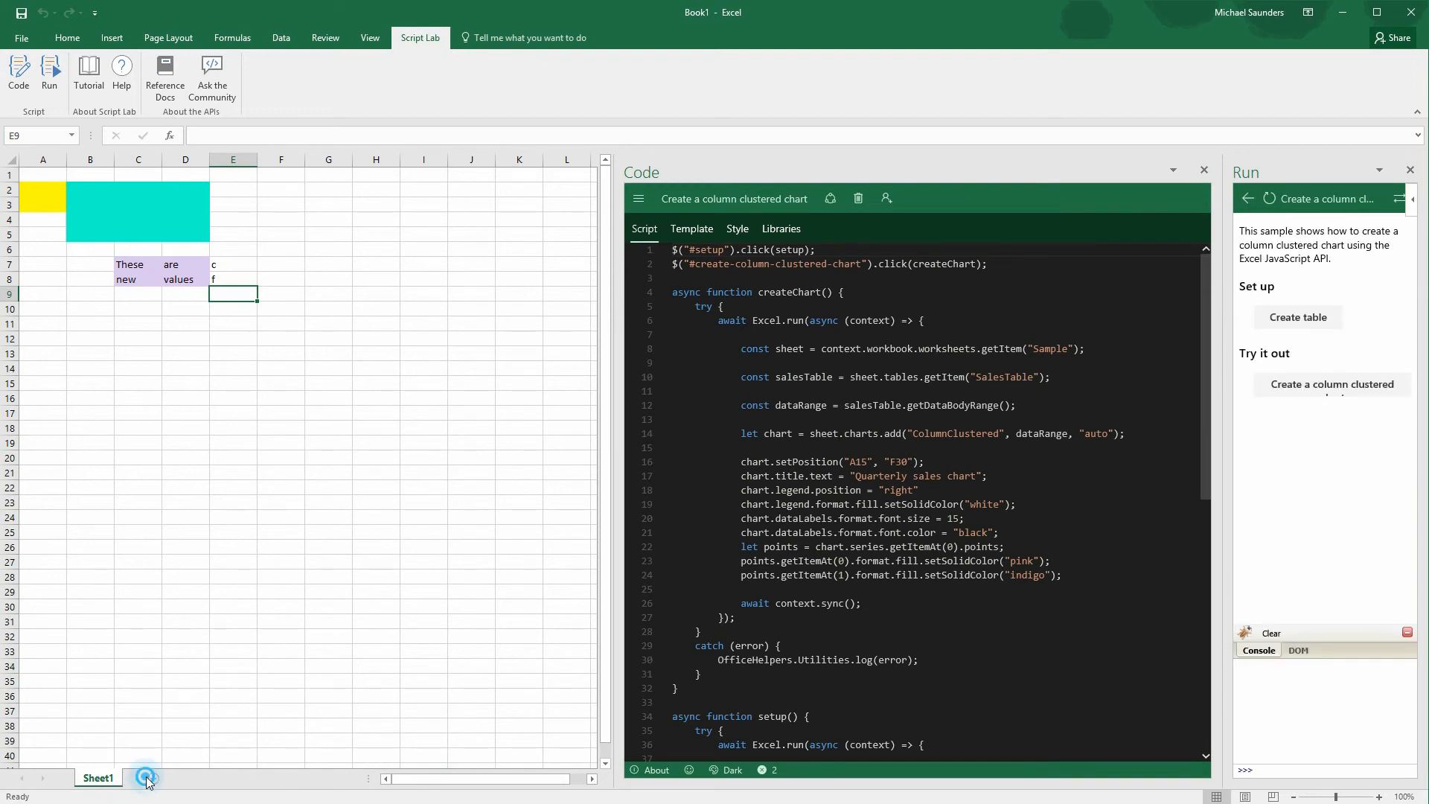
pyautogui.click(146, 777)
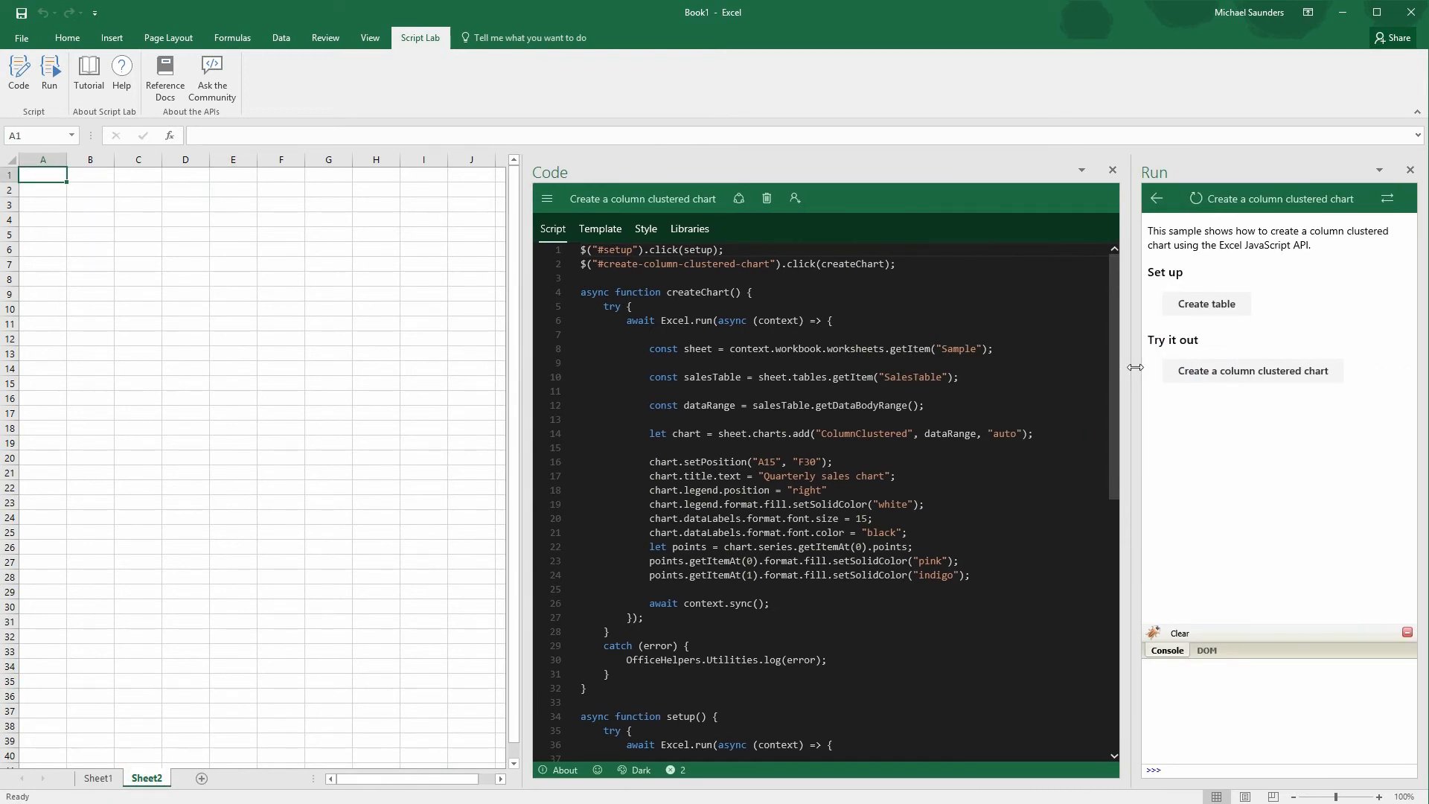
pyautogui.click(1204, 304)
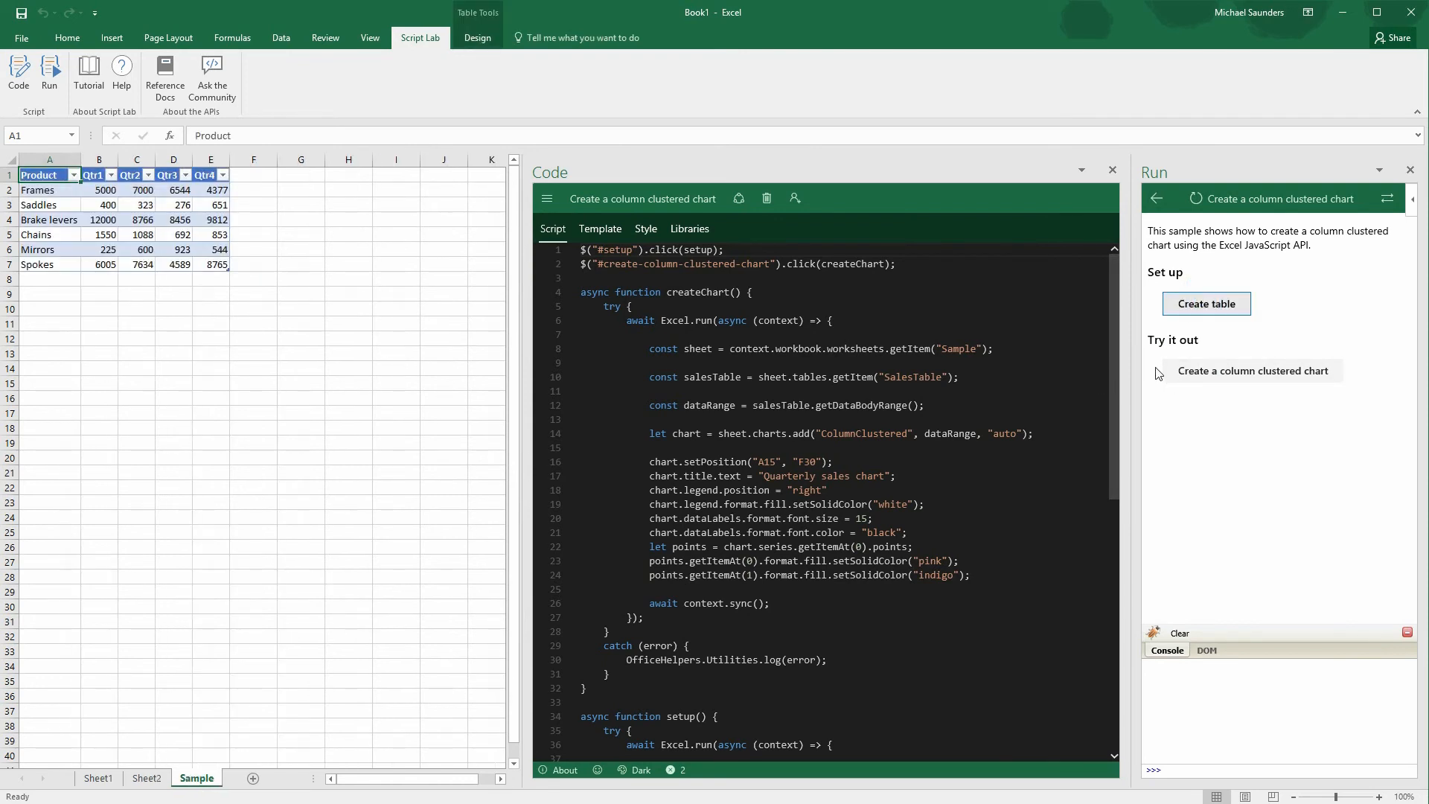
pyautogui.click(1252, 371)
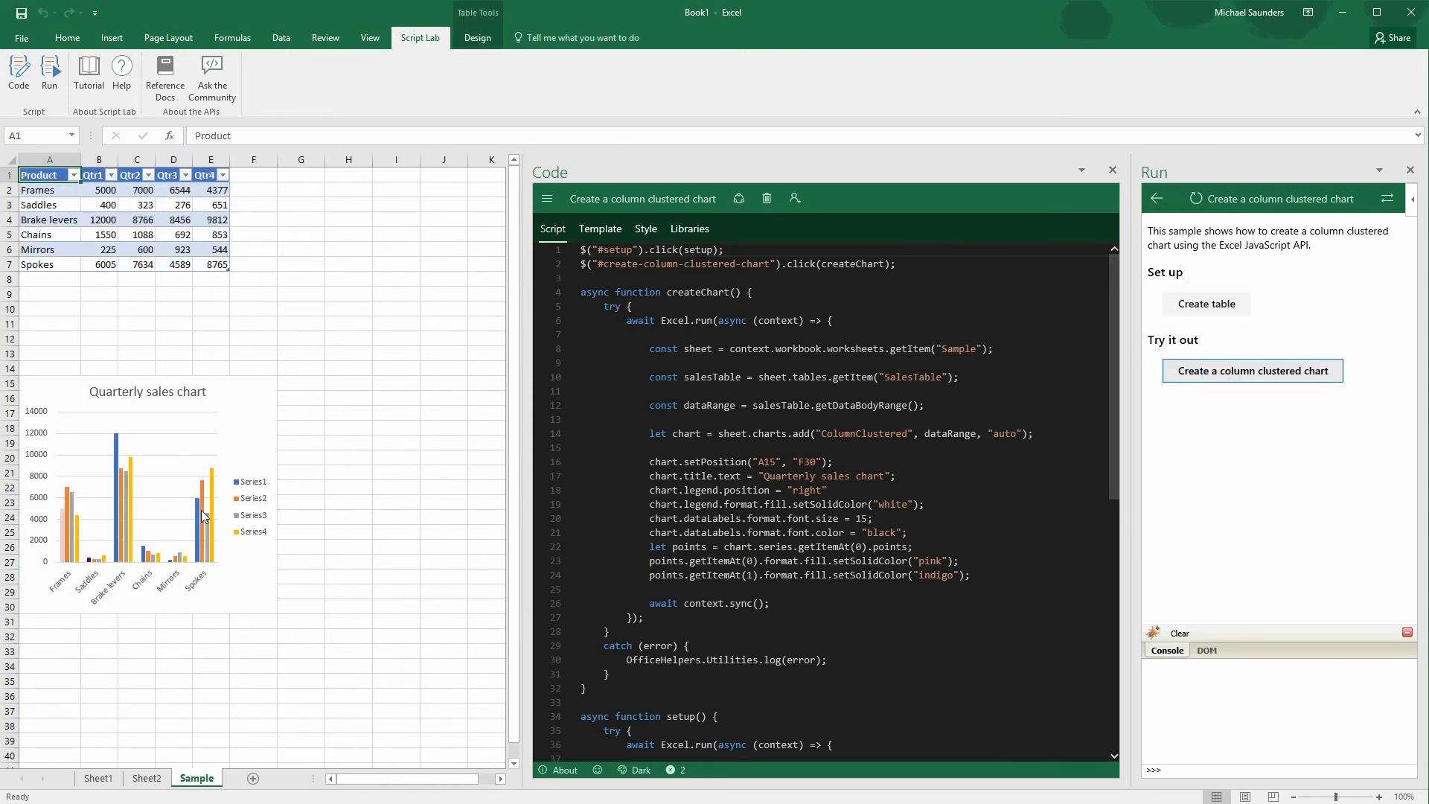
pyautogui.moveTo(533, 208)
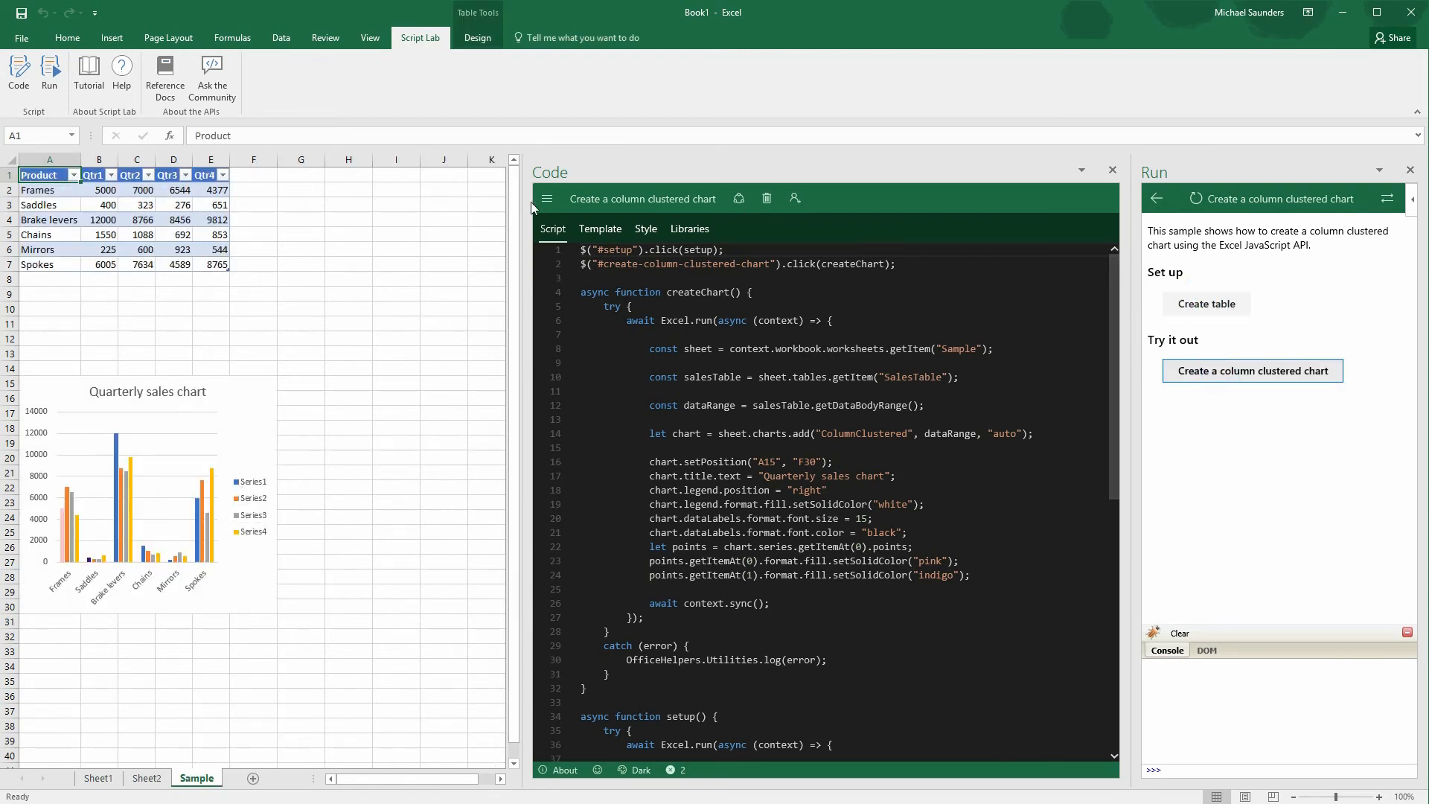
# - Reopen the saved Basic API call snippet from My snippets
pyautogui.click(547, 198)
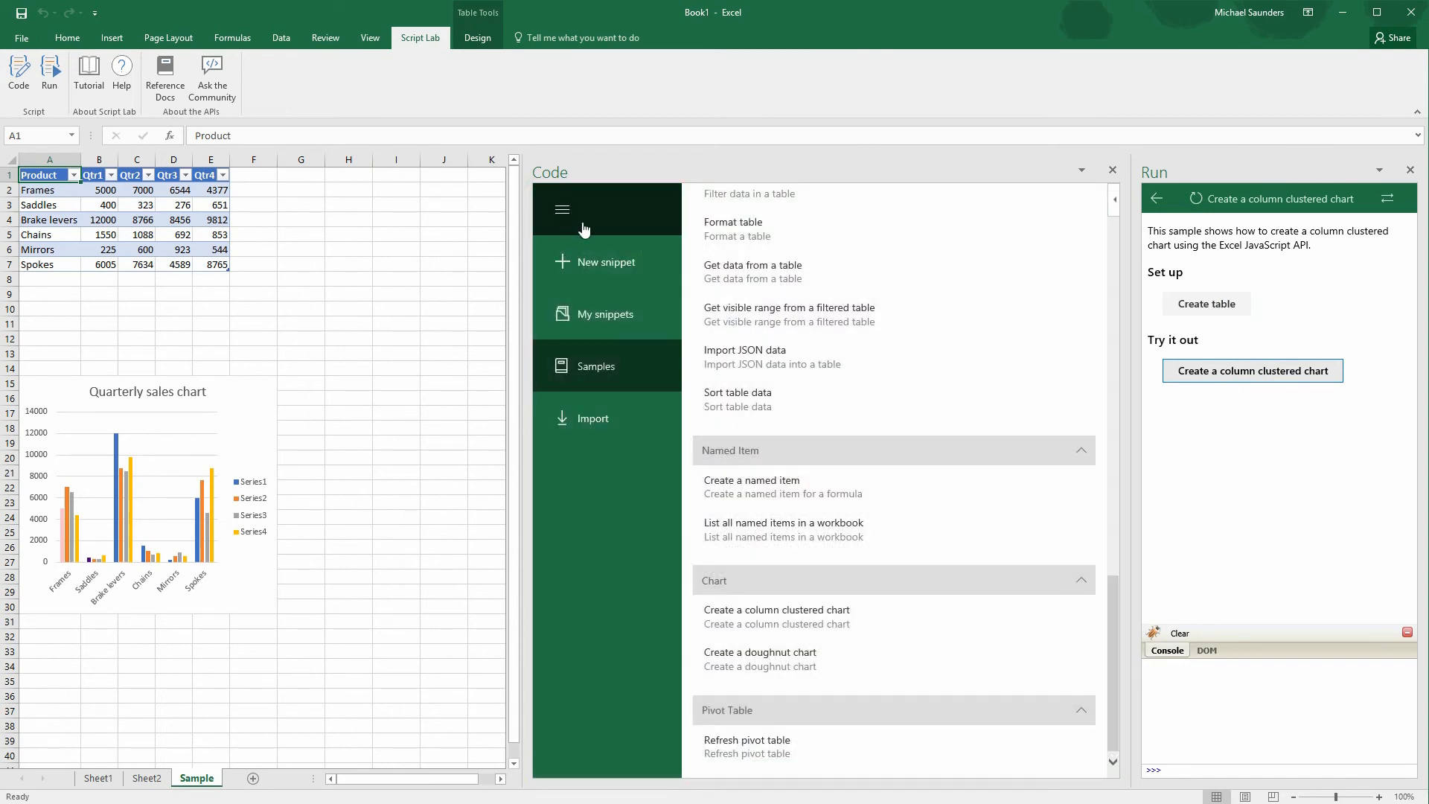
pyautogui.click(606, 314)
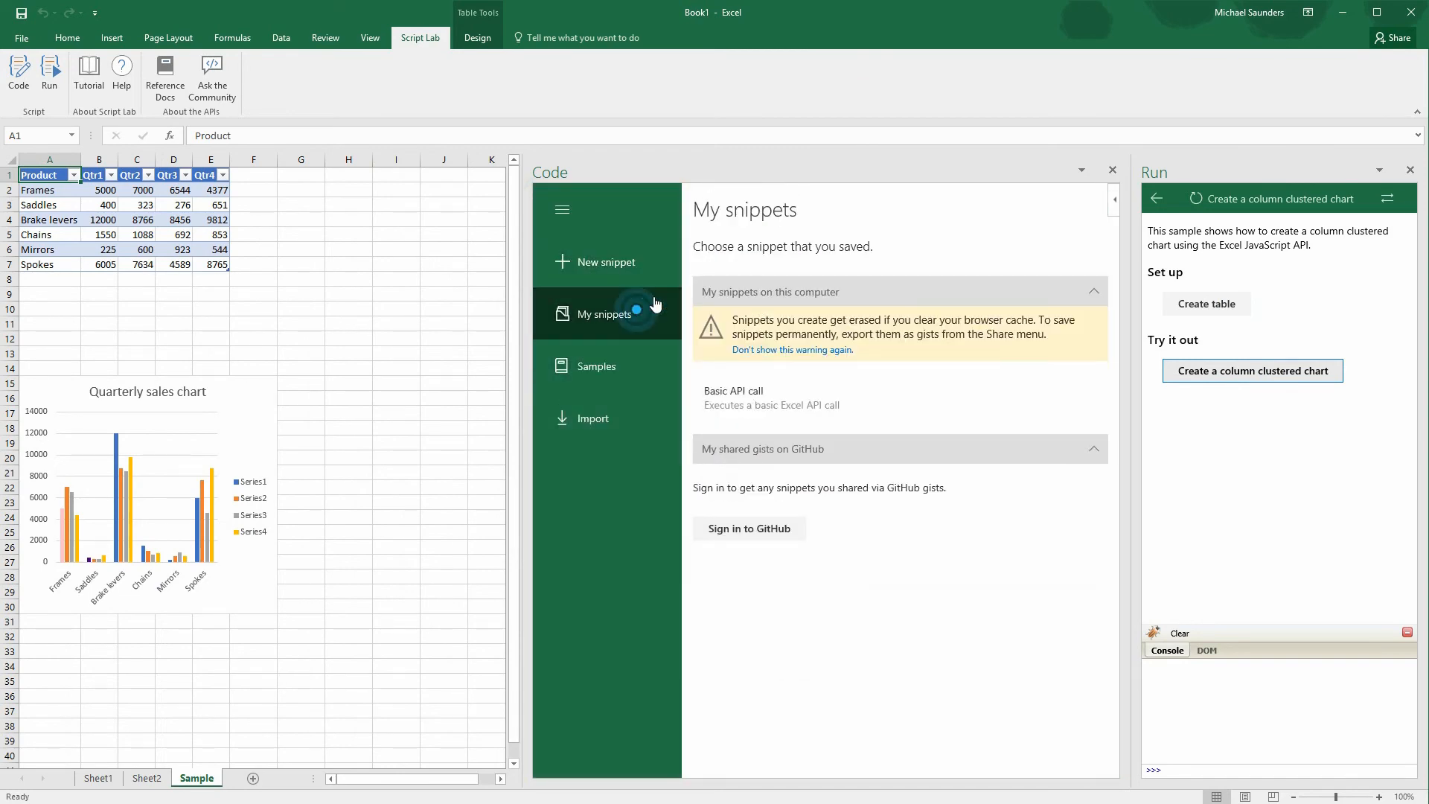
pyautogui.click(734, 398)
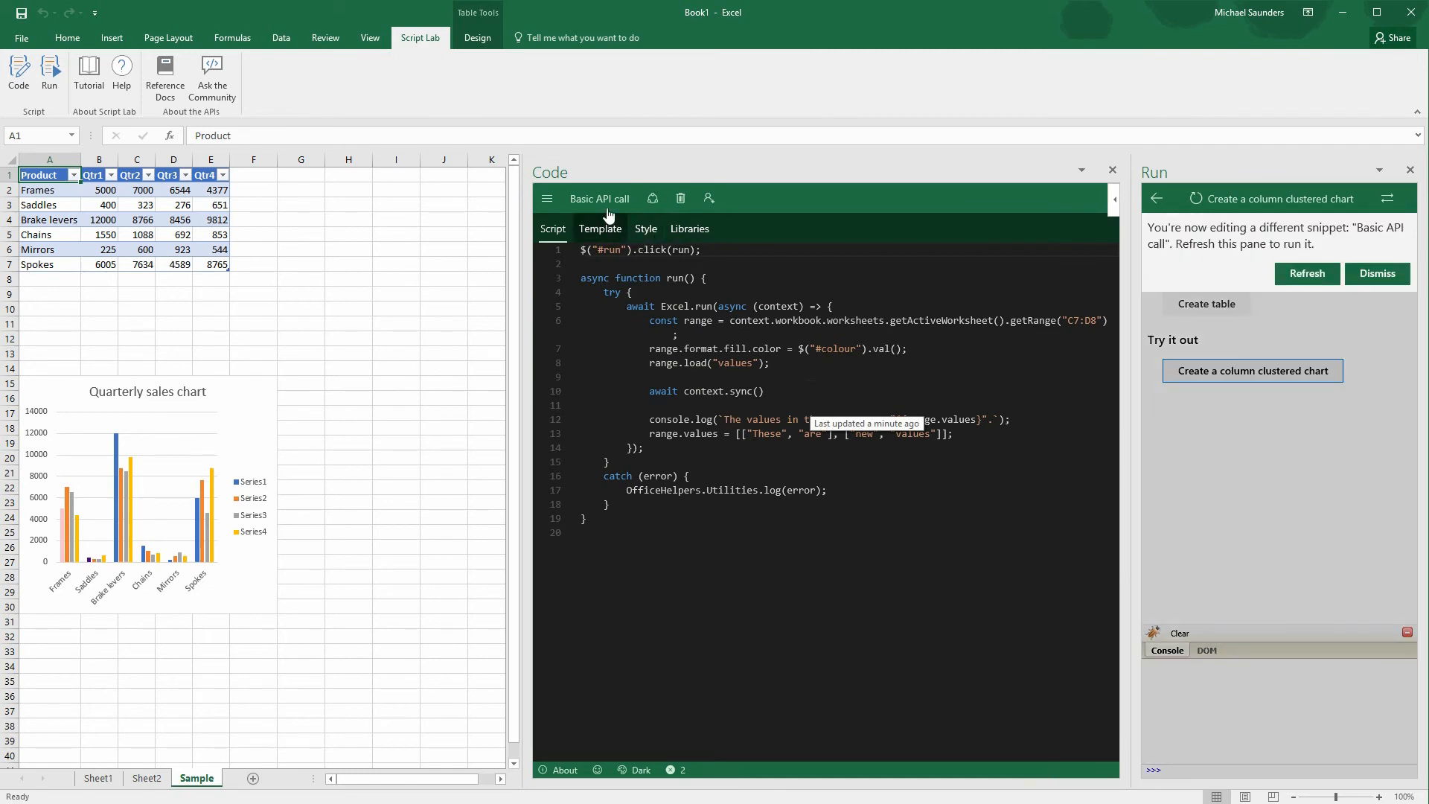
# - Rename the snippet to Michael's snippet and save the new name
pyautogui.click(652, 198)
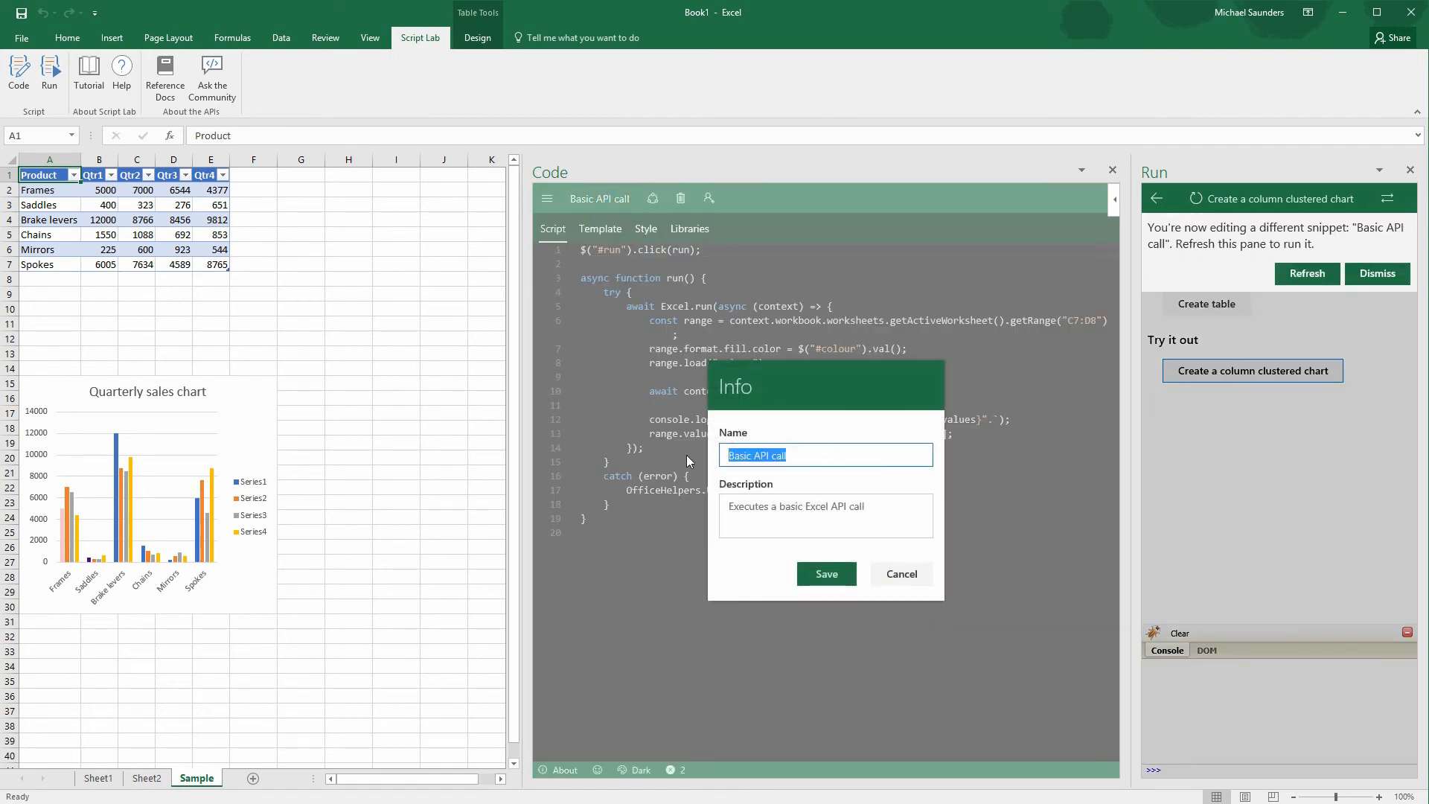
pyautogui.moveTo(688, 462)
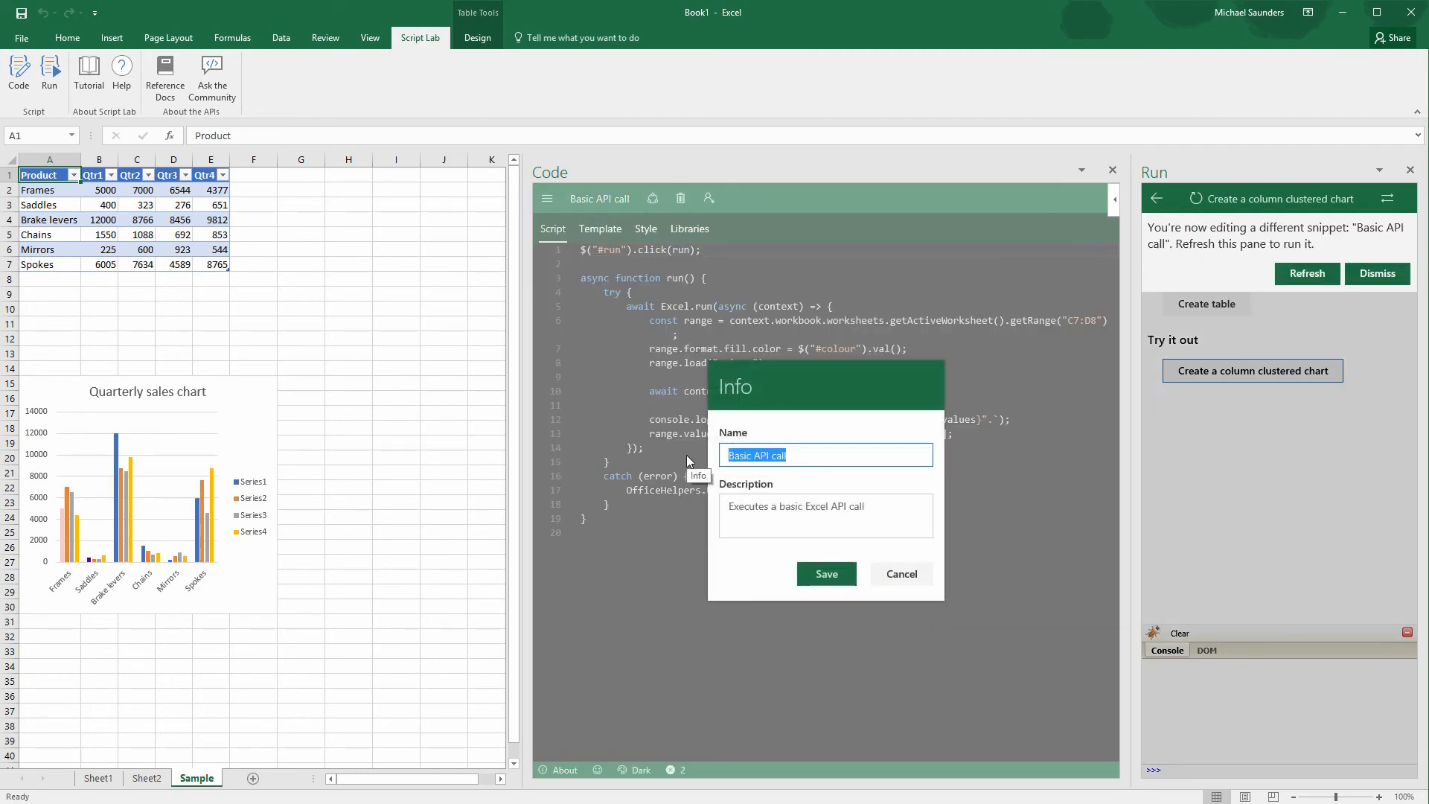
pyautogui.write("Michael's snippet")
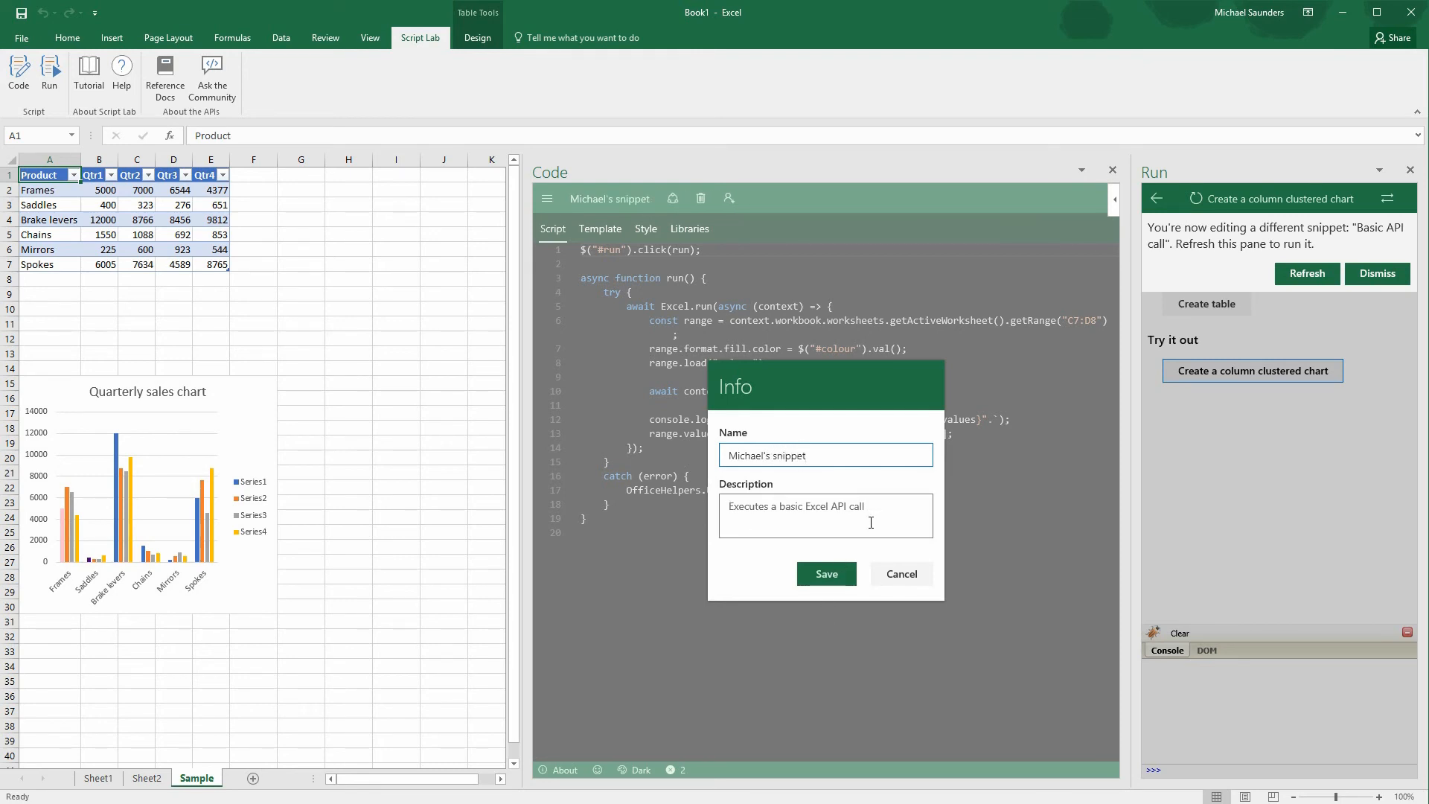
pyautogui.click(825, 573)
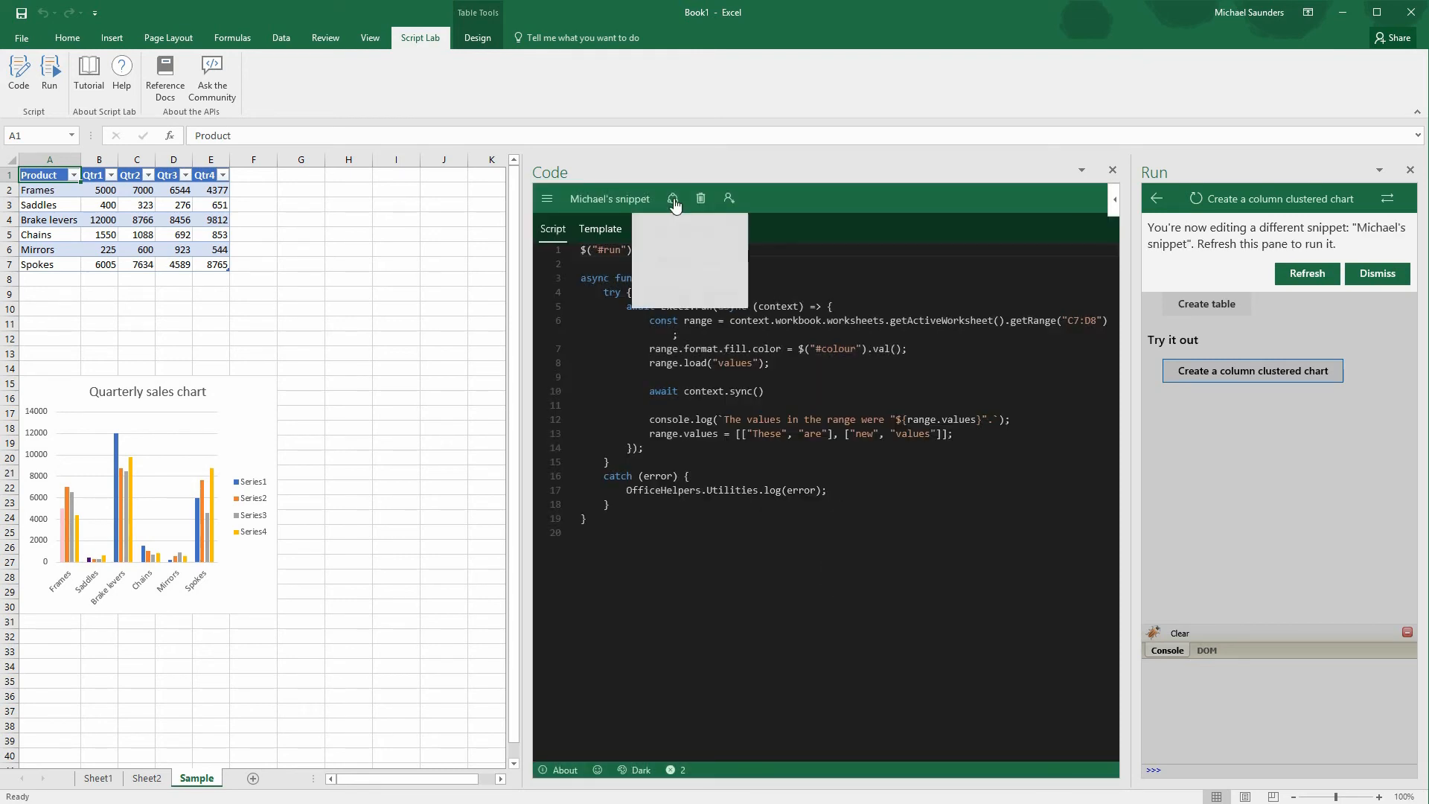
# - Share as a secret gist and sign in to GitHub as saunders77
pyautogui.click(672, 198)
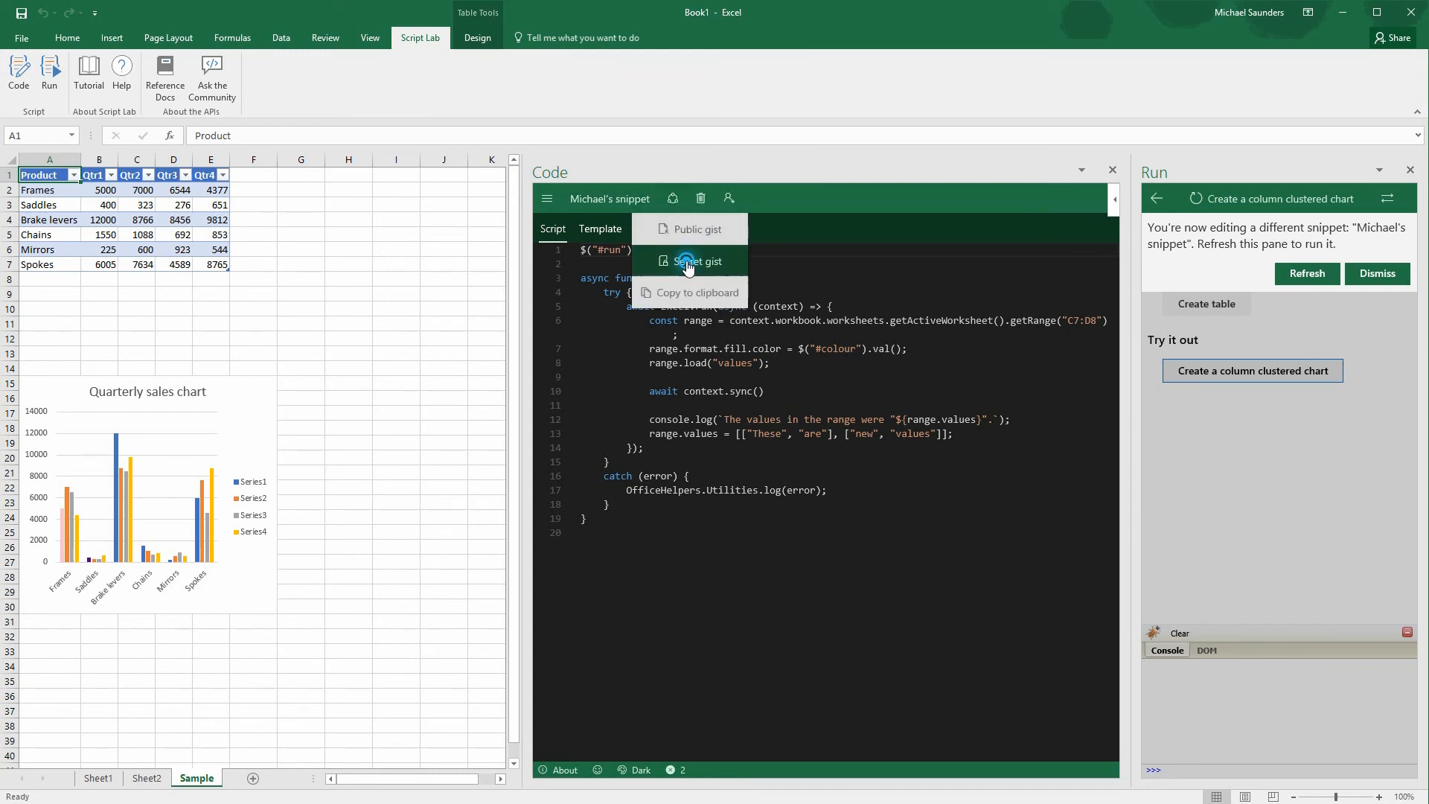
pyautogui.click(698, 262)
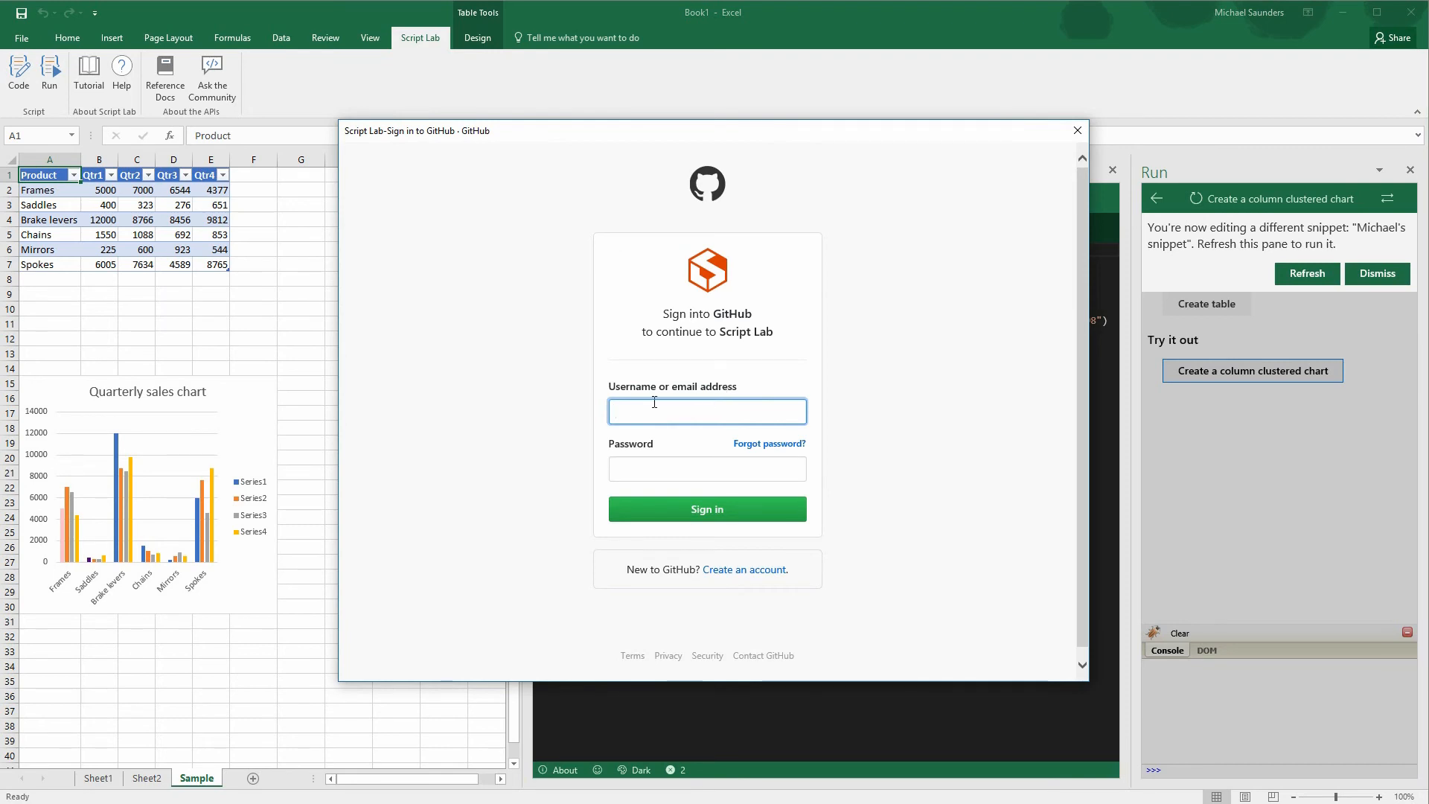
pyautogui.write('saunders77')
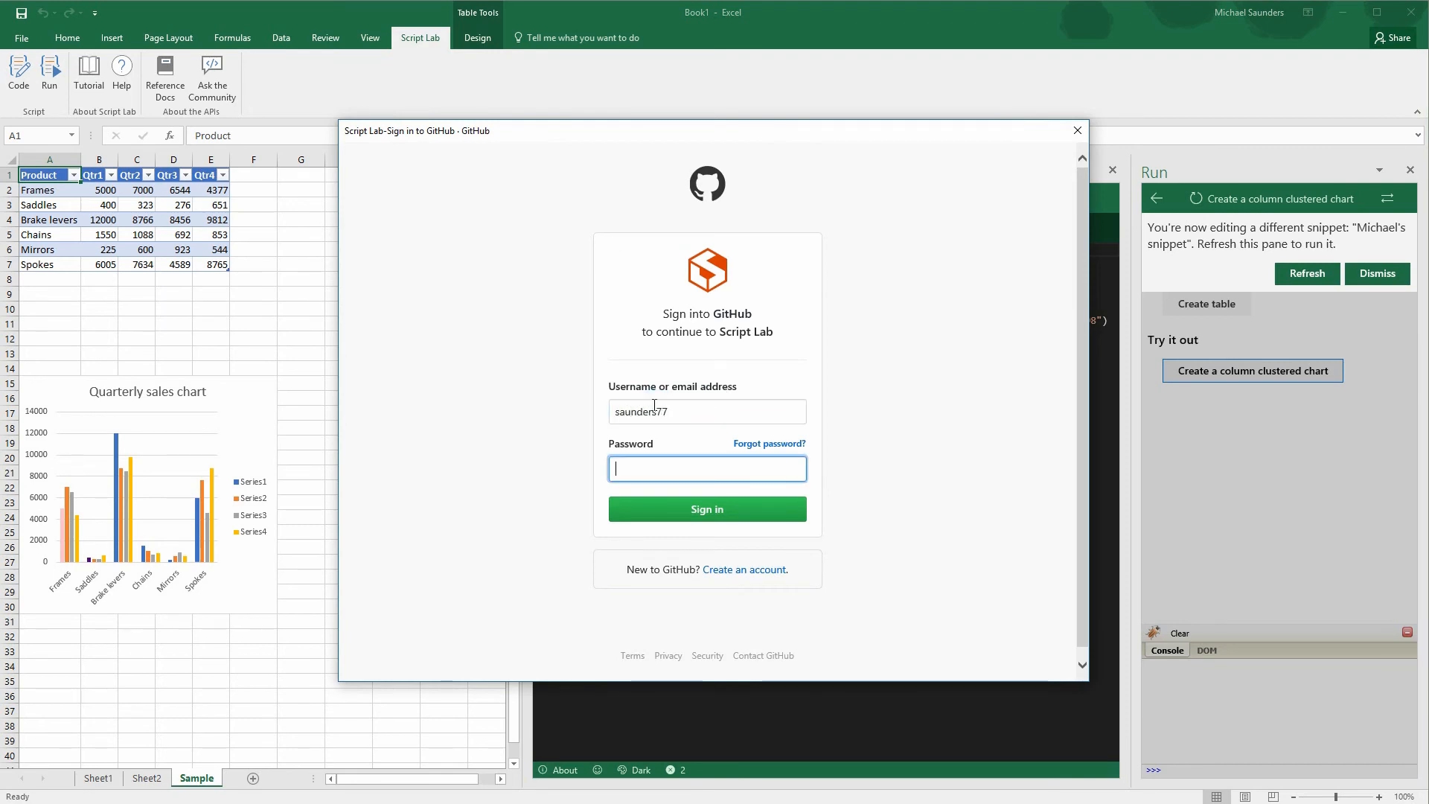
pyautogui.write('password')
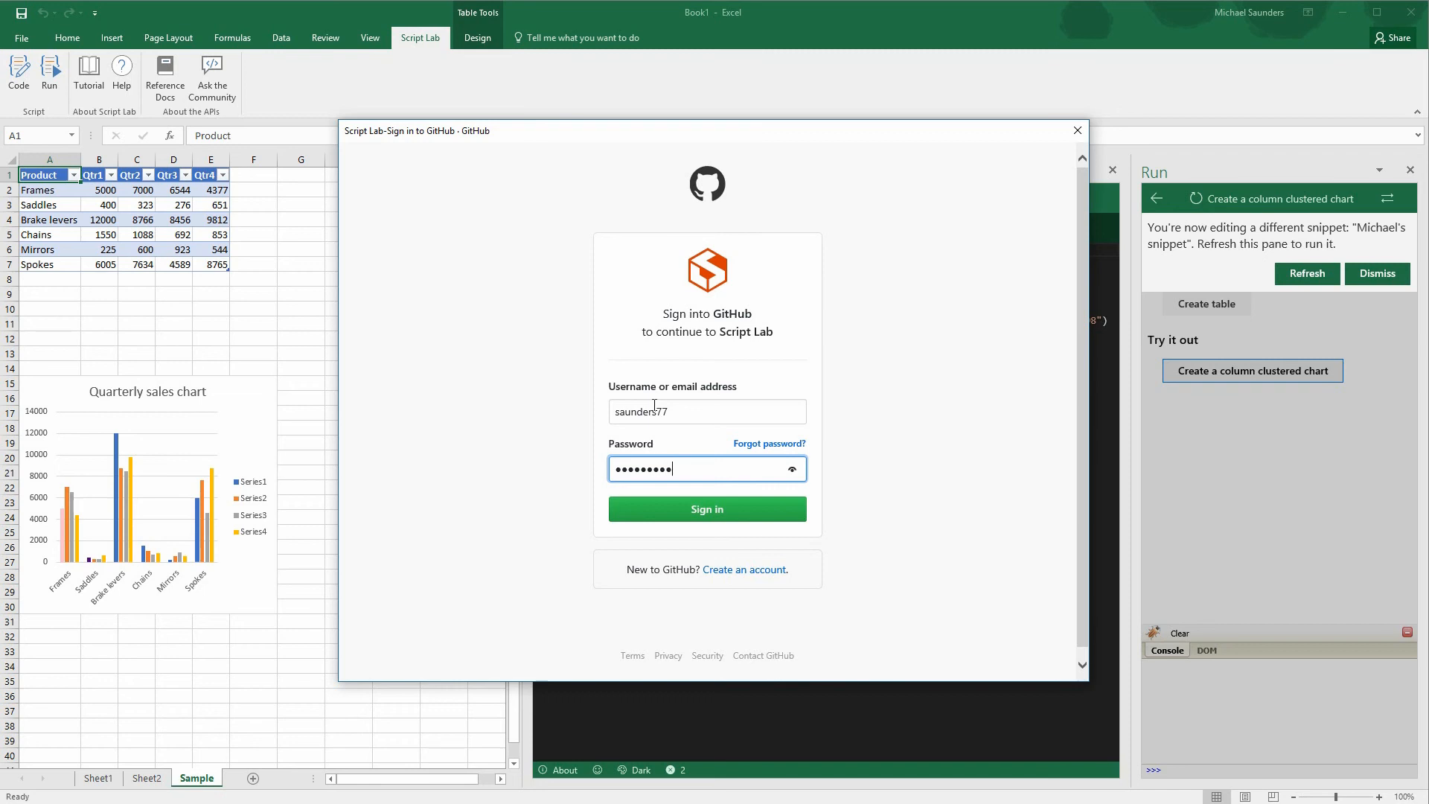
pyautogui.click(706, 509)
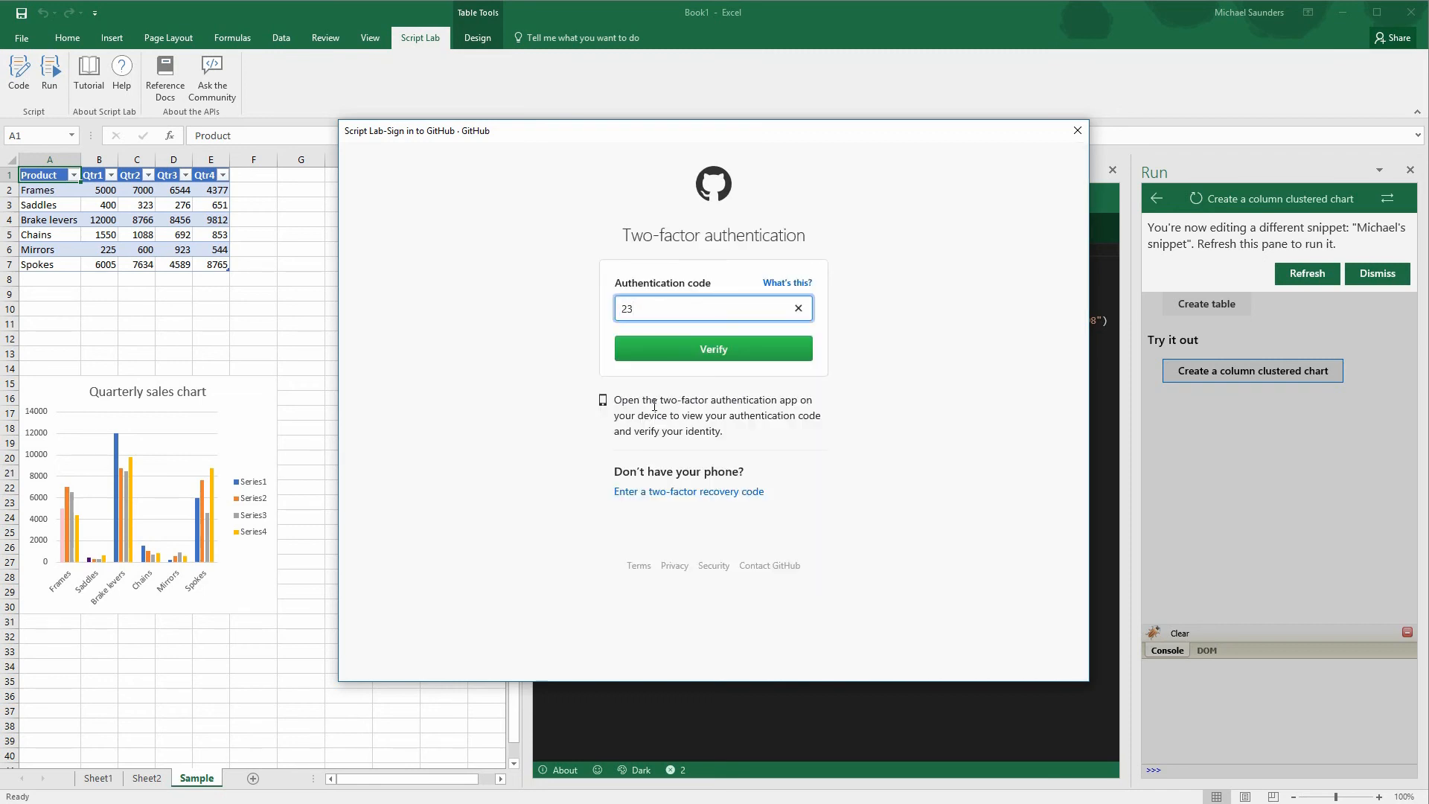
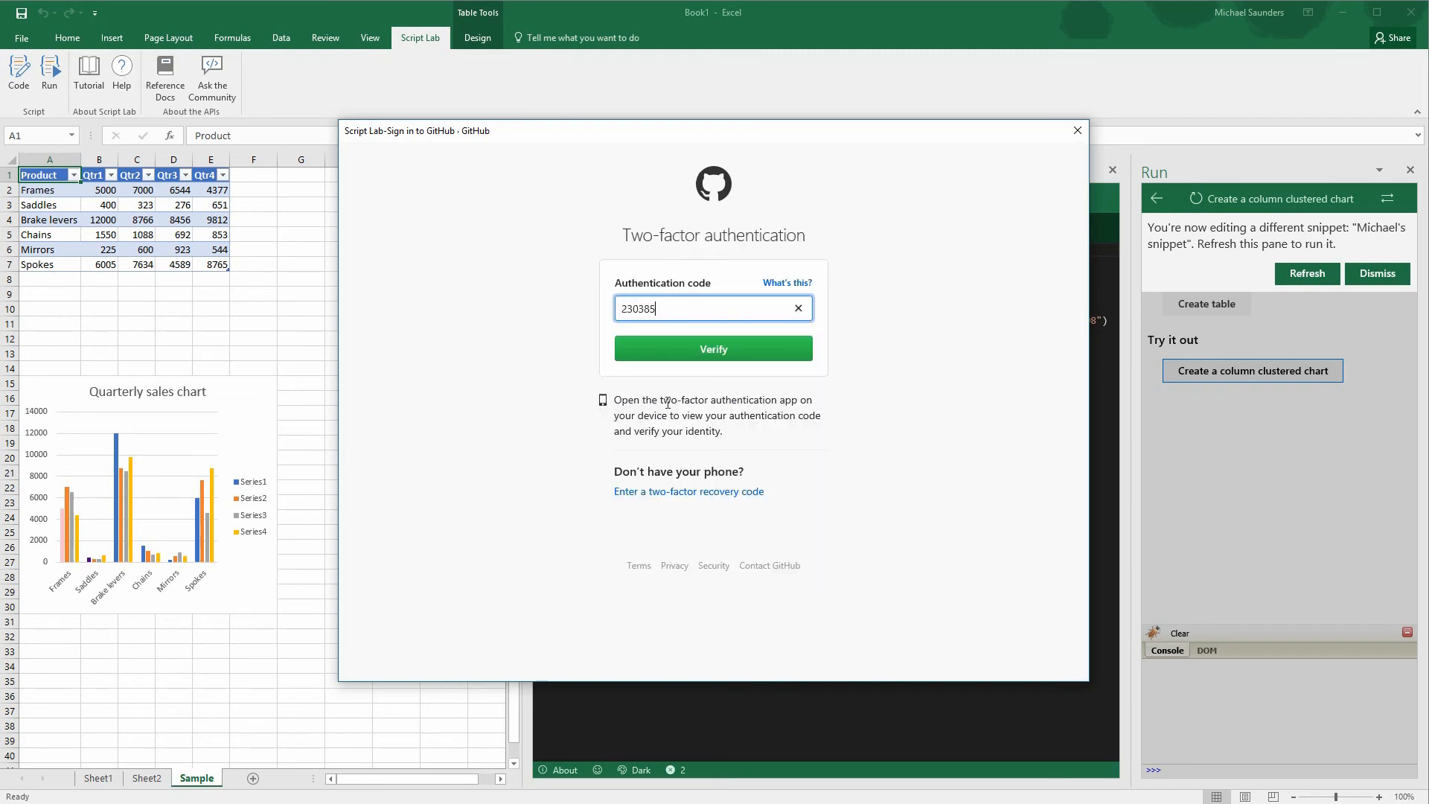
pyautogui.click(713, 349)
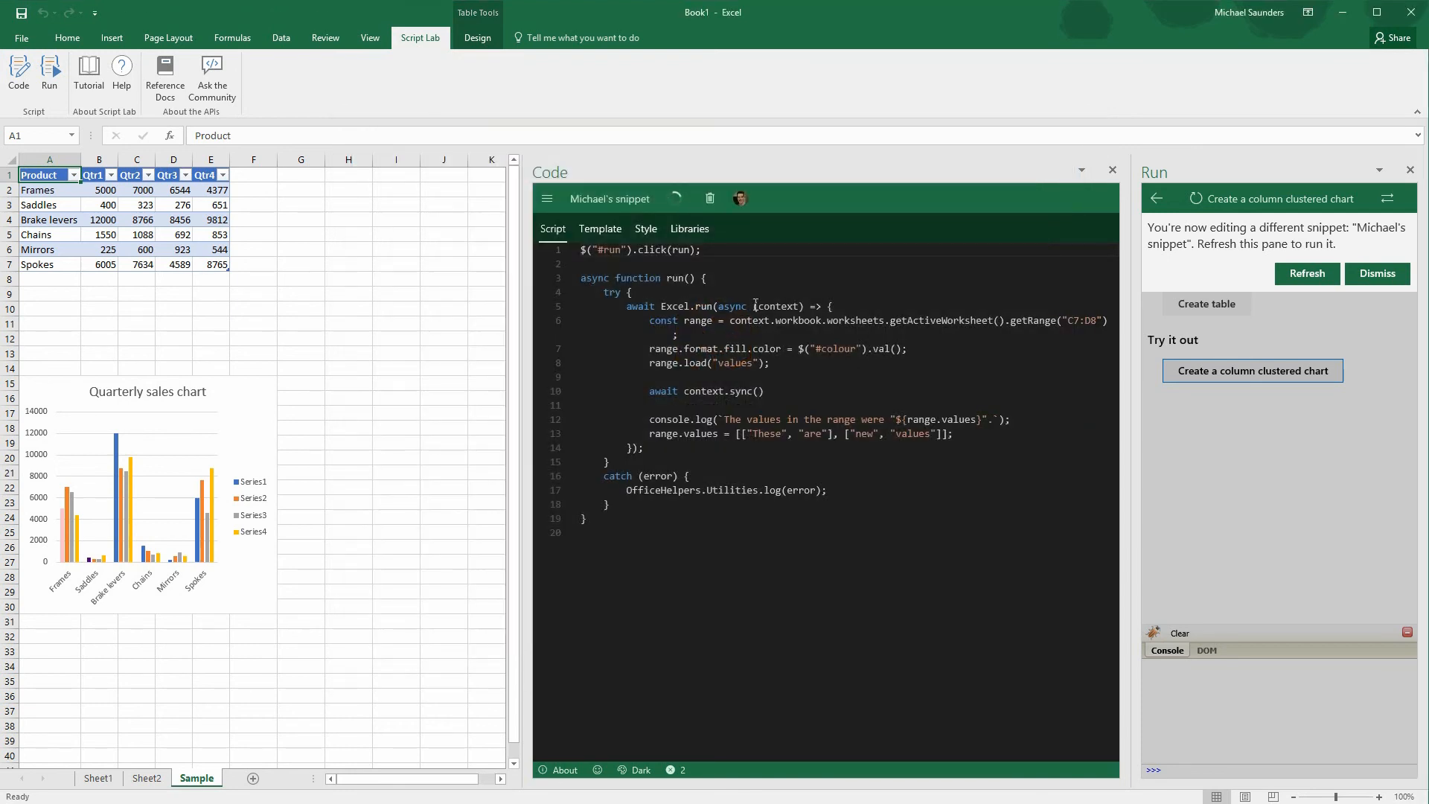
# - Copy the new secret gist's URL and dismiss the share confirmation
pyautogui.click(740, 198)
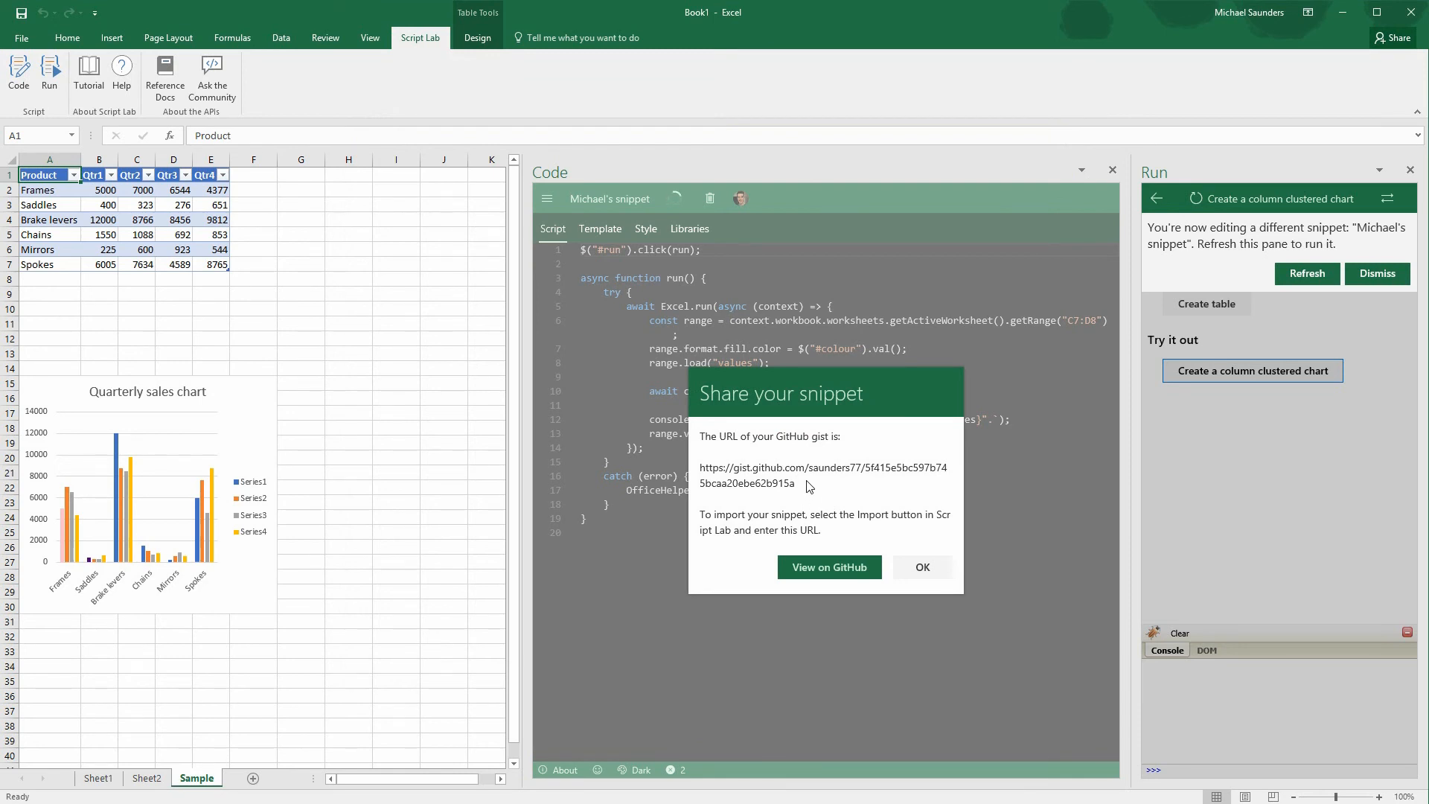
pyautogui.doubleClick(820, 475)
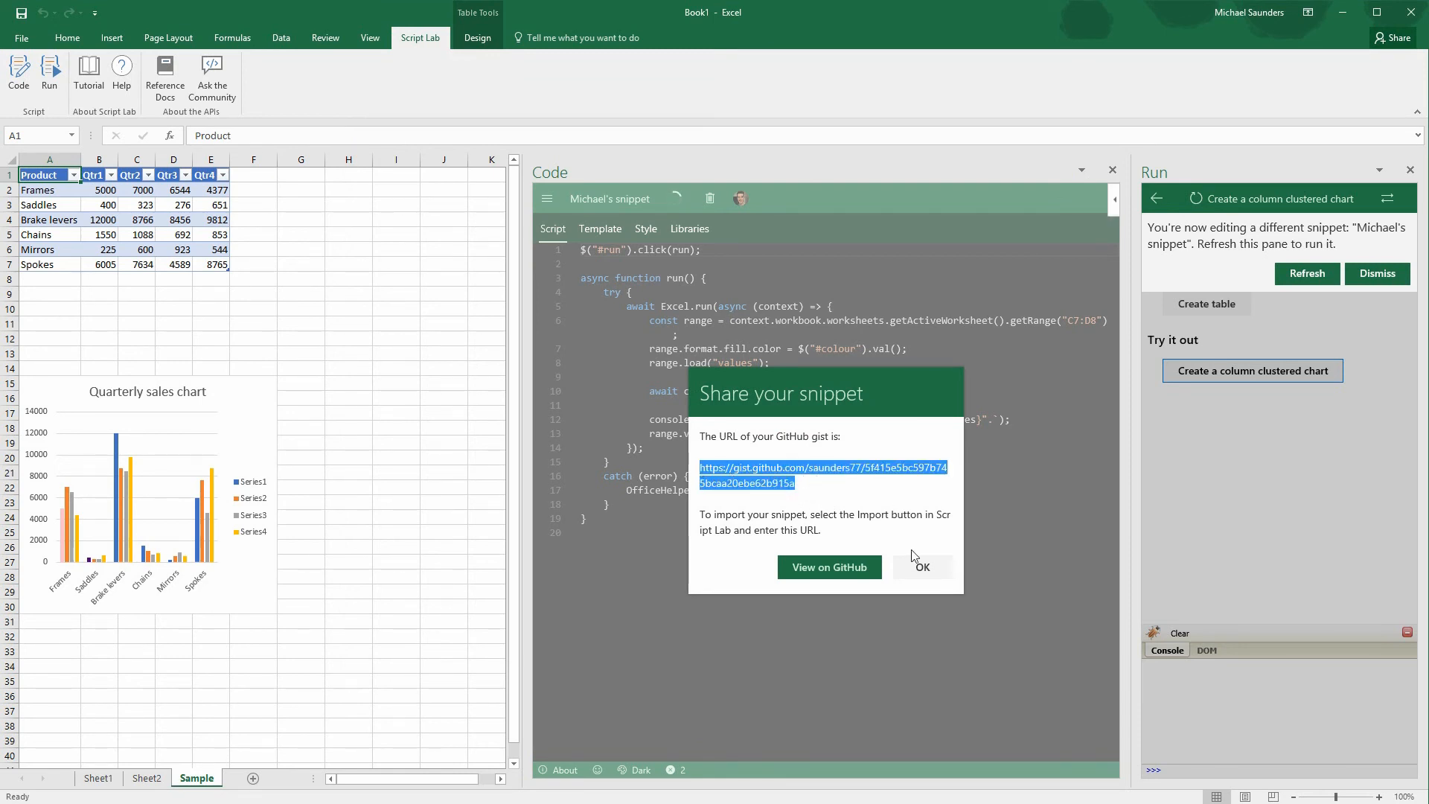
pyautogui.click(922, 567)
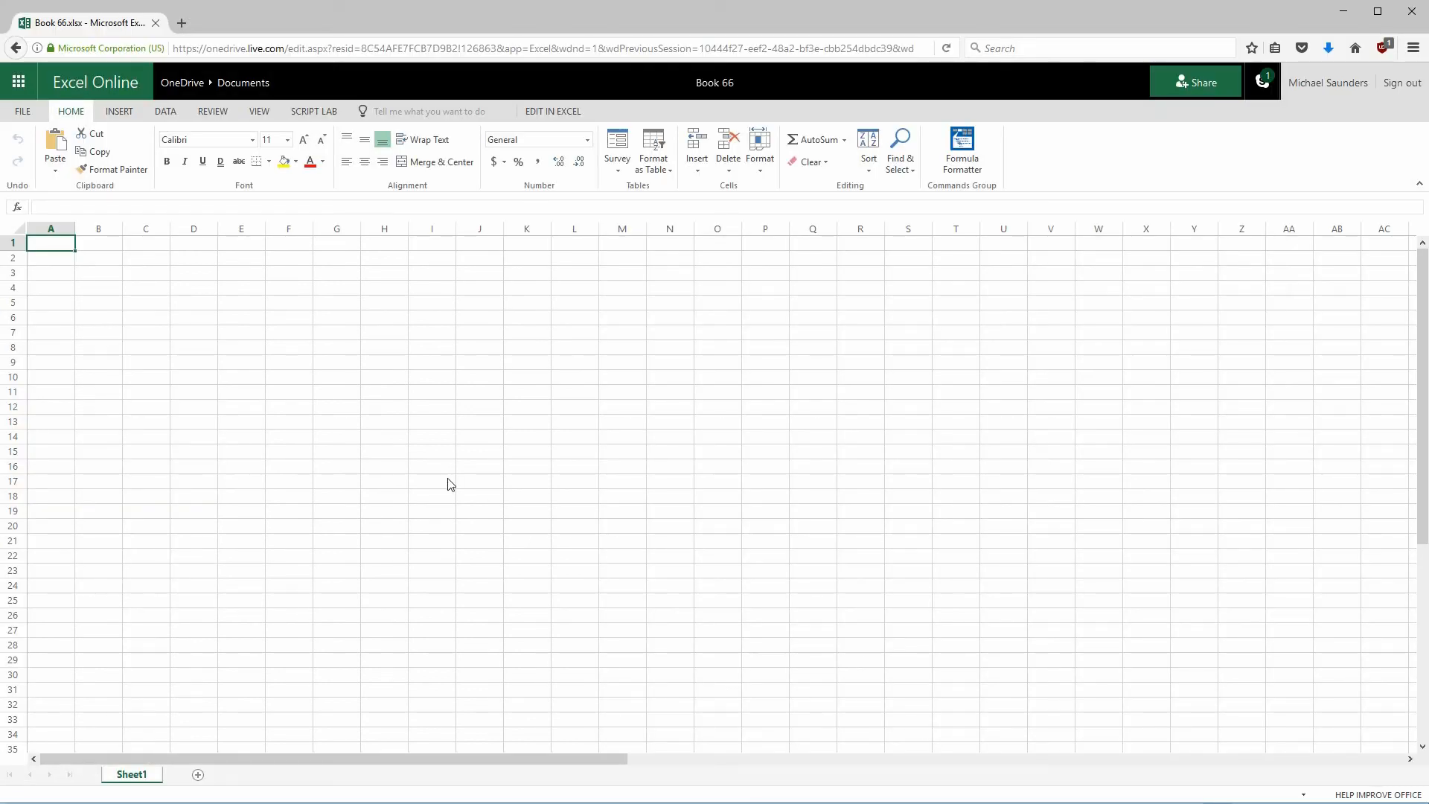
# - Show Script Lab's Code editor in Excel Online's Book 66
pyautogui.click(313, 112)
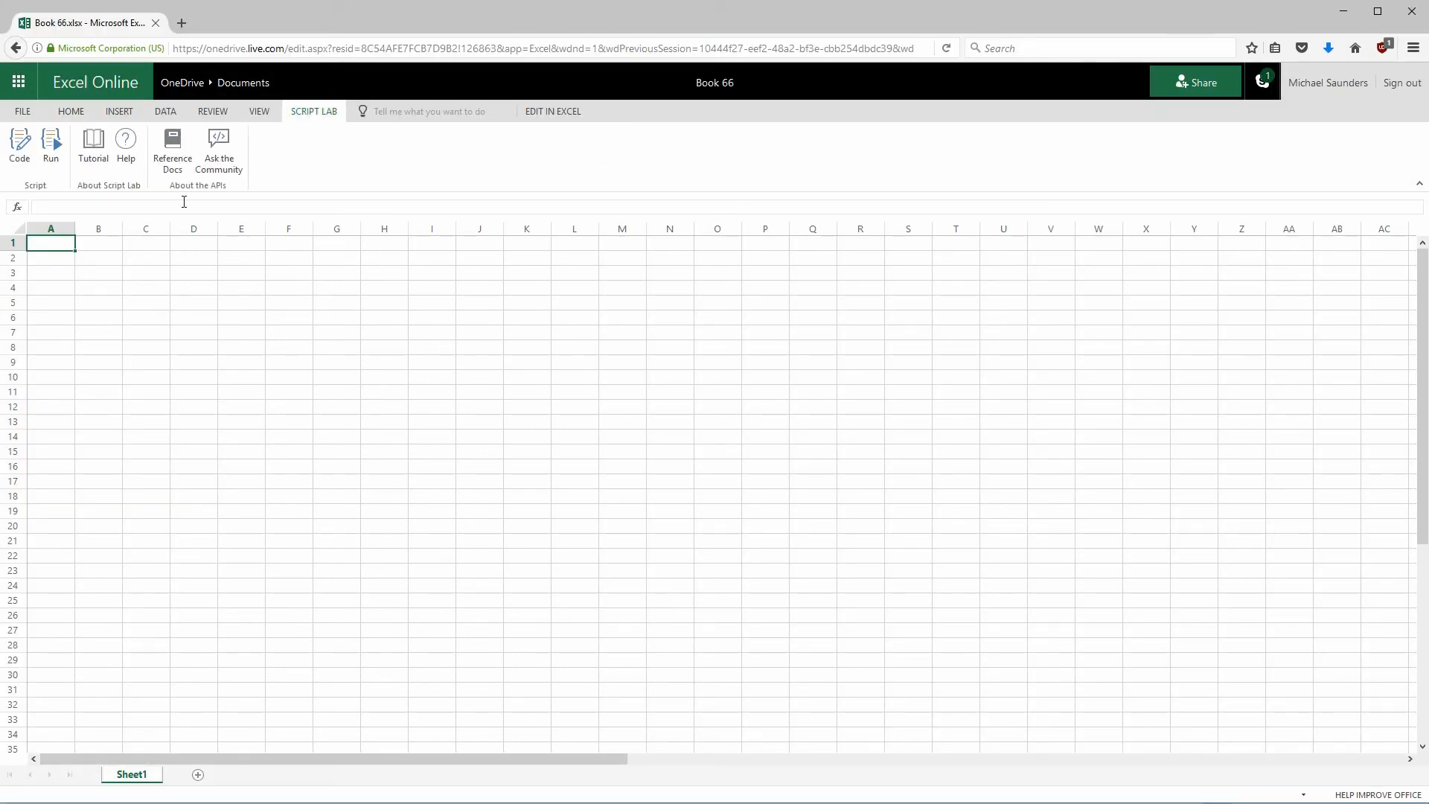
pyautogui.click(18, 146)
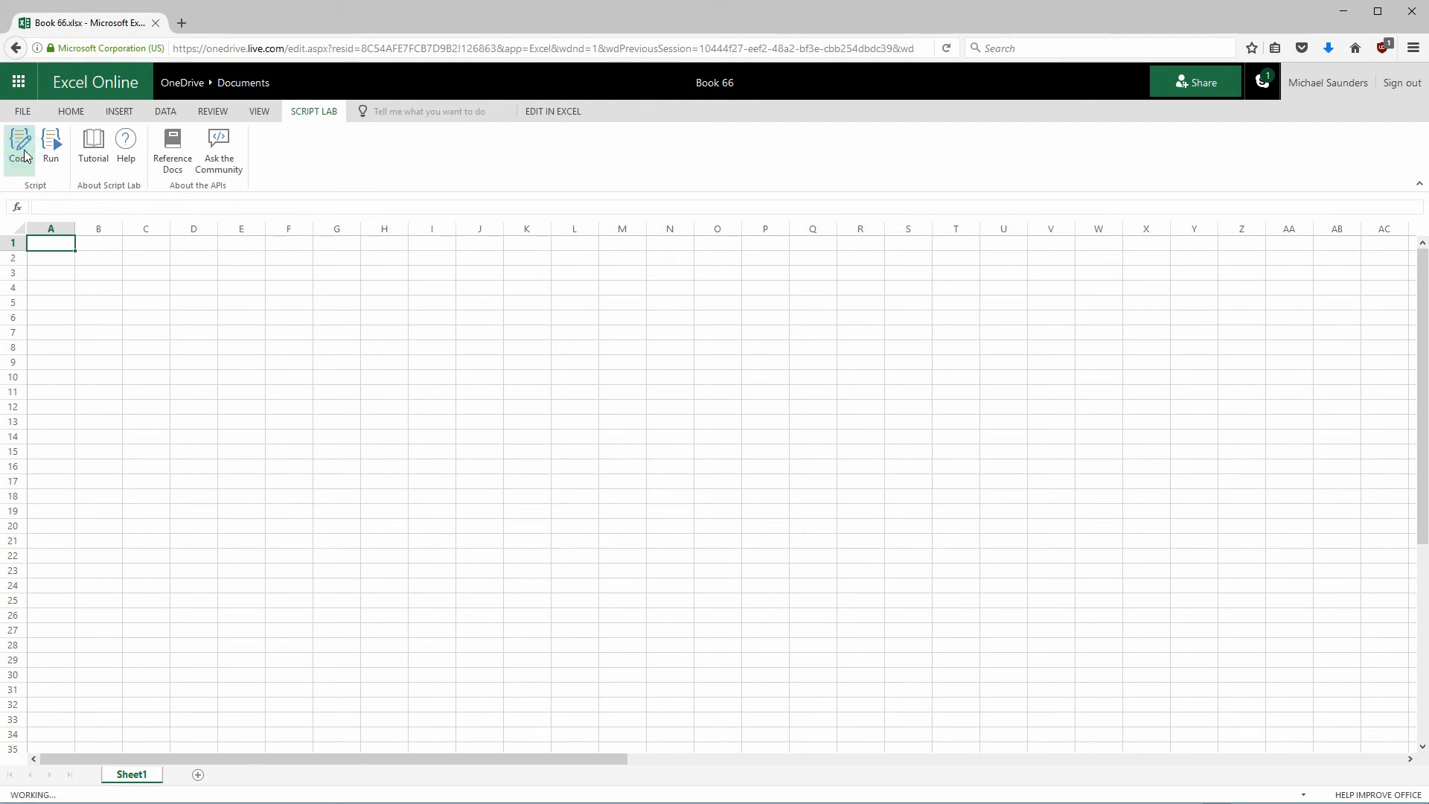
pyautogui.click(19, 146)
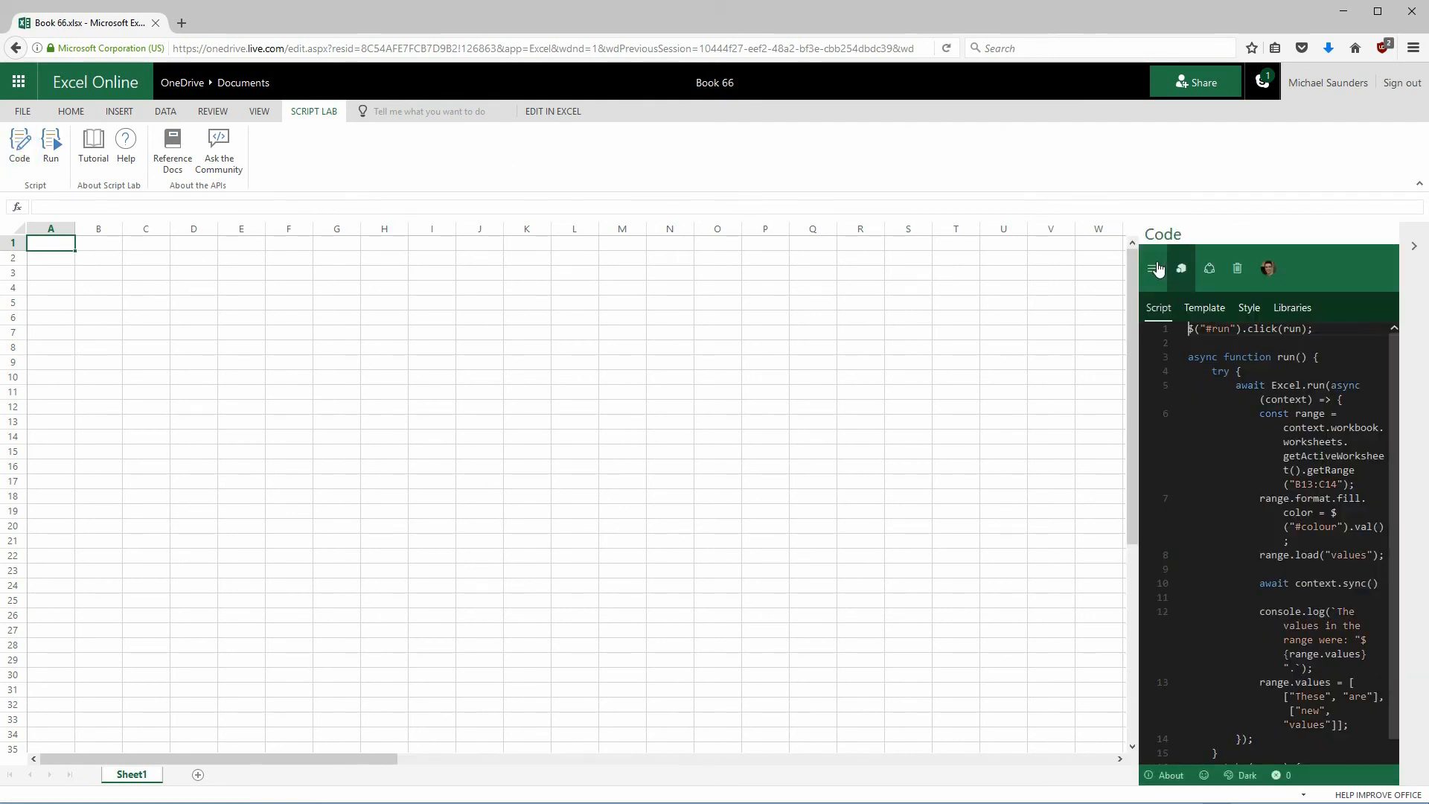
# - Import Michael's snippet from the pasted gist URL
pyautogui.click(1156, 266)
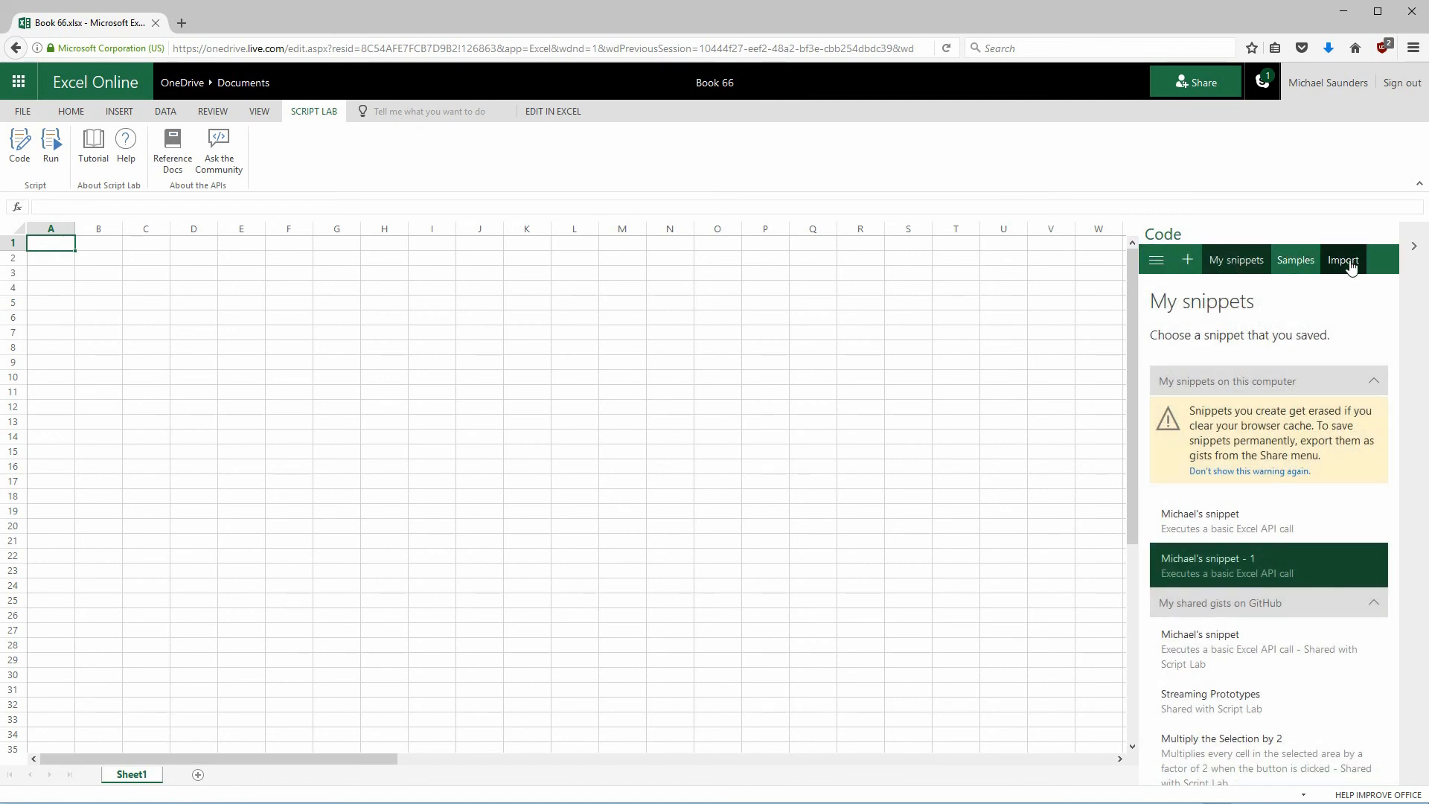
pyautogui.click(1343, 259)
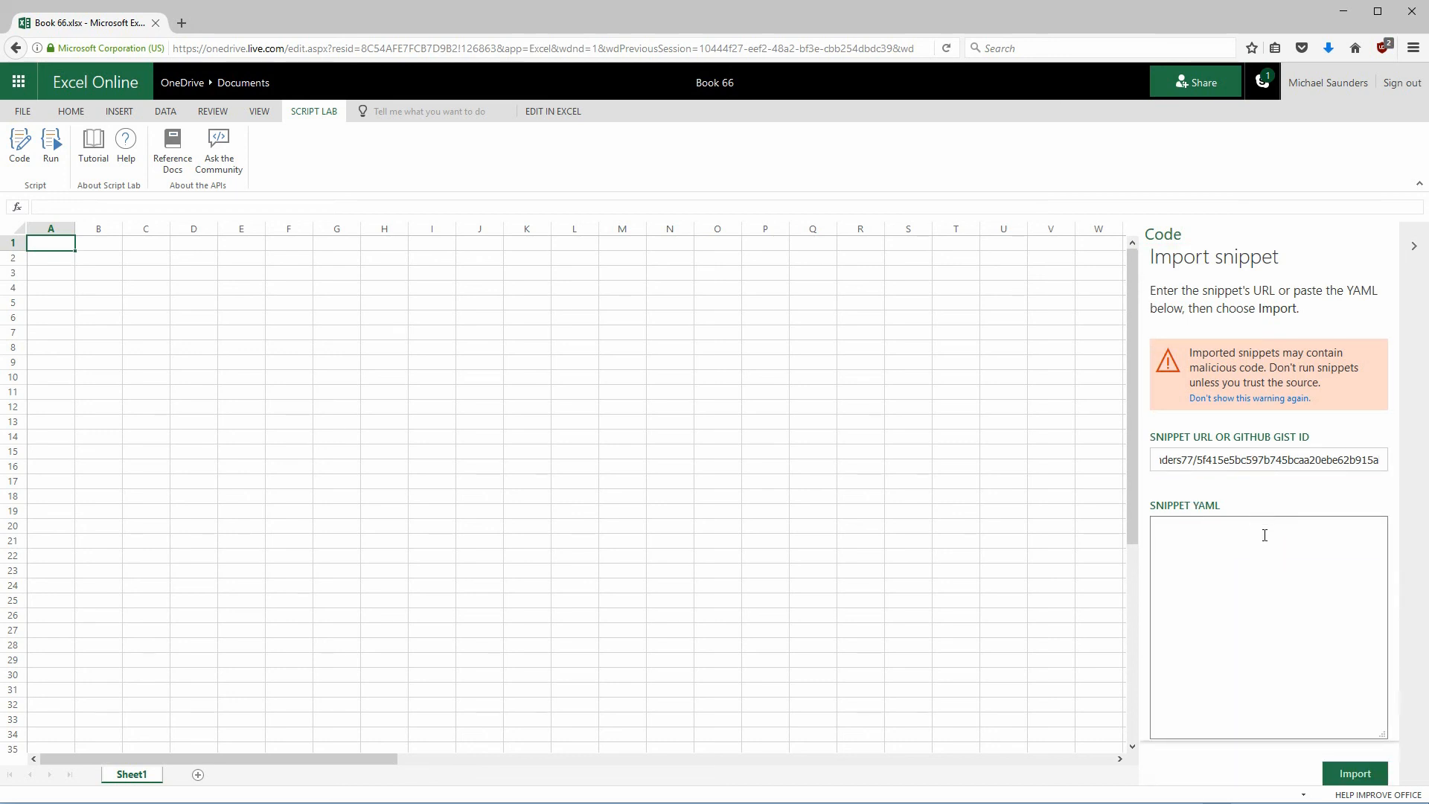
pyautogui.click(1355, 773)
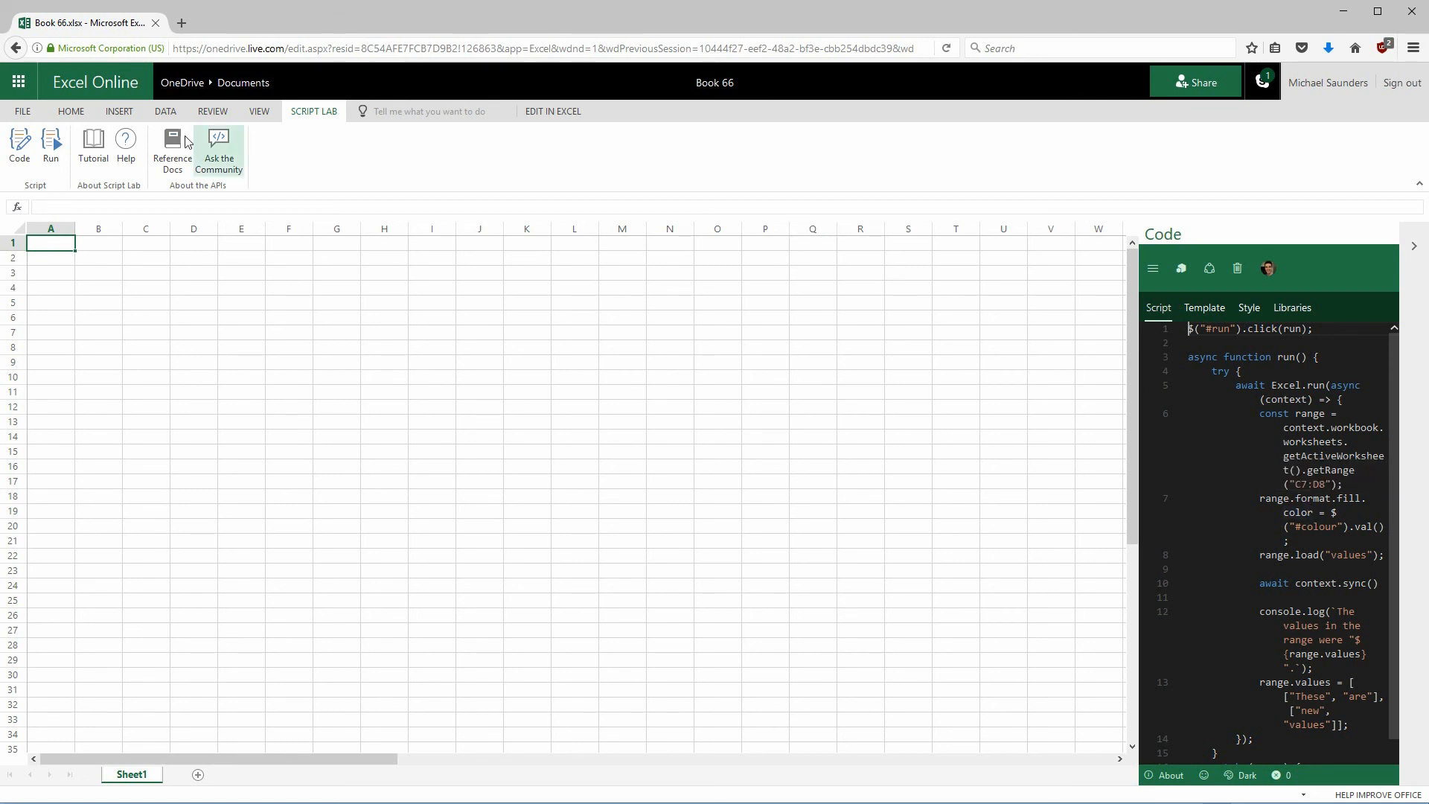
pyautogui.moveTo(50, 148)
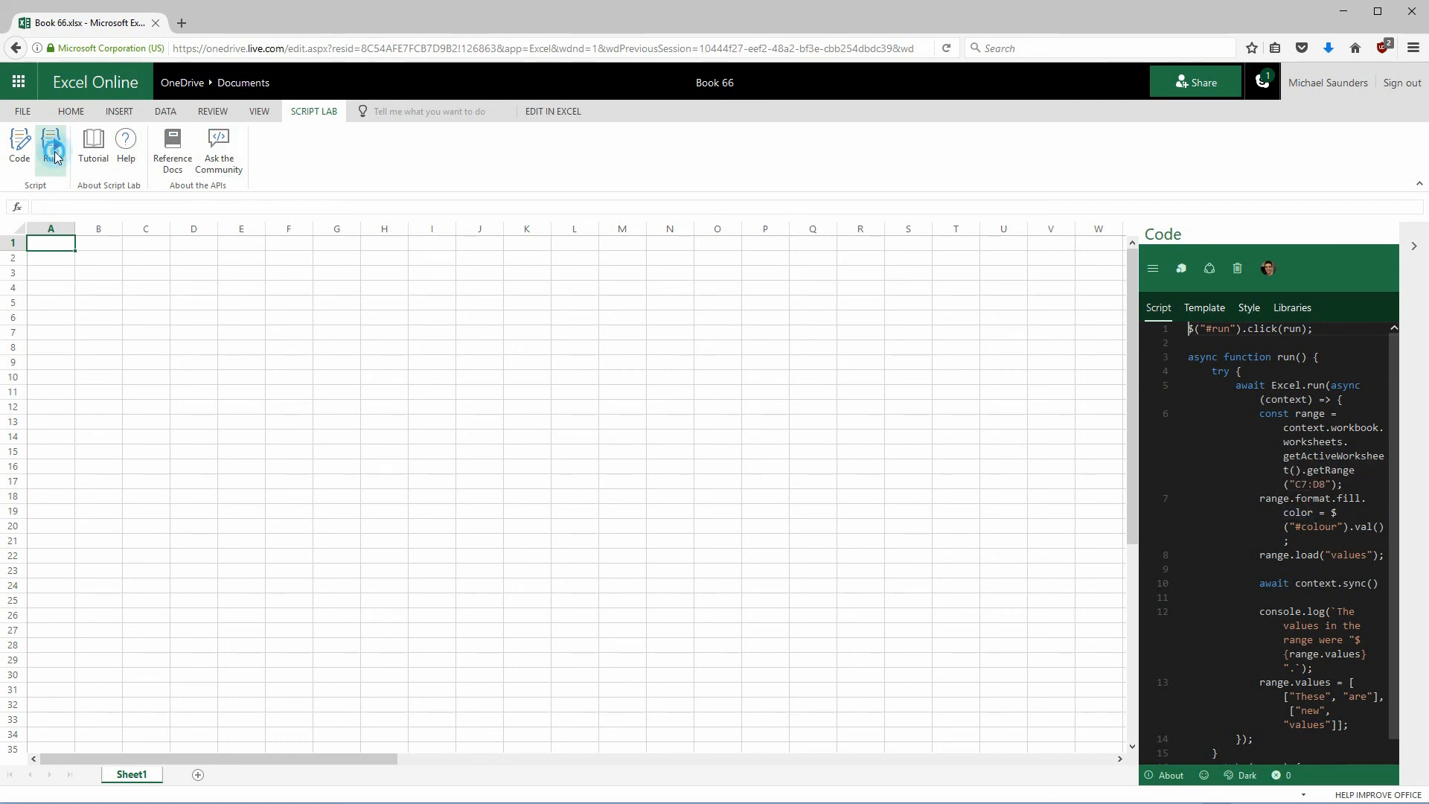
# - Run the imported snippet with pink, filling C7:D8 pink with These, are, new, values
pyautogui.click(51, 146)
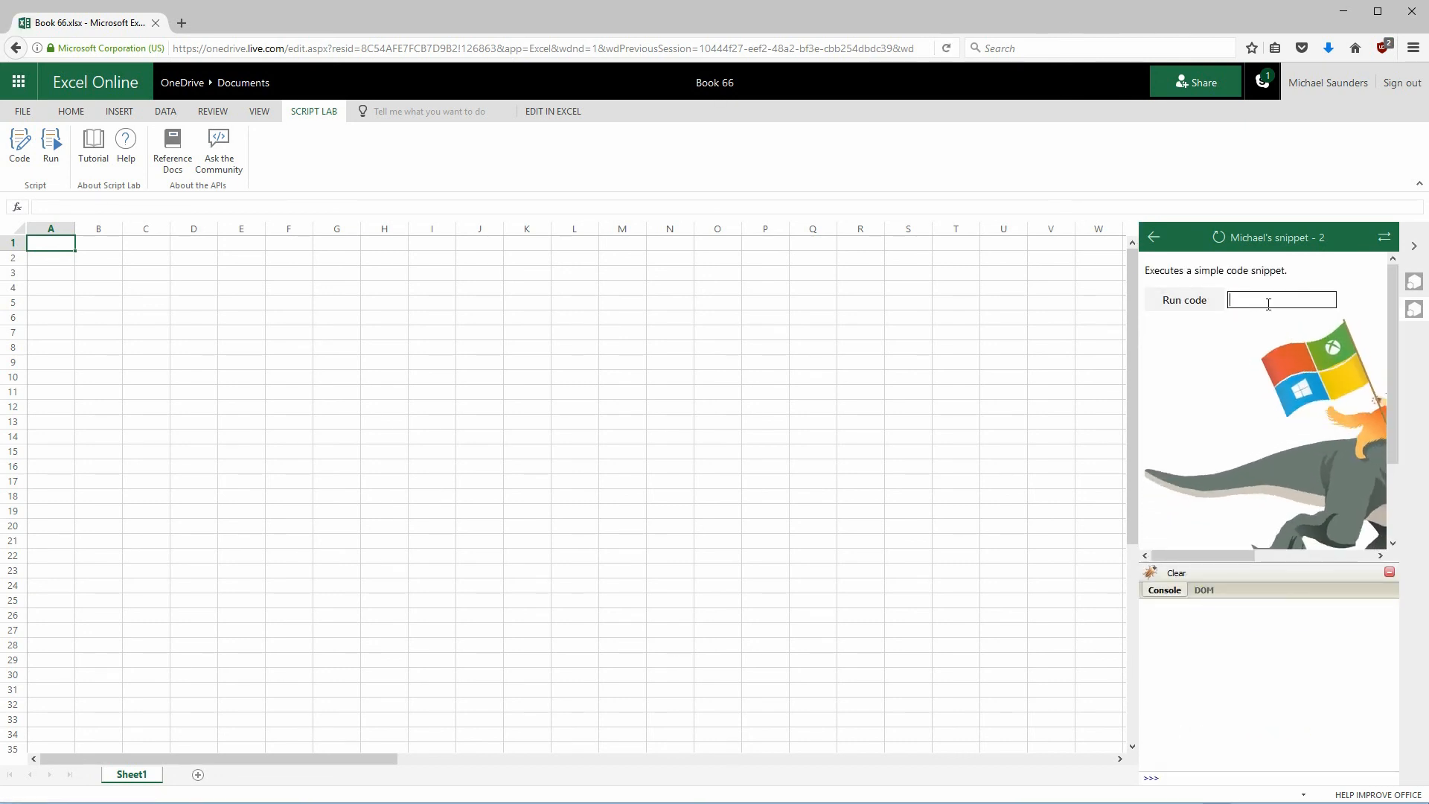
pyautogui.write('pink')
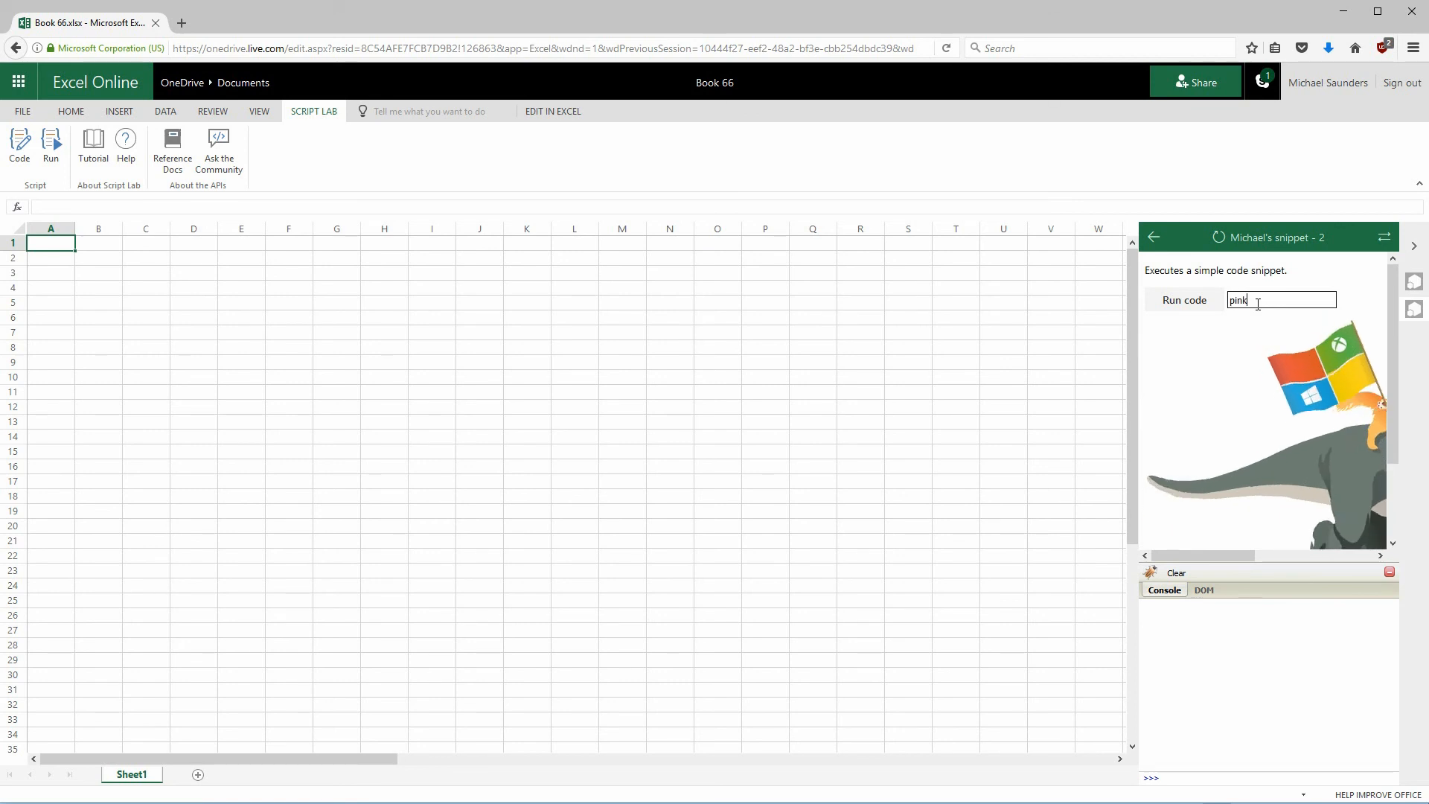
pyautogui.click(1184, 300)
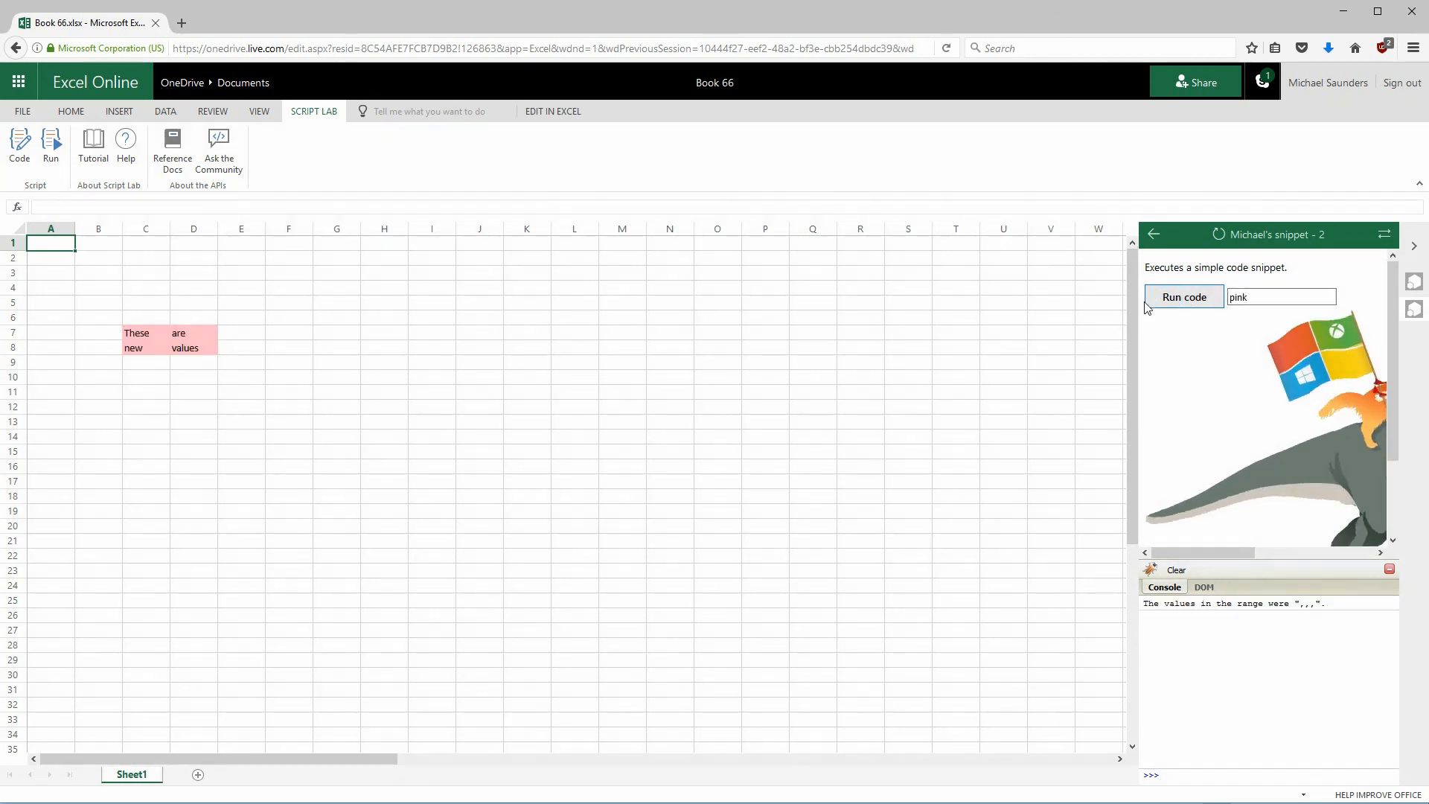